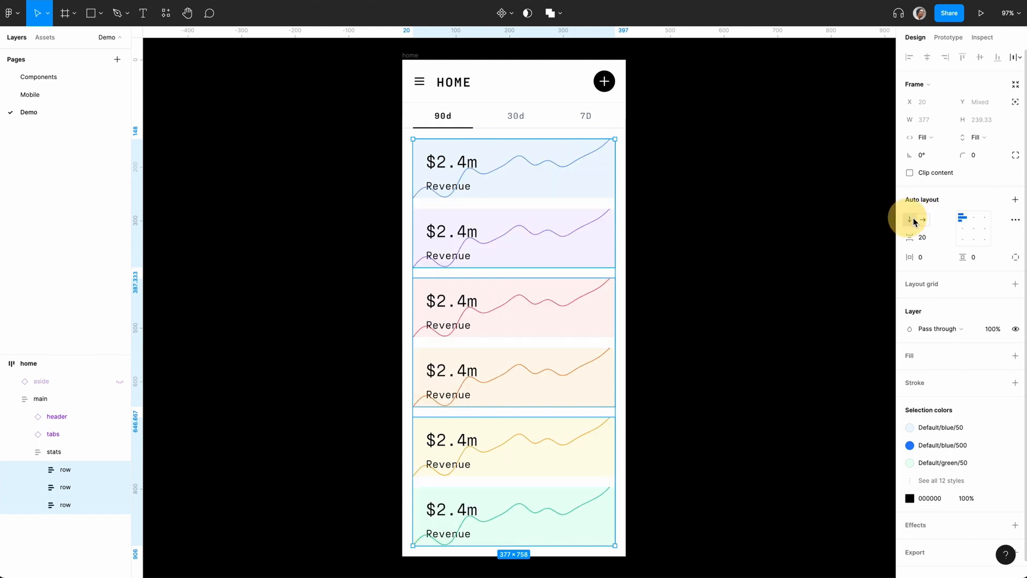
- Inspect the Demo home frame, then browse the icons, brand, nav item and card components
{"action": "left_click", "coordinate": [910, 219]}
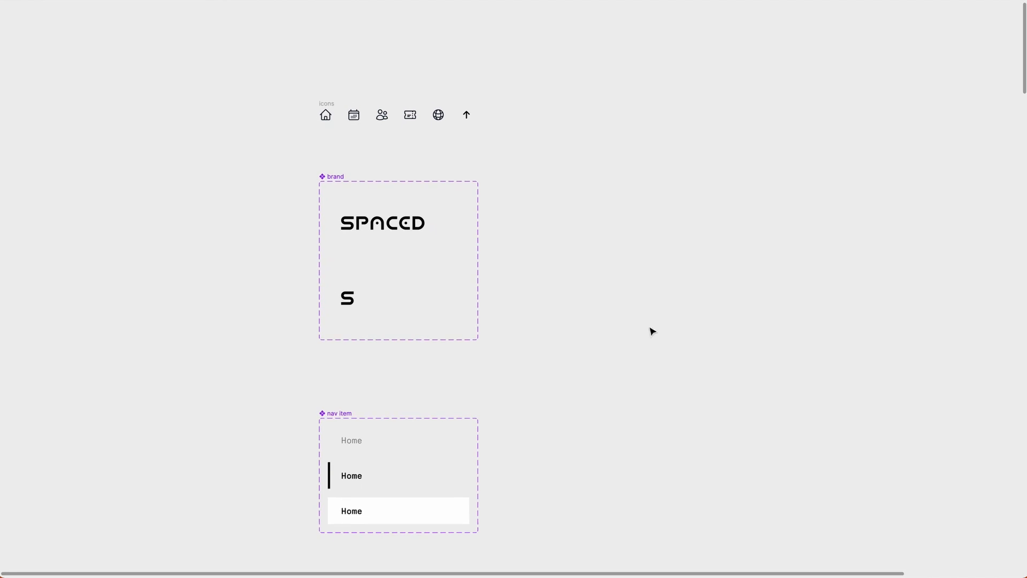
{"action": "left_click", "coordinate": [326, 114]}
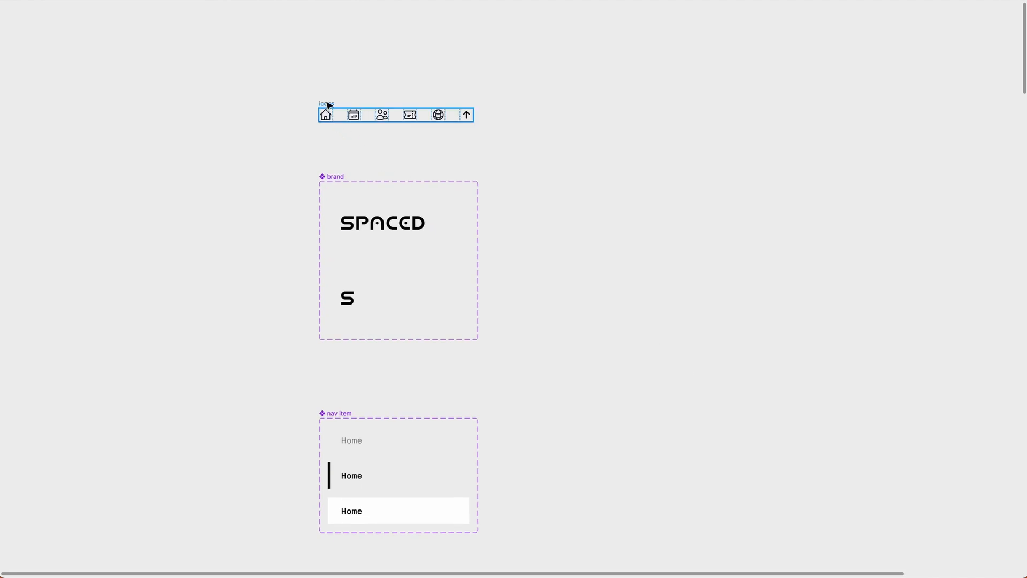
{"action": "mouse_move", "coordinate": [420, 340]}
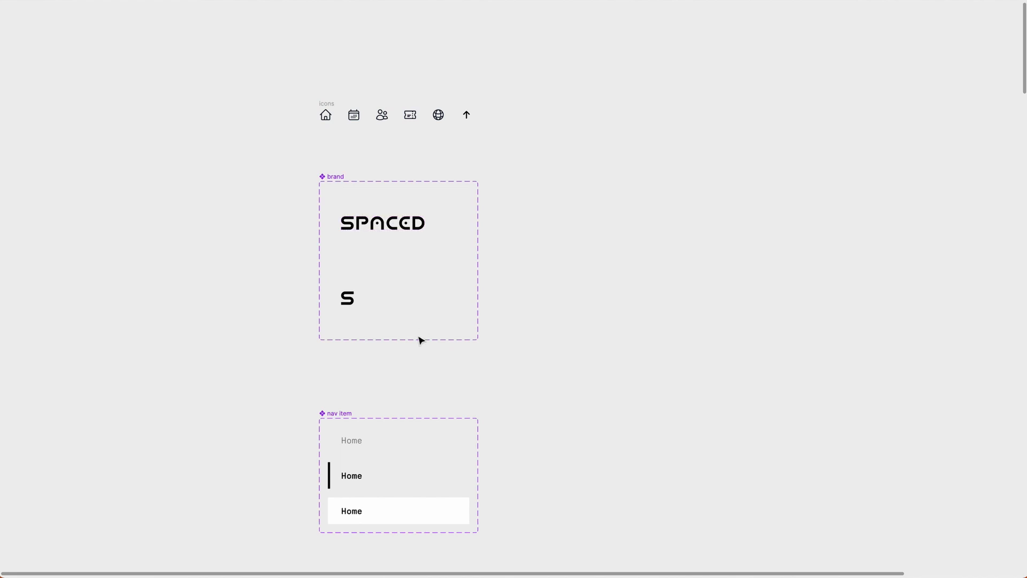
{"action": "scroll", "scroll_direction": "down", "scroll_amount": 3}
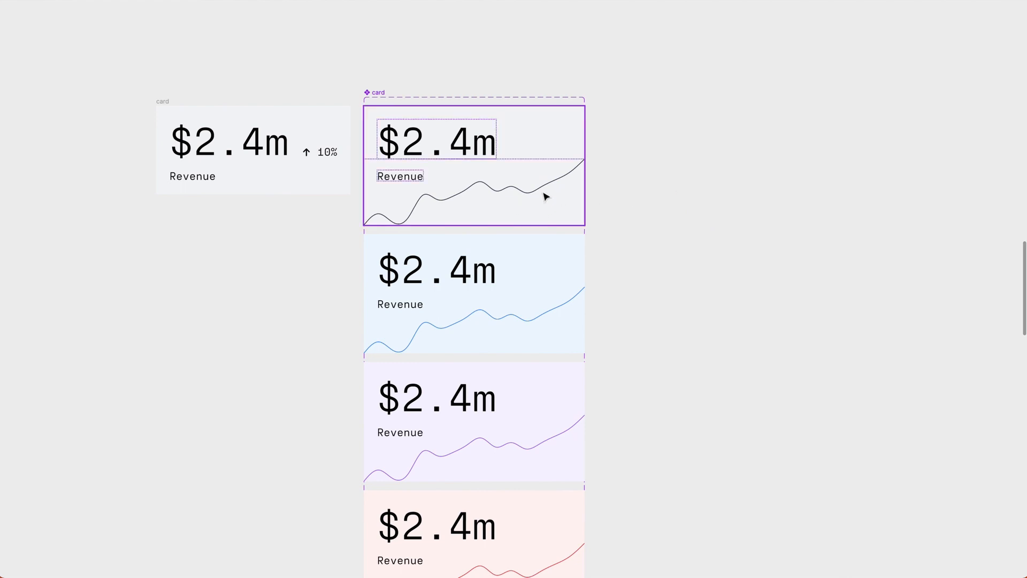
{"action": "mouse_move", "coordinate": [408, 221]}
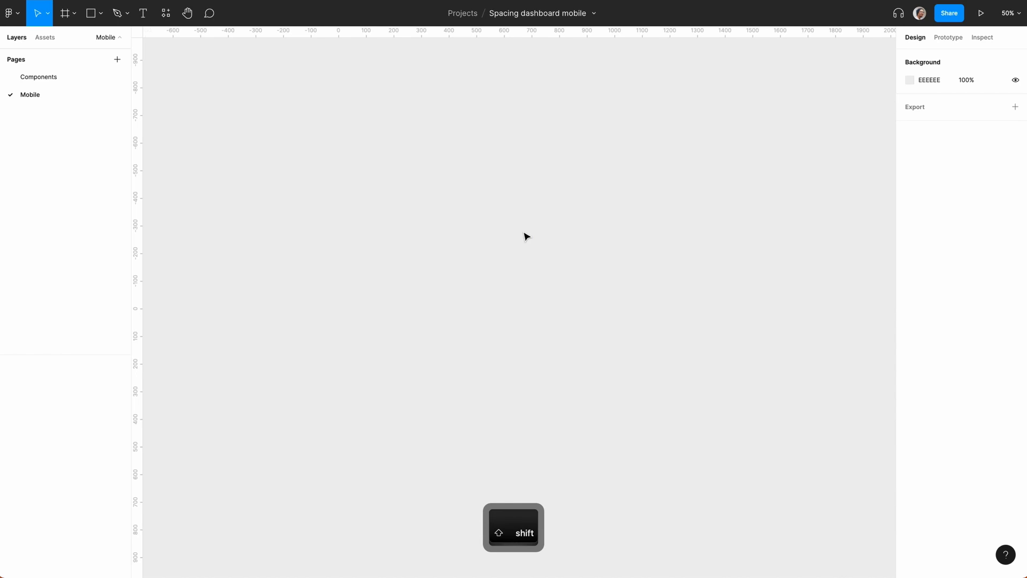
- Insert the aside component via Shift+I and set its variant to White
{"action": "left_click", "coordinate": [165, 12]}
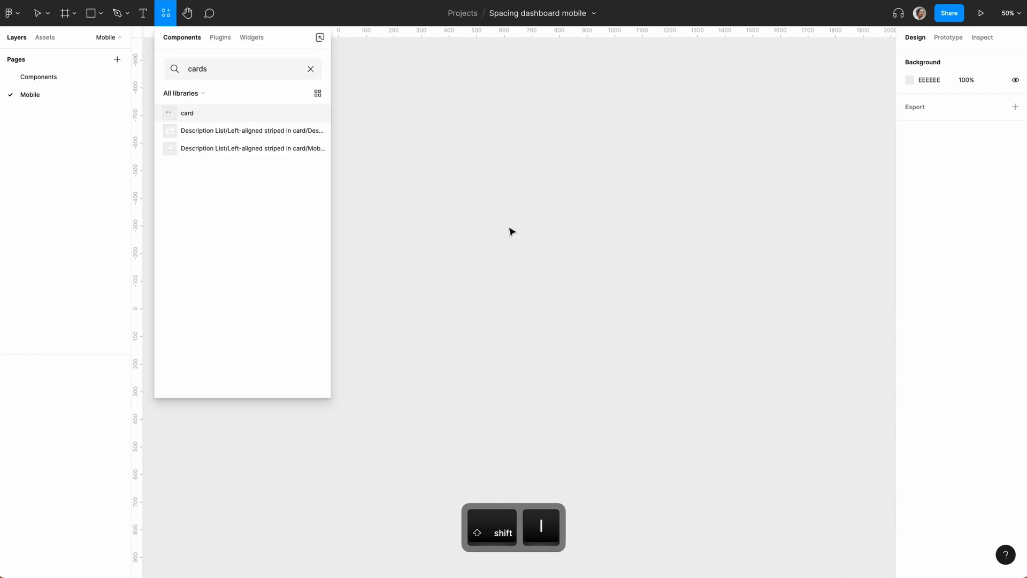
{"action": "key", "text": "Backspace"}
{"action": "type", "text": "as"}
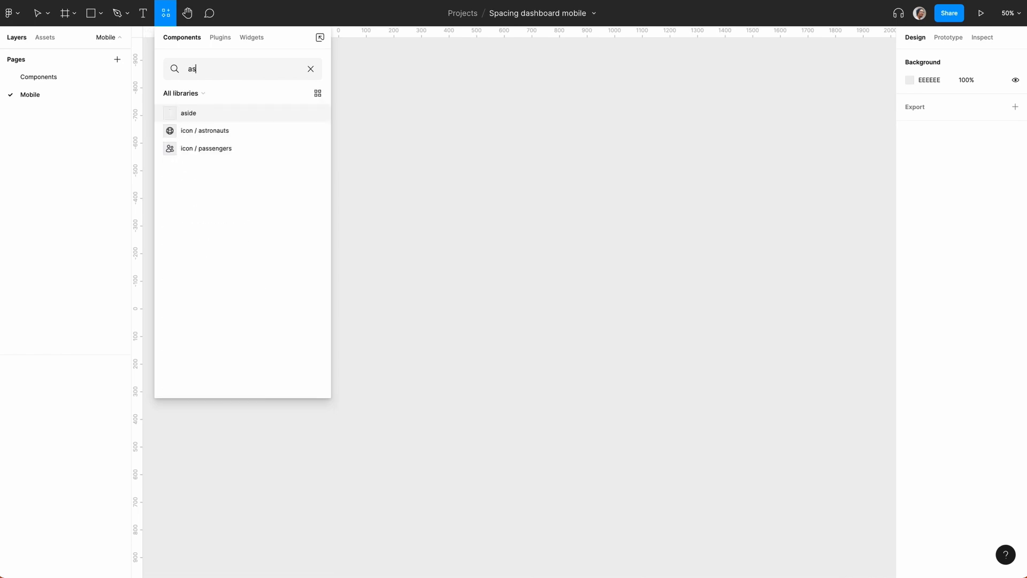
{"action": "type", "text": "ide"}
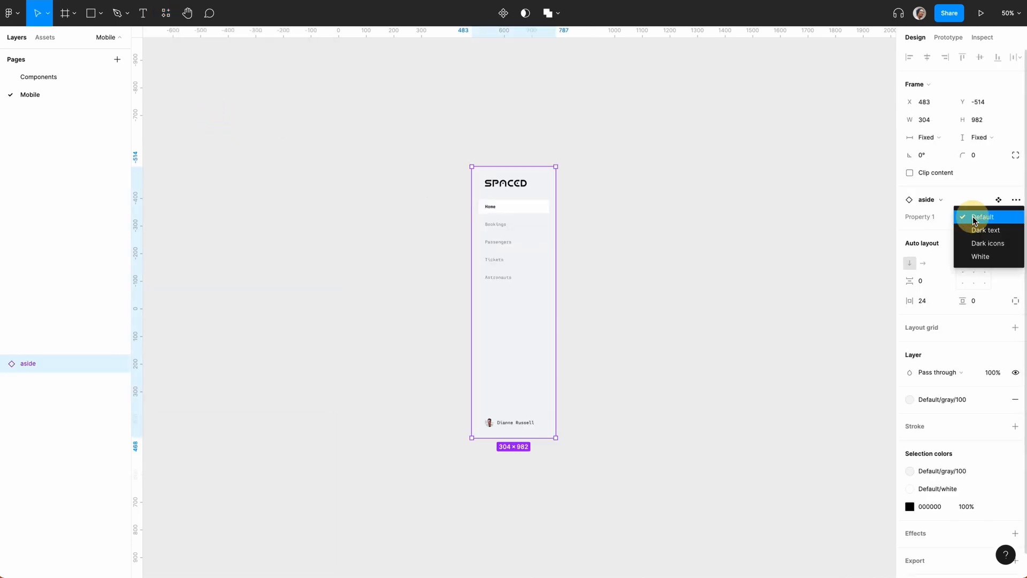
{"action": "left_click", "coordinate": [980, 256]}
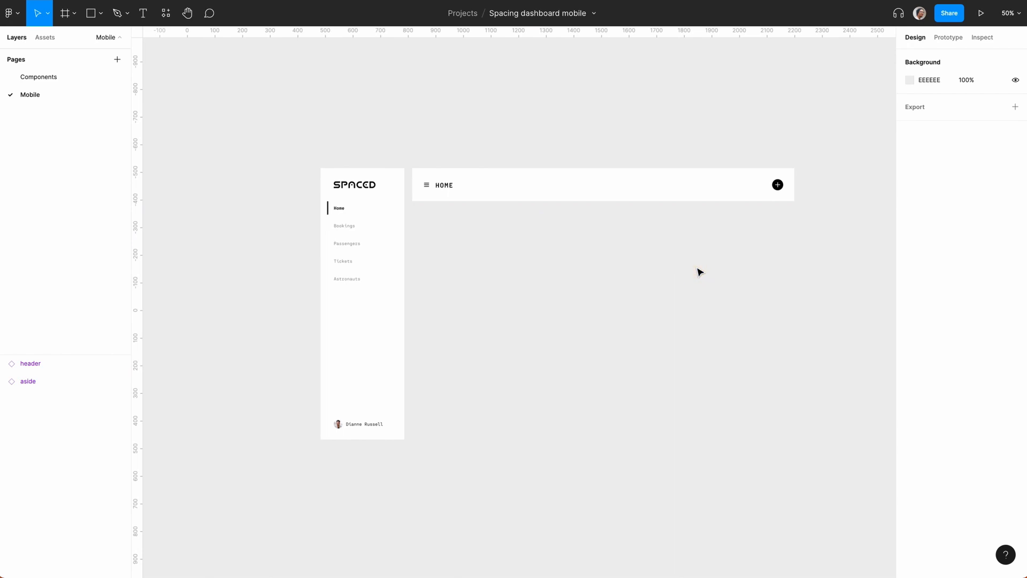
- Insert the HOME header, period tabs and a revenue card component
{"action": "left_click", "coordinate": [165, 13]}
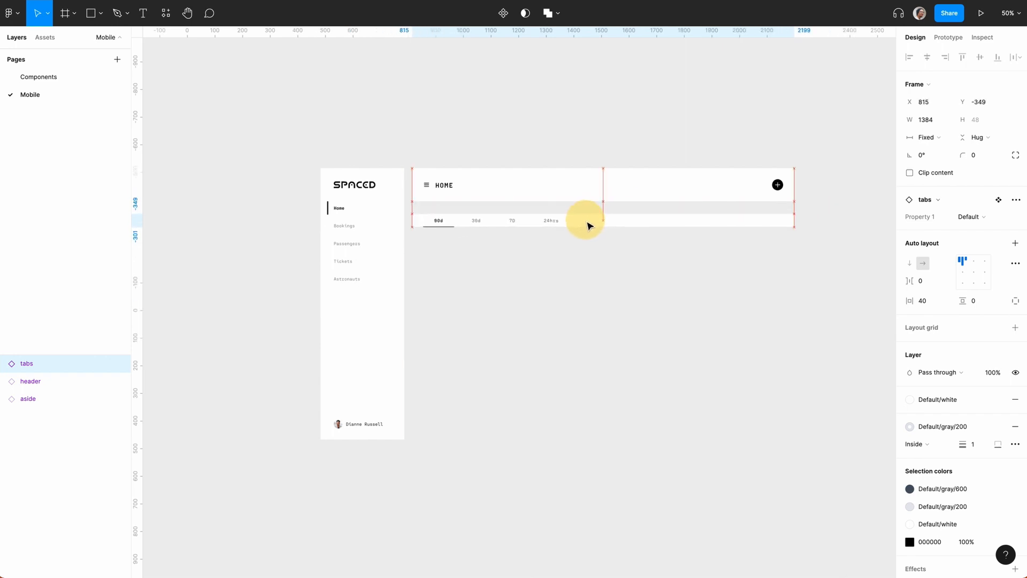
{"action": "left_click", "coordinate": [166, 12]}
{"action": "type", "text": "card"}
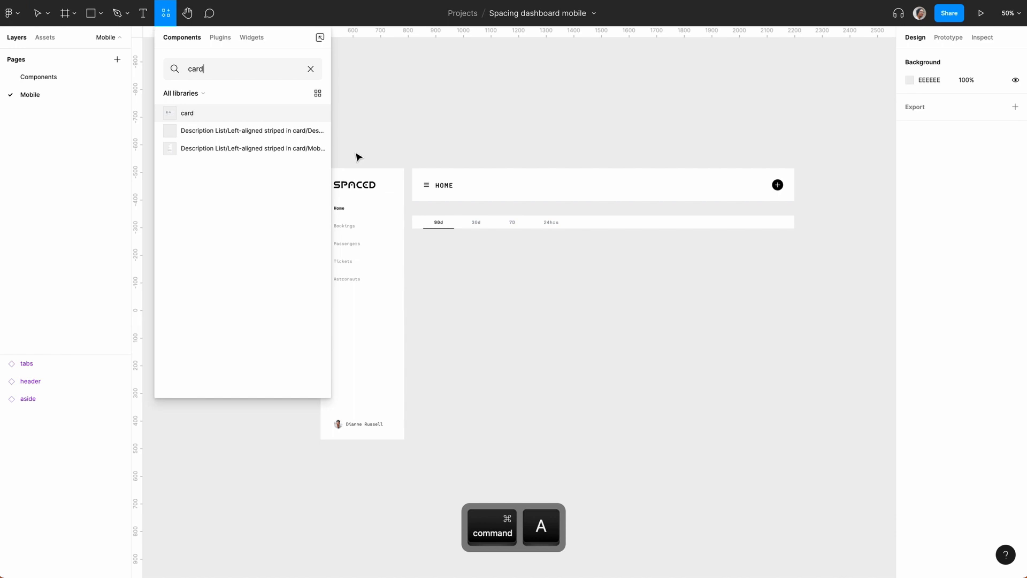
{"action": "left_click", "coordinate": [186, 113]}
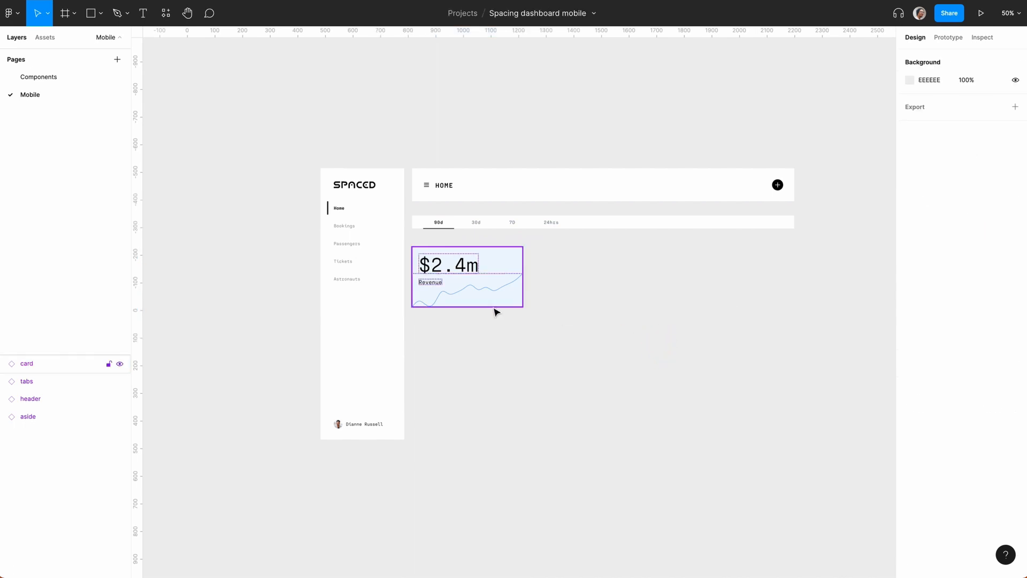
- Duplicate the card into a horizontal auto layout row of three with 40 gap
{"action": "left_click", "coordinate": [467, 276]}
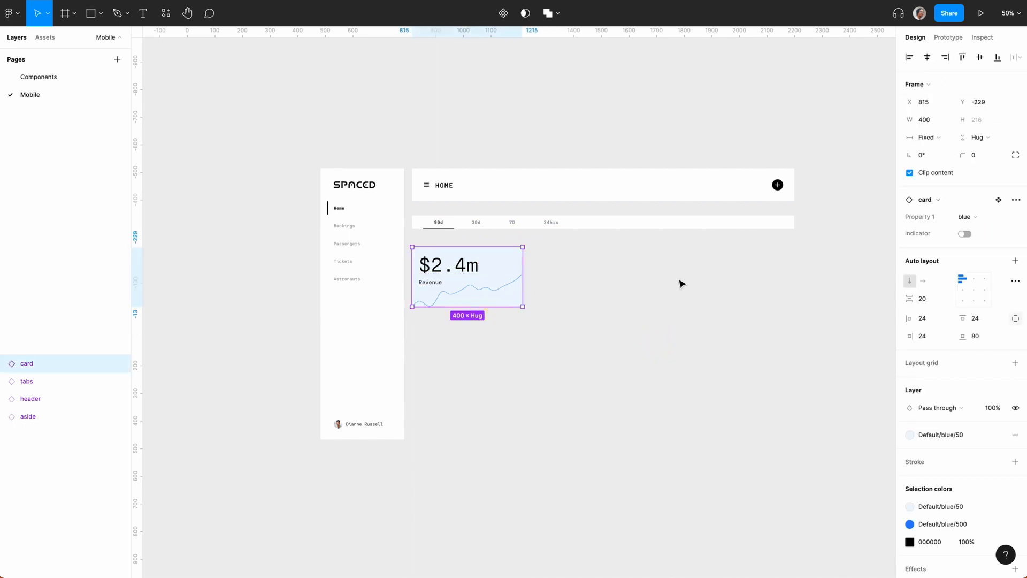
{"action": "key", "text": "cmd+d"}
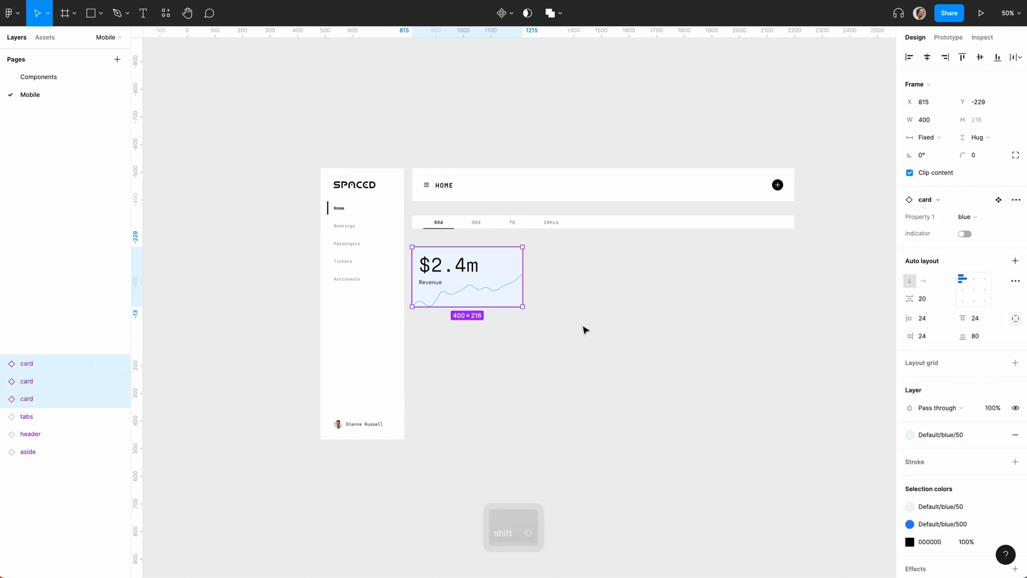
{"action": "key", "text": "shift+a"}
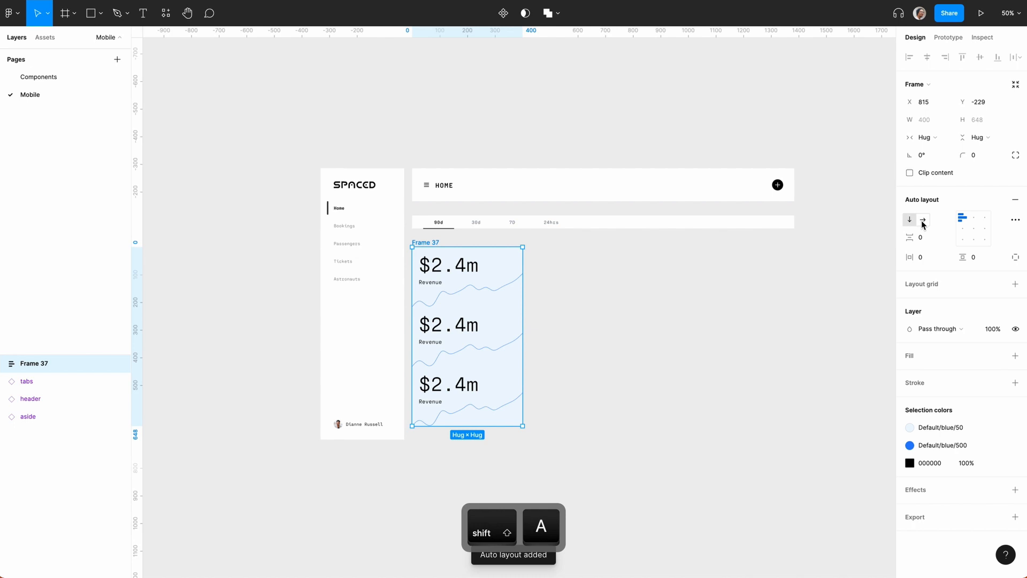
{"action": "left_click", "coordinate": [922, 219]}
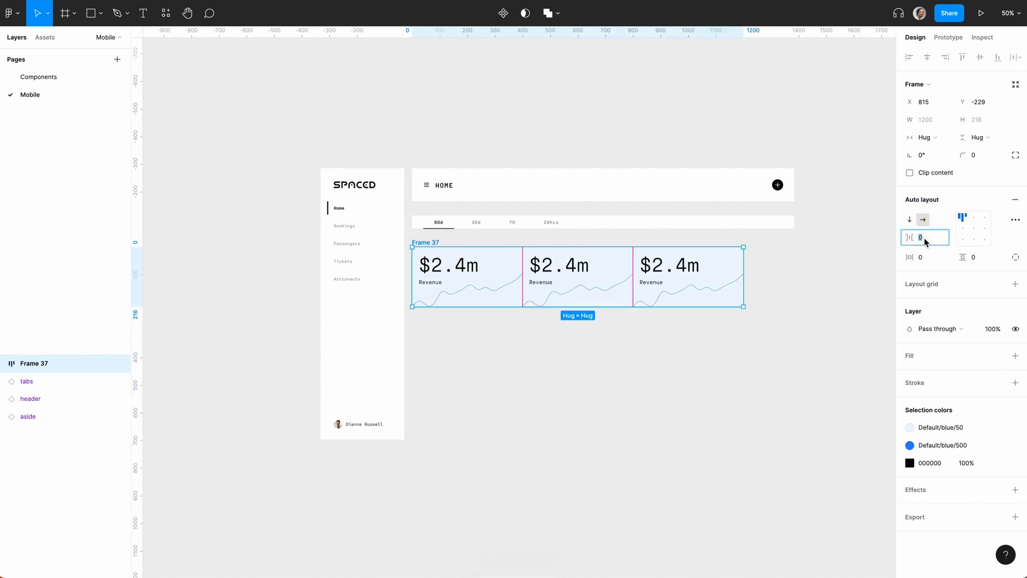
{"action": "type", "text": "40"}
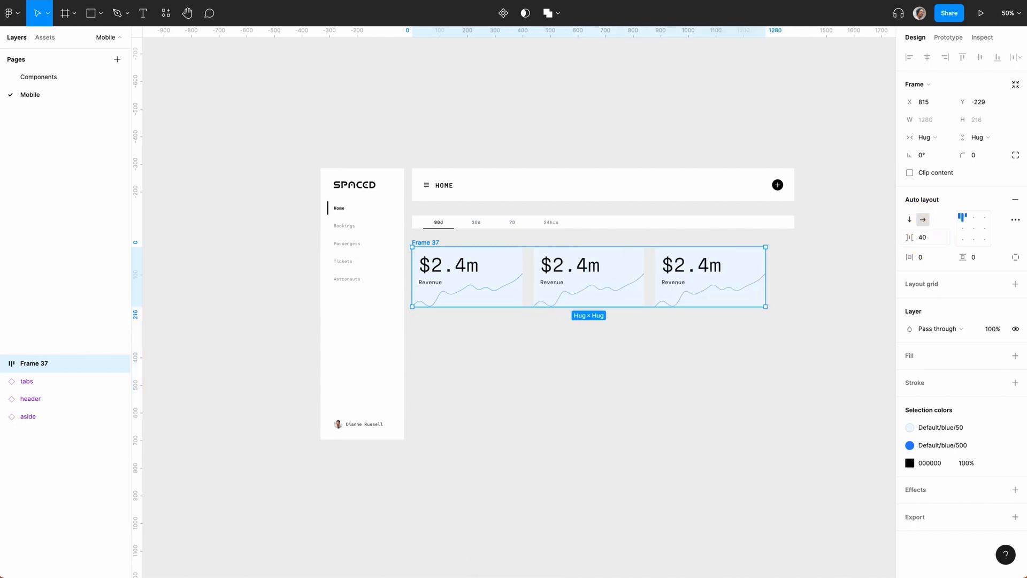
{"action": "double_click", "coordinate": [35, 363]}
{"action": "type", "text": "row"}
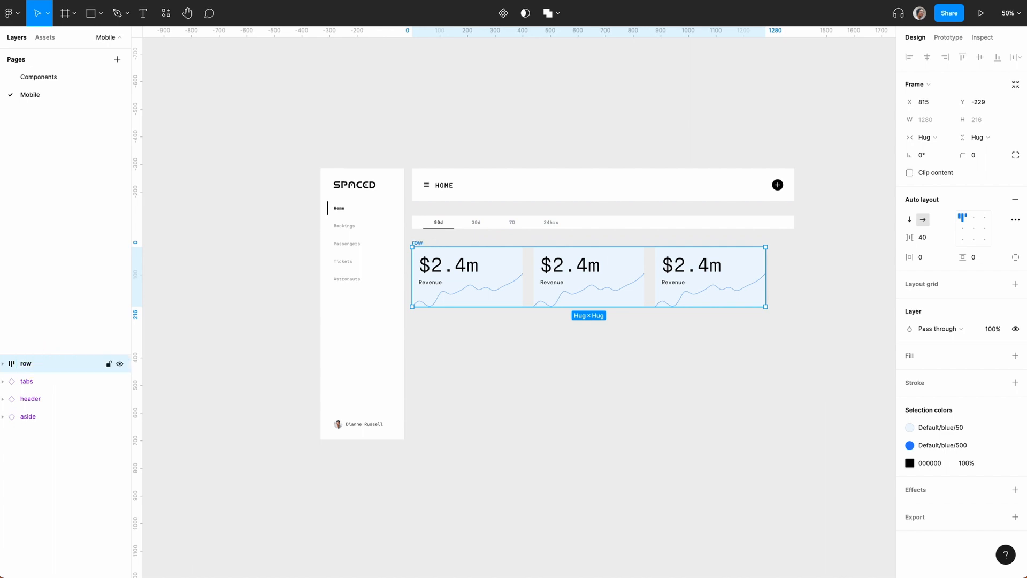
- Duplicate the row and stack both rows vertically in an auto layout named stats
{"action": "key", "text": "cmd+d"}
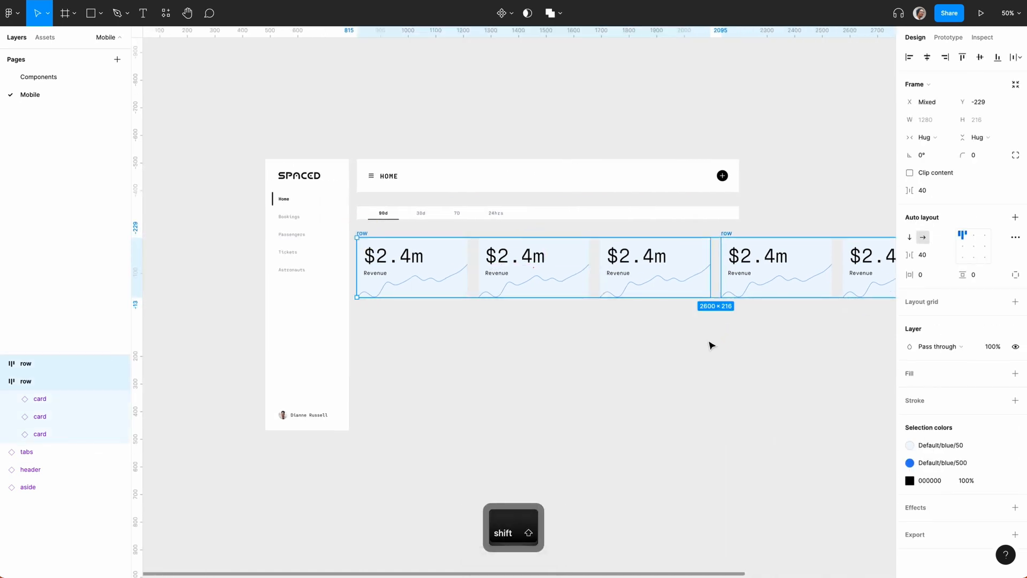
{"action": "key", "text": "shift+a"}
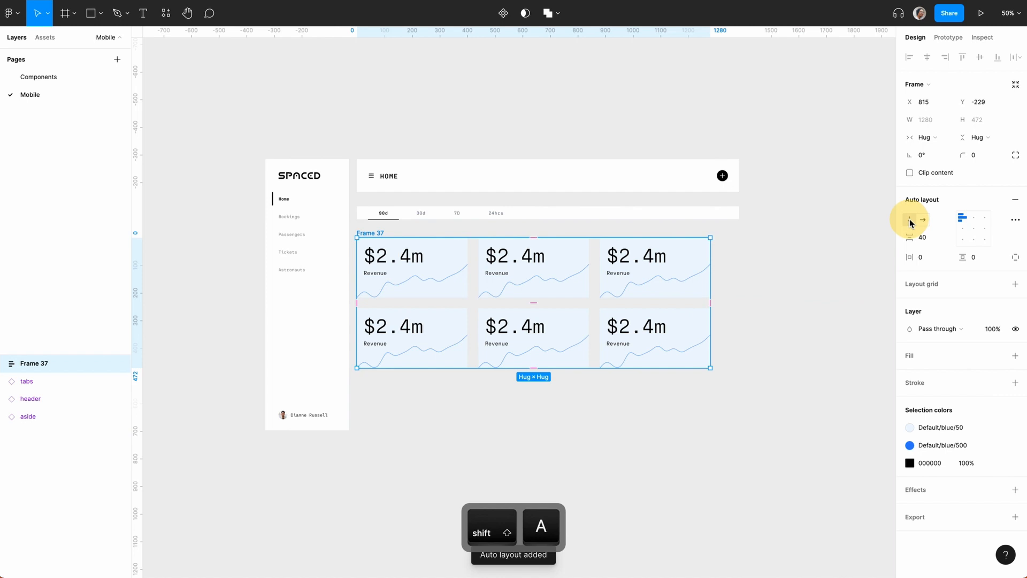
{"action": "left_click", "coordinate": [910, 218]}
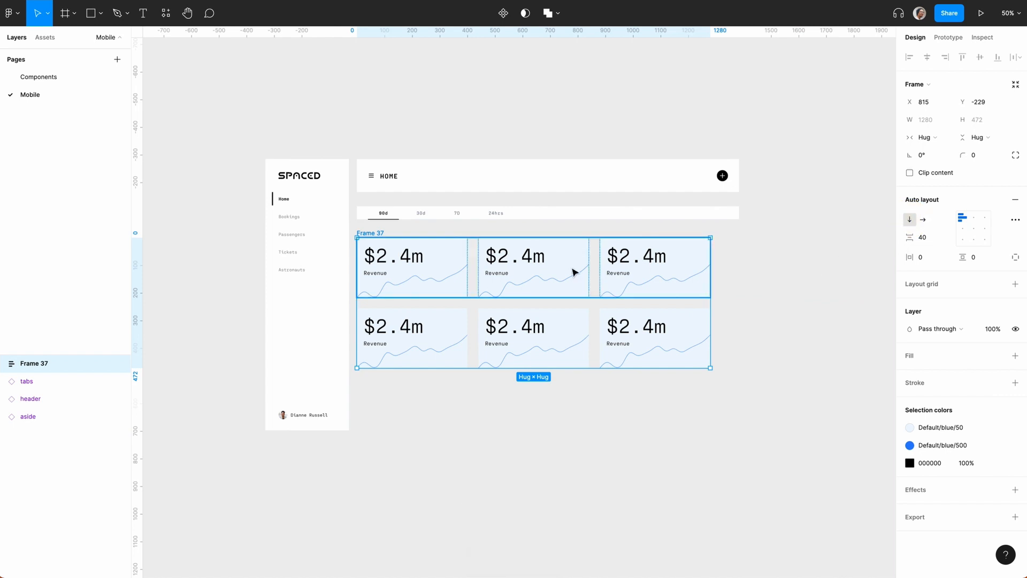
{"action": "double_click", "coordinate": [35, 362]}
{"action": "type", "text": "stats"}
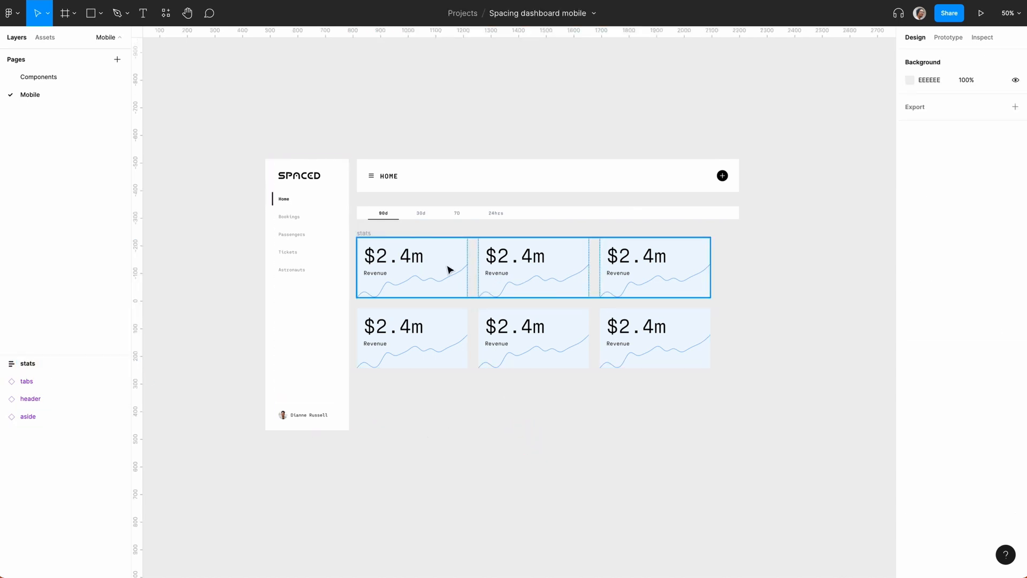
- Wrap header, tabs and stats into frame 'main', then aside and main into horizontal 'home'
{"action": "left_click", "coordinate": [28, 363]}
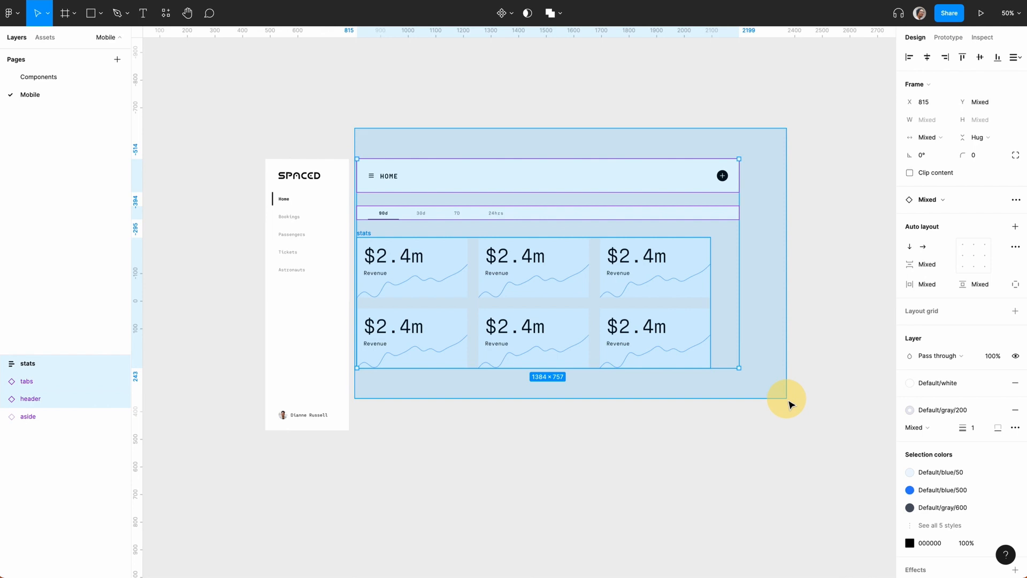
{"action": "key", "text": "shift+a"}
{"action": "type", "text": "ma"}
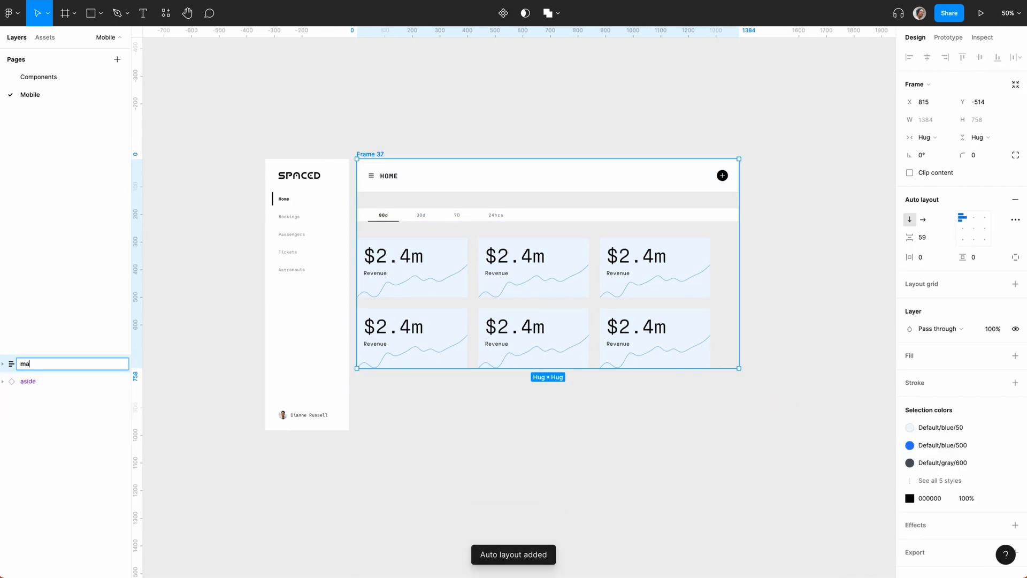
{"action": "key", "text": "Return"}
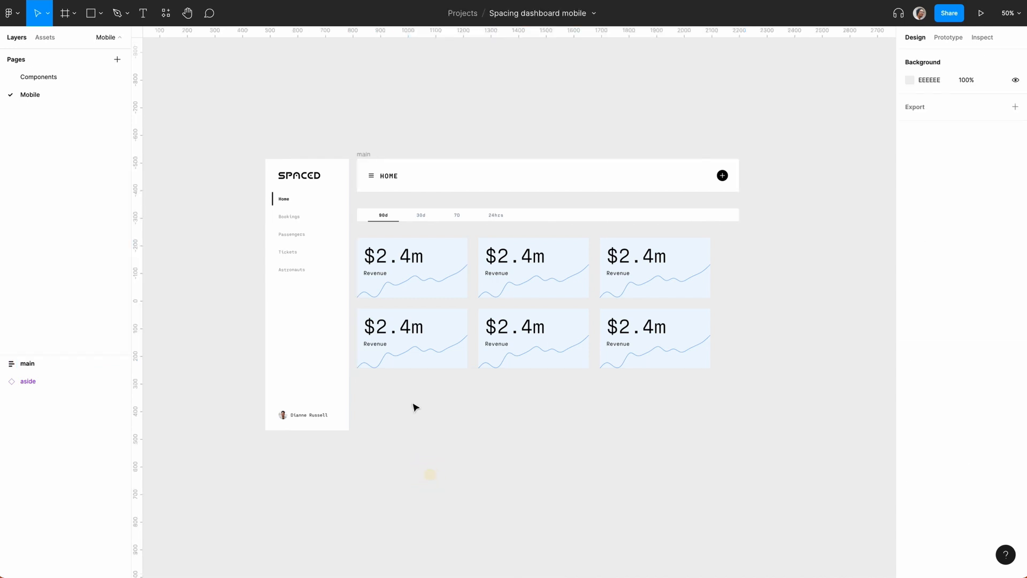
{"action": "mouse_move", "coordinate": [230, 137]}
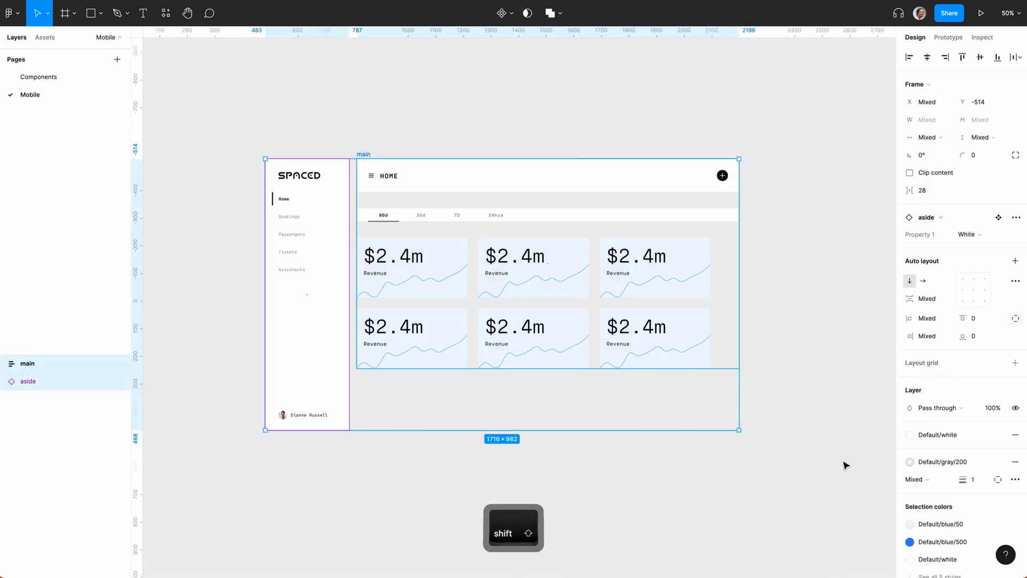
{"action": "key", "text": "shift+a"}
{"action": "type", "text": "hom"}
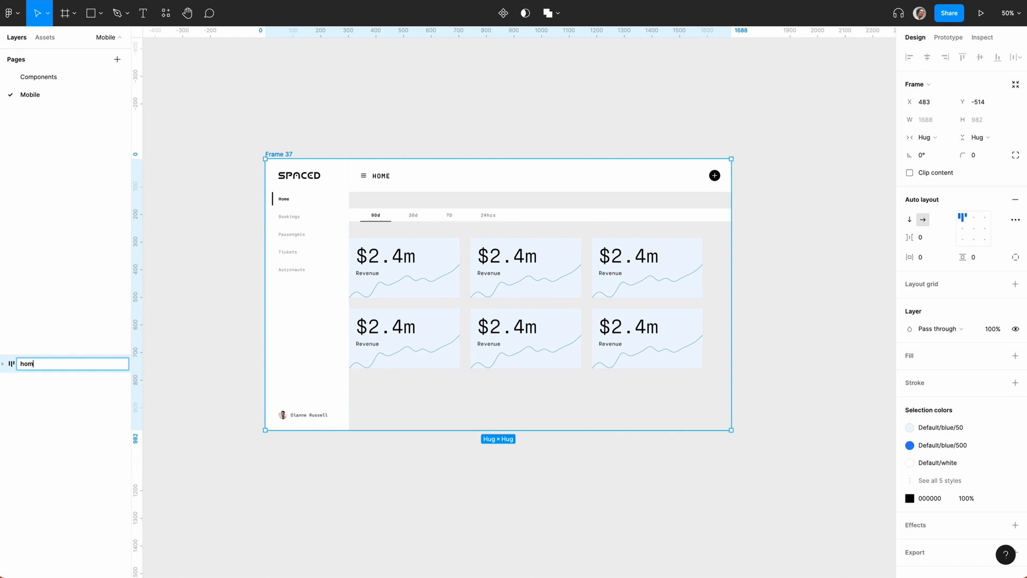
{"action": "key", "text": "Return"}
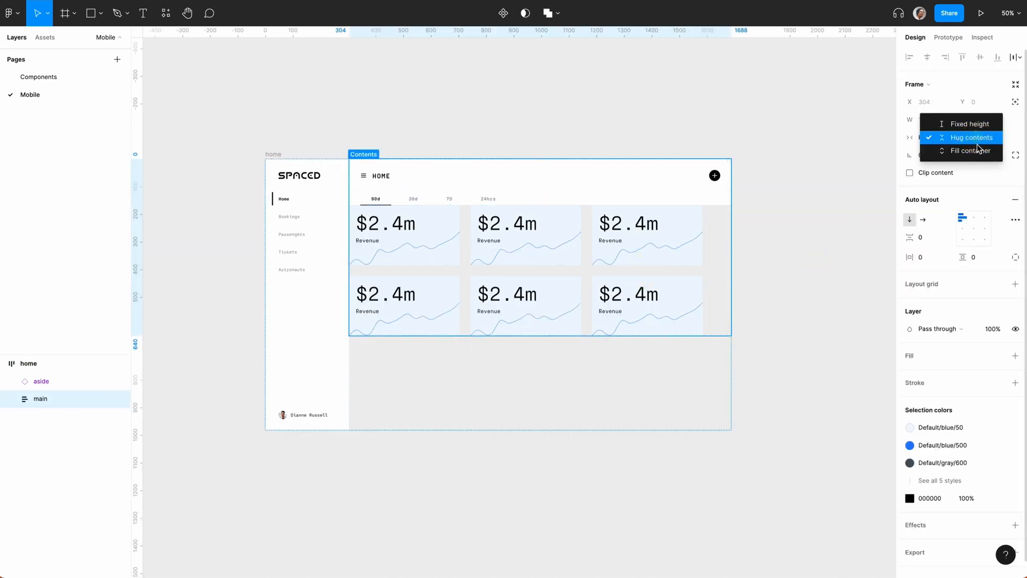
- Set main, both stat rows and the six cards to Fill container sizing
{"action": "left_click", "coordinate": [971, 137]}
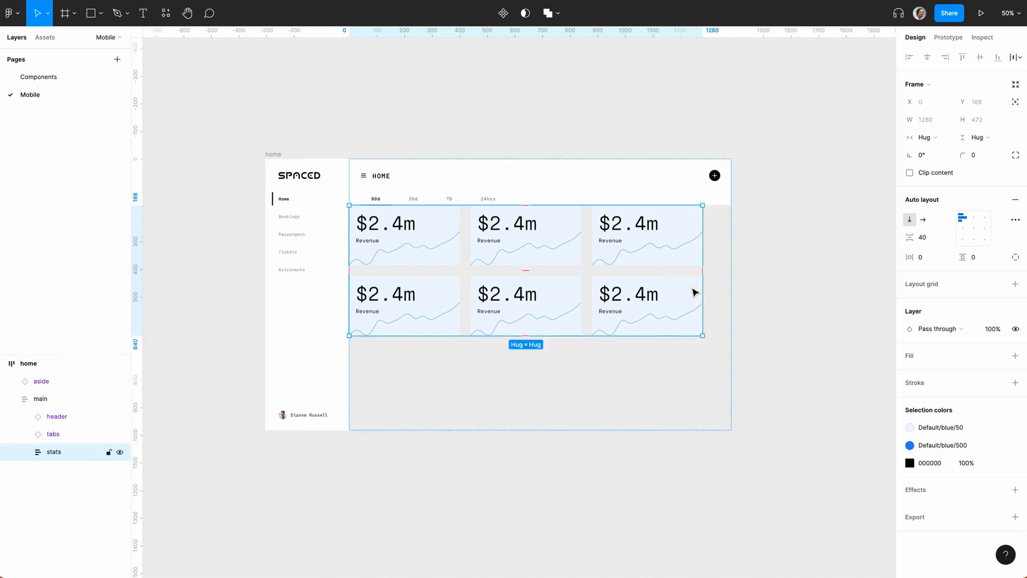
{"action": "left_click", "coordinate": [977, 137]}
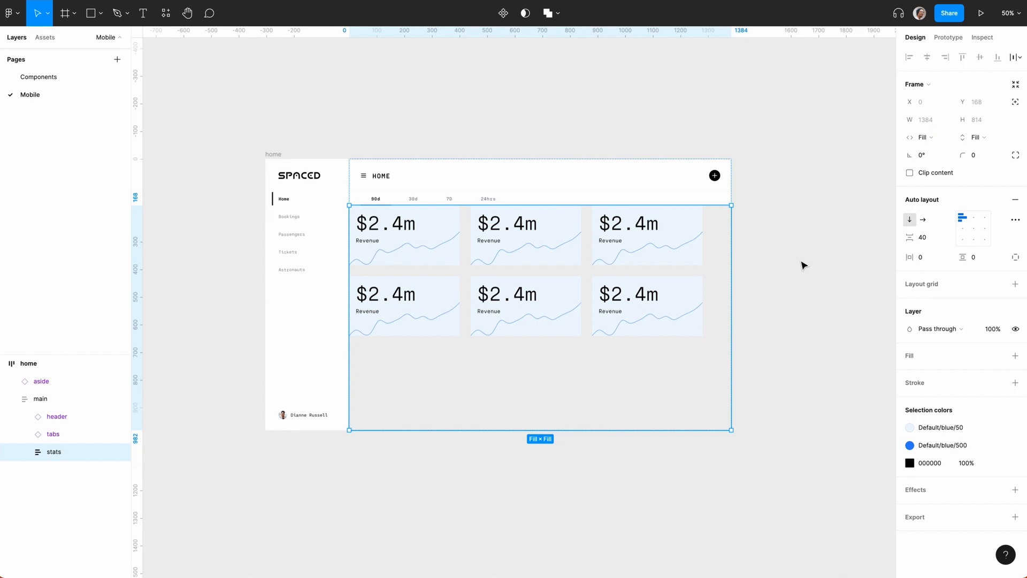
{"action": "mouse_move", "coordinate": [786, 237]}
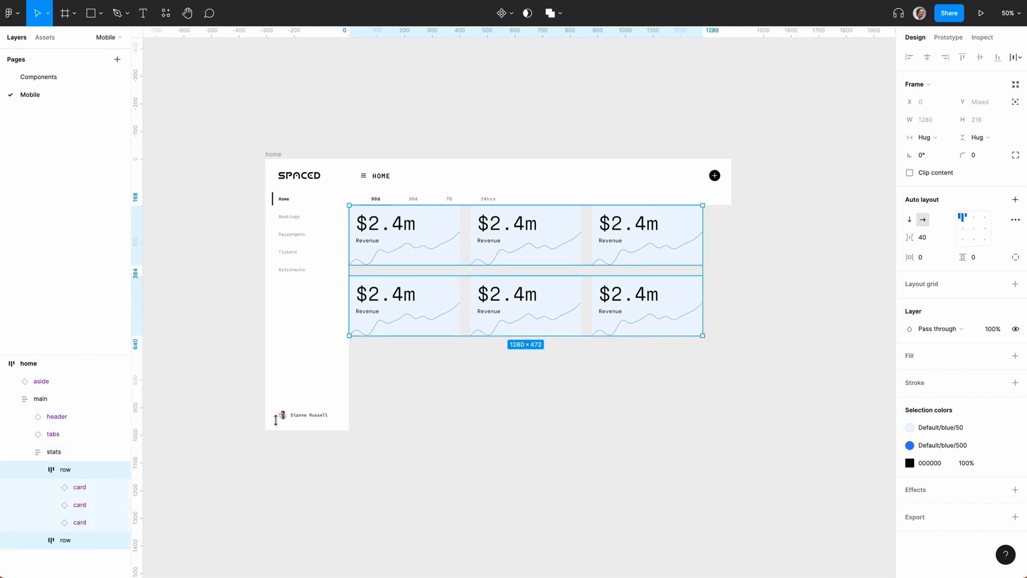
{"action": "mouse_move", "coordinate": [901, 178]}
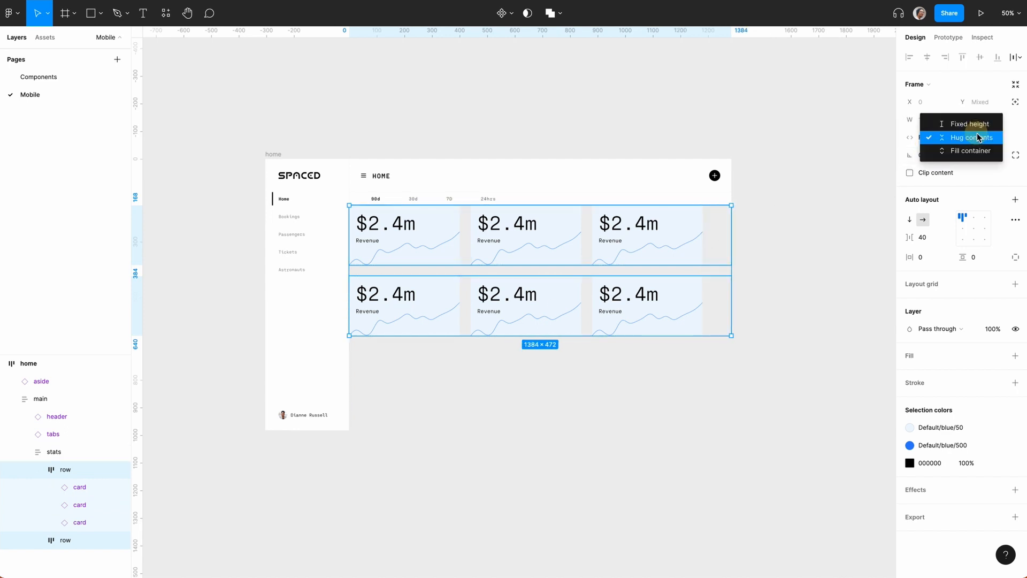
{"action": "left_click", "coordinate": [971, 150]}
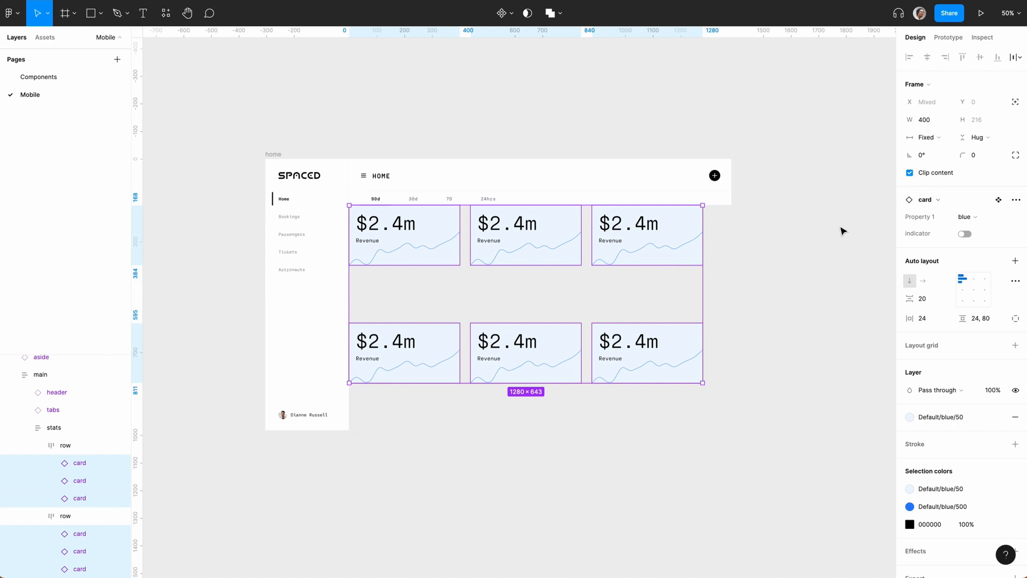
{"action": "left_click", "coordinate": [924, 137]}
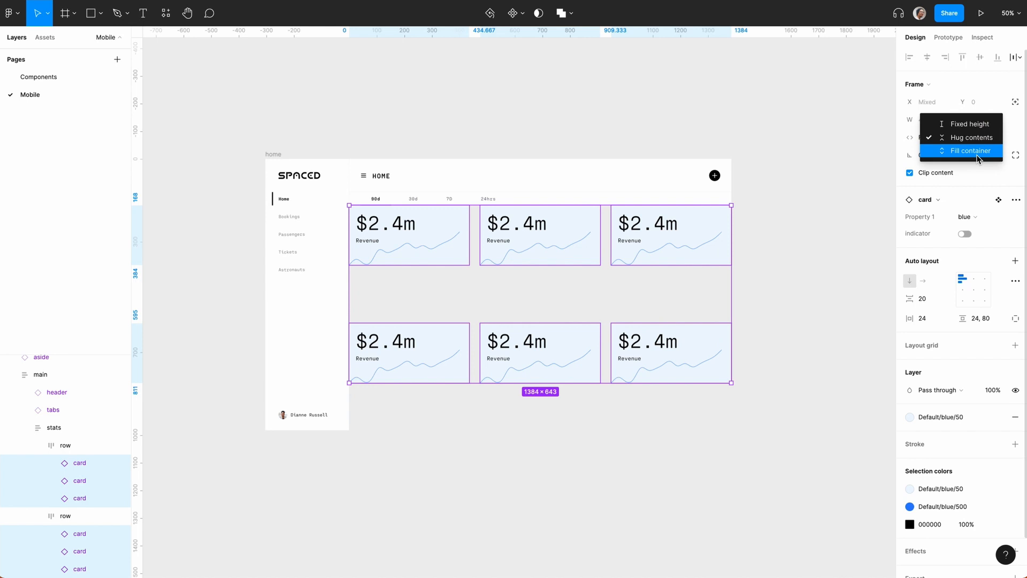
{"action": "left_click", "coordinate": [970, 151]}
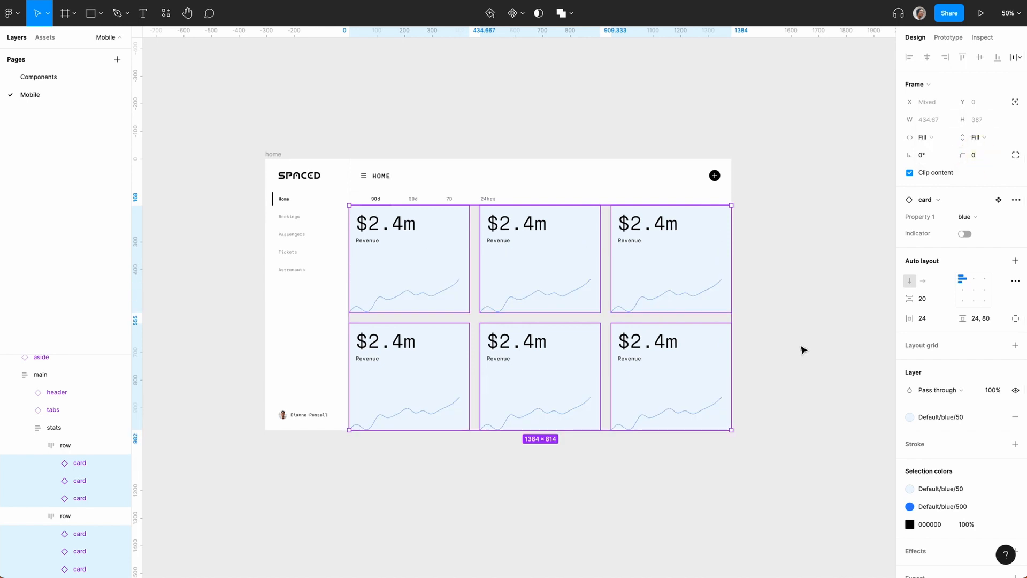
{"action": "left_click", "coordinate": [53, 427]}
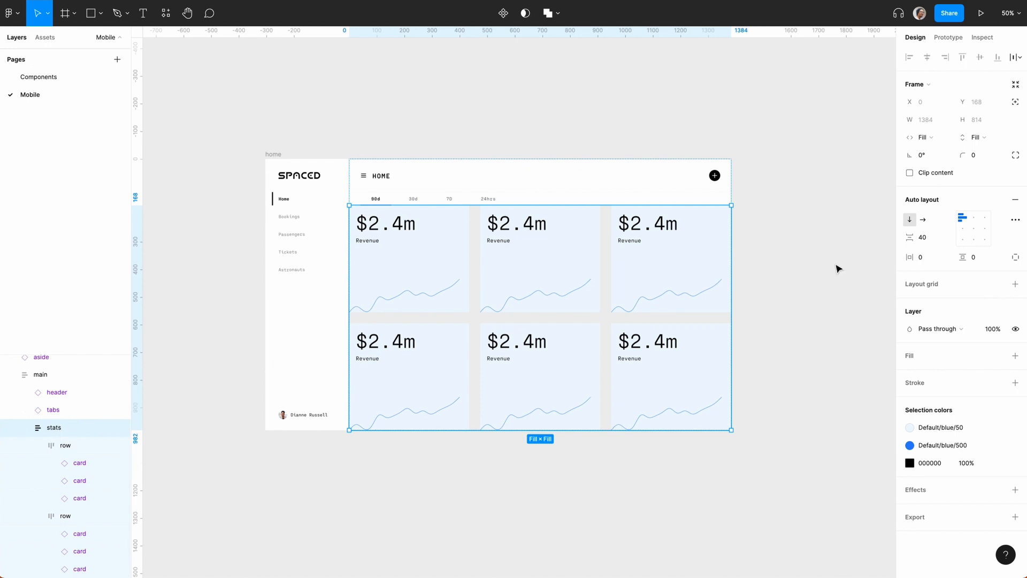
- Set the stats frame's horizontal and vertical auto layout padding to 40
{"action": "left_click", "coordinate": [924, 256]}
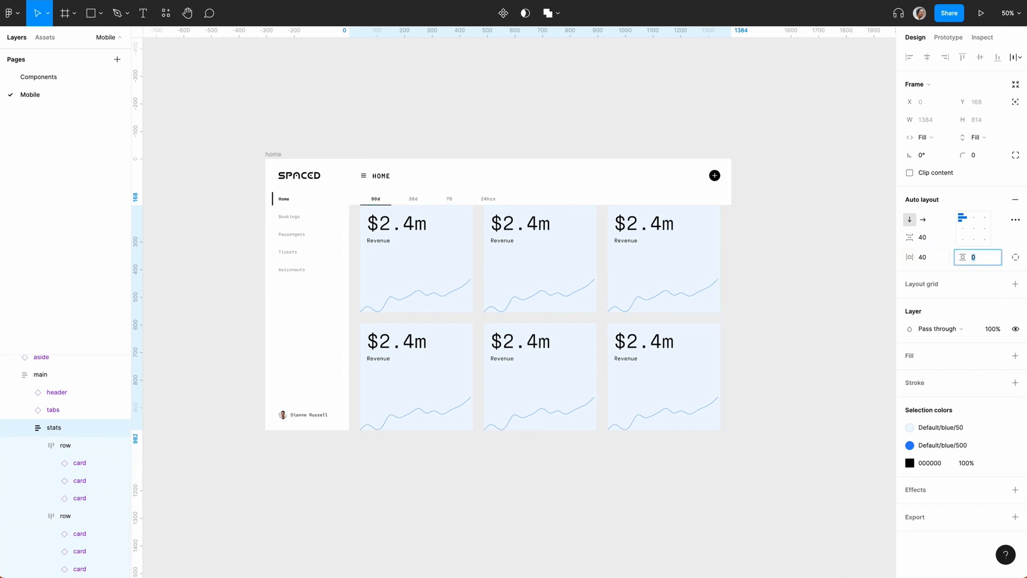
{"action": "type", "text": "40"}
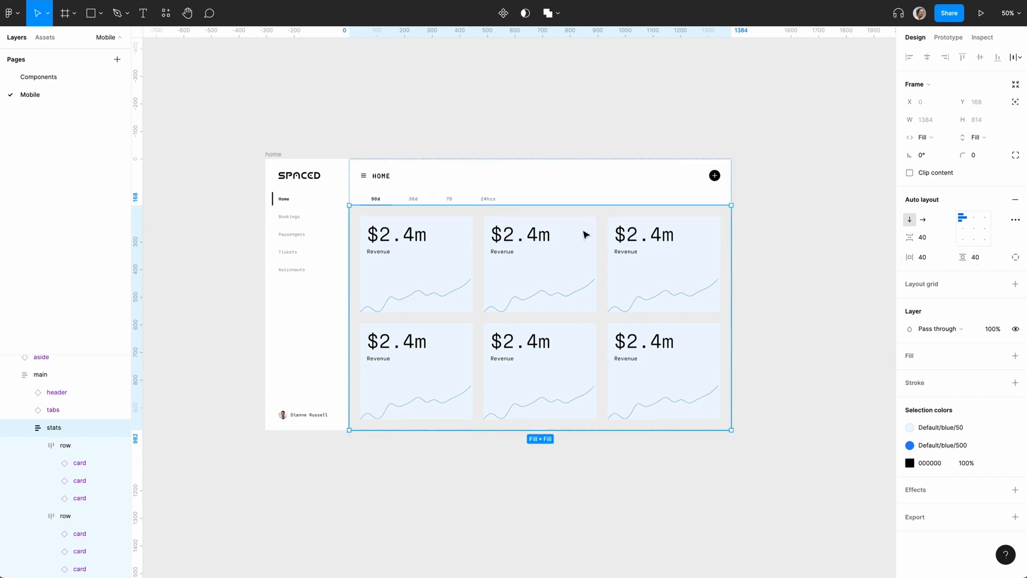
{"action": "mouse_move", "coordinate": [884, 336]}
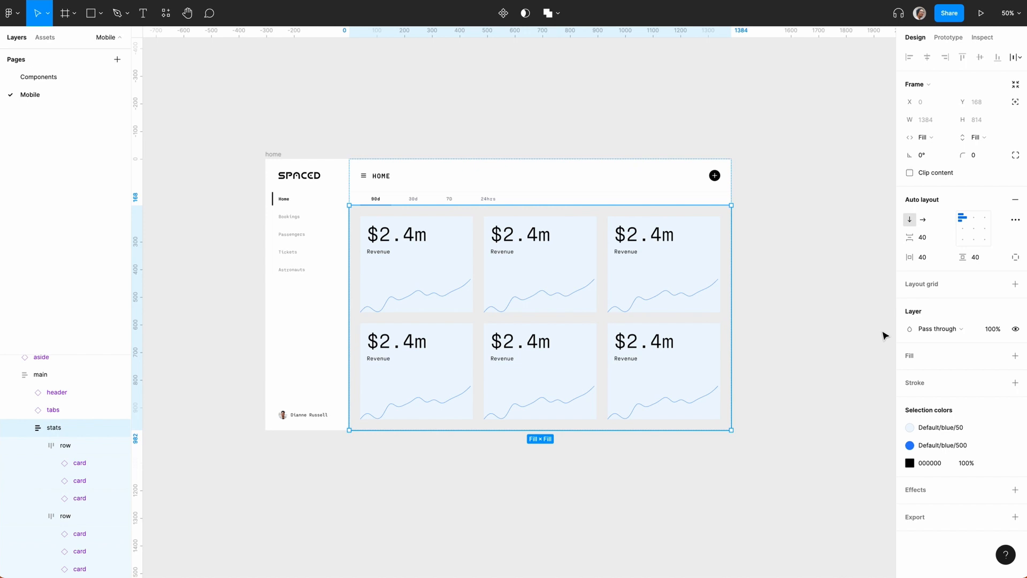
- Switch the card instances' variants to purple, red, orange and yellow
{"action": "left_click", "coordinate": [998, 356]}
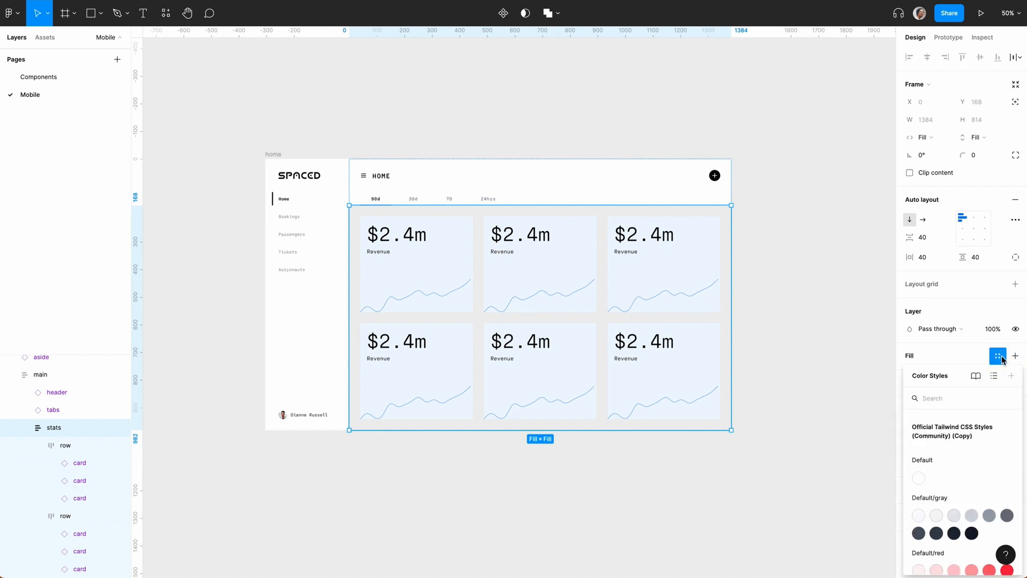
{"action": "left_click", "coordinate": [827, 357]}
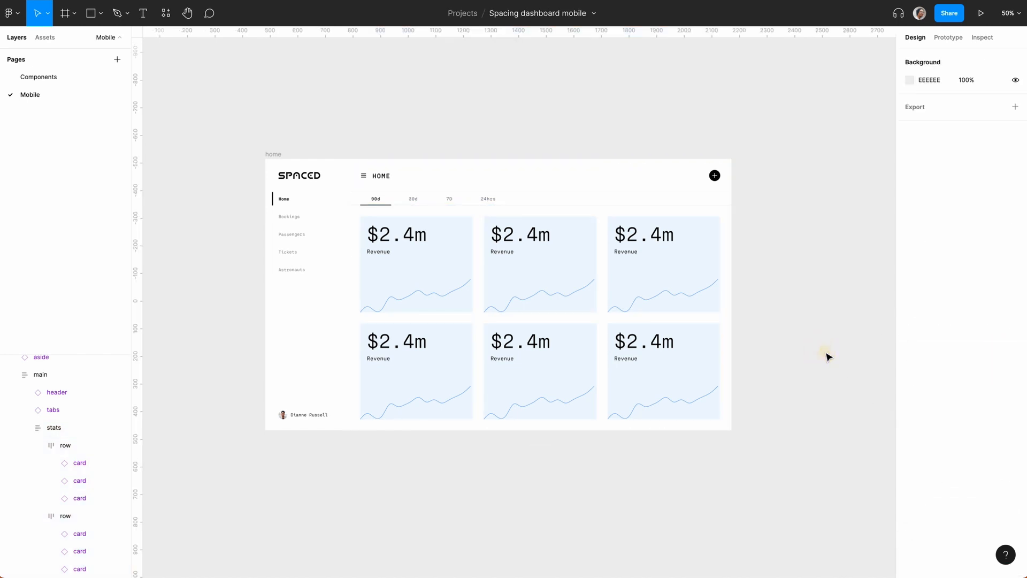
{"action": "left_click", "coordinate": [539, 263]}
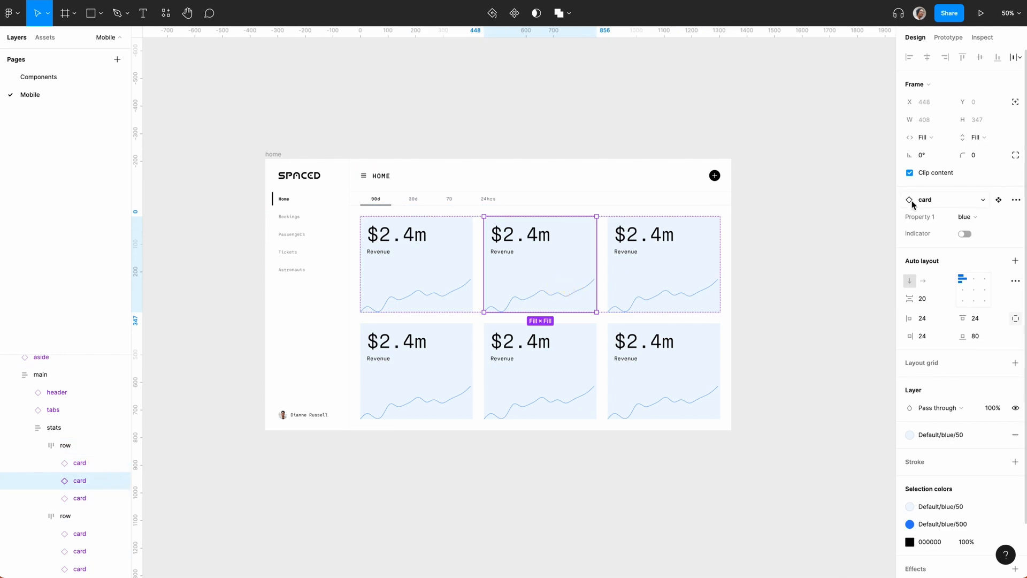
{"action": "left_click", "coordinate": [662, 262]}
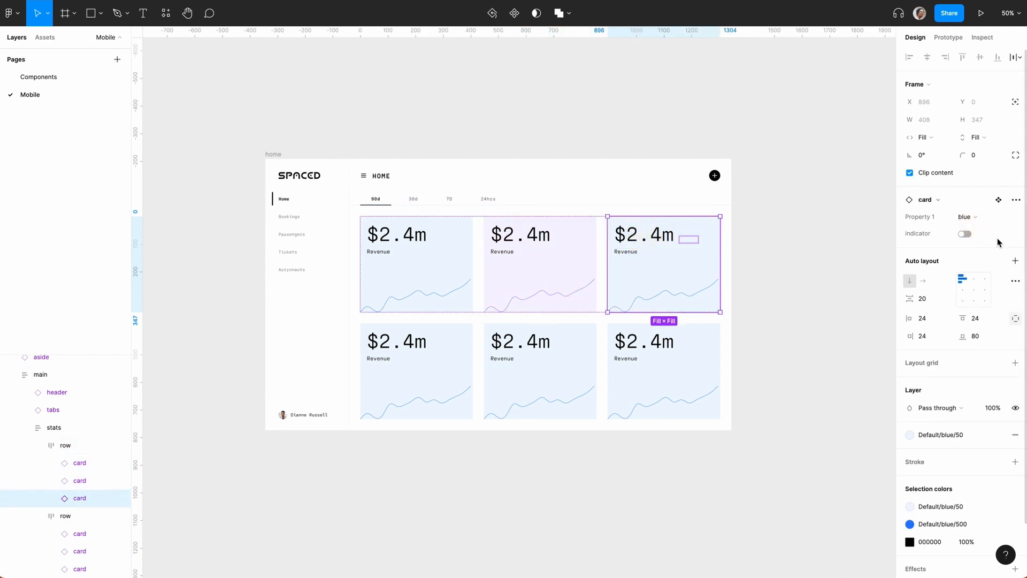
{"action": "left_click", "coordinate": [964, 217]}
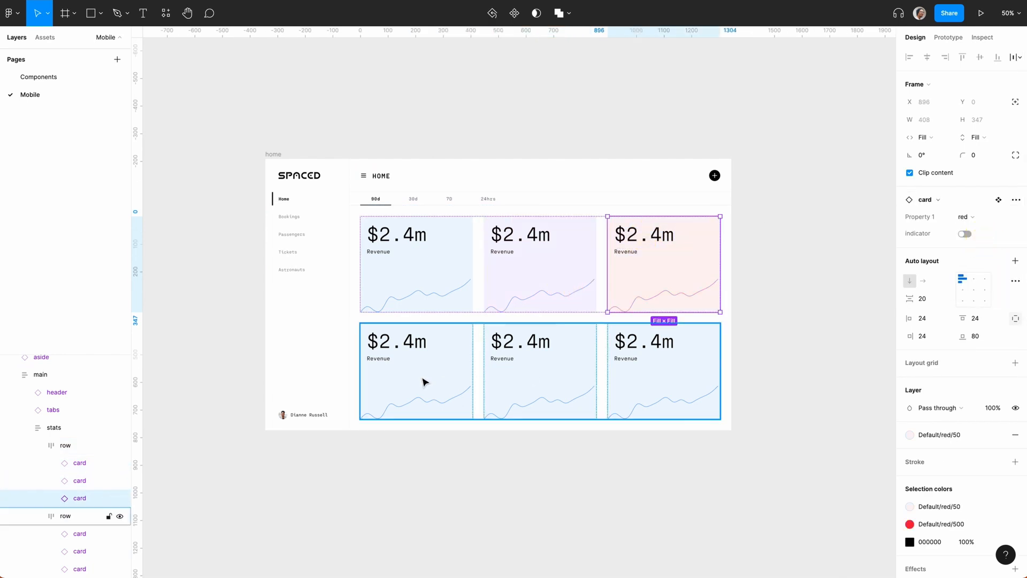
{"action": "left_click", "coordinate": [966, 216]}
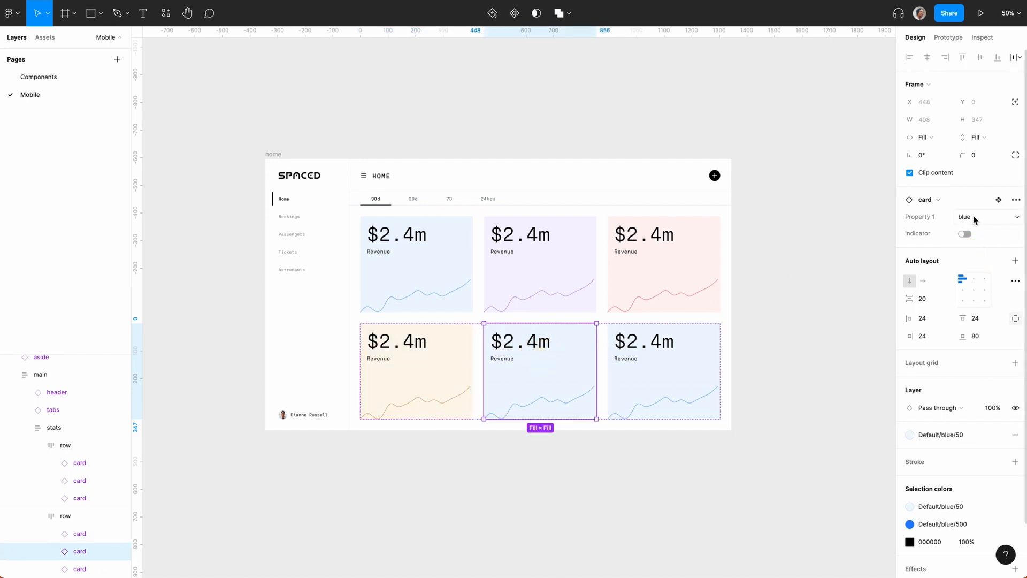
{"action": "left_click", "coordinate": [989, 216]}
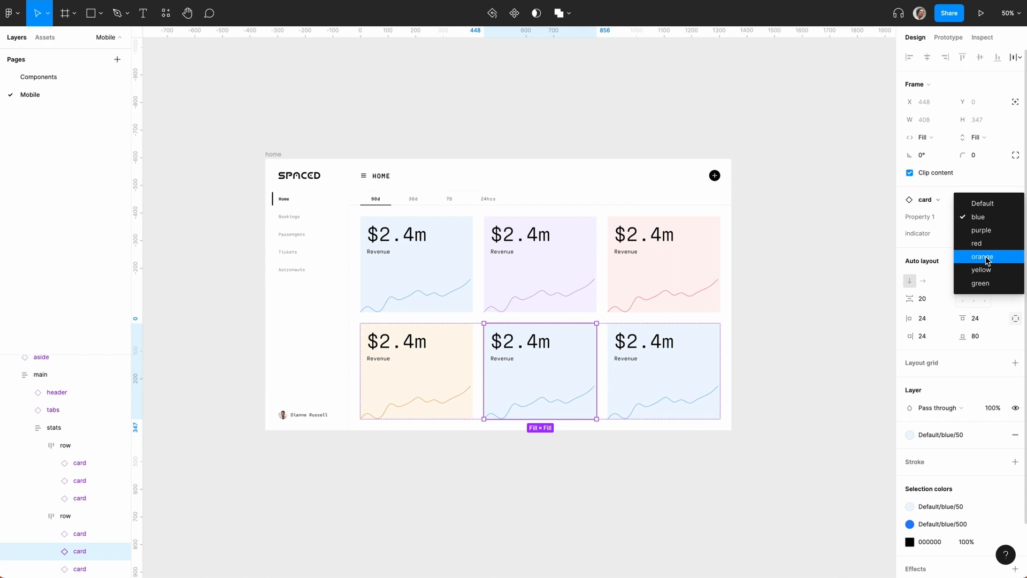
{"action": "left_click", "coordinate": [981, 269]}
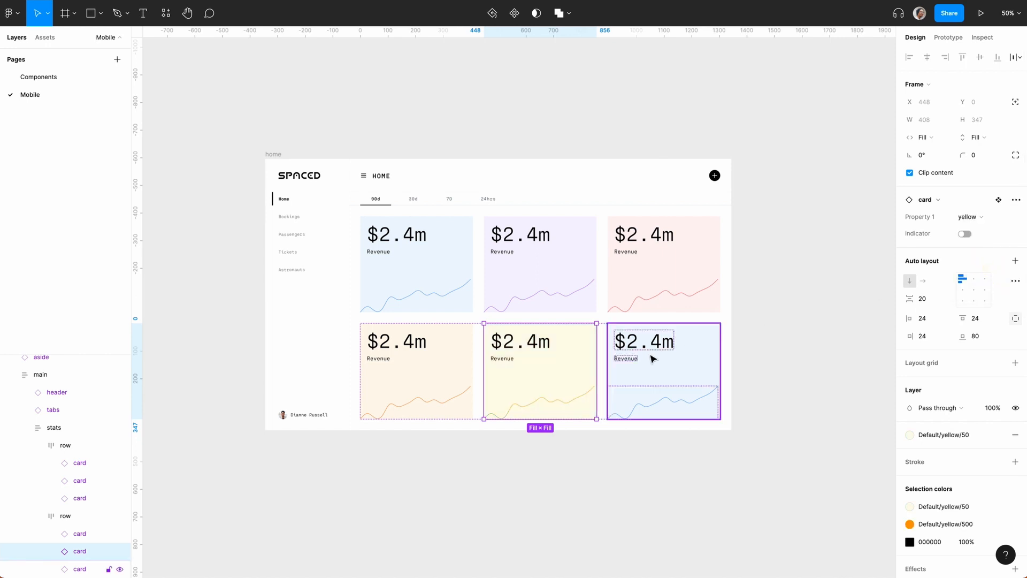
{"action": "left_click", "coordinate": [972, 216]}
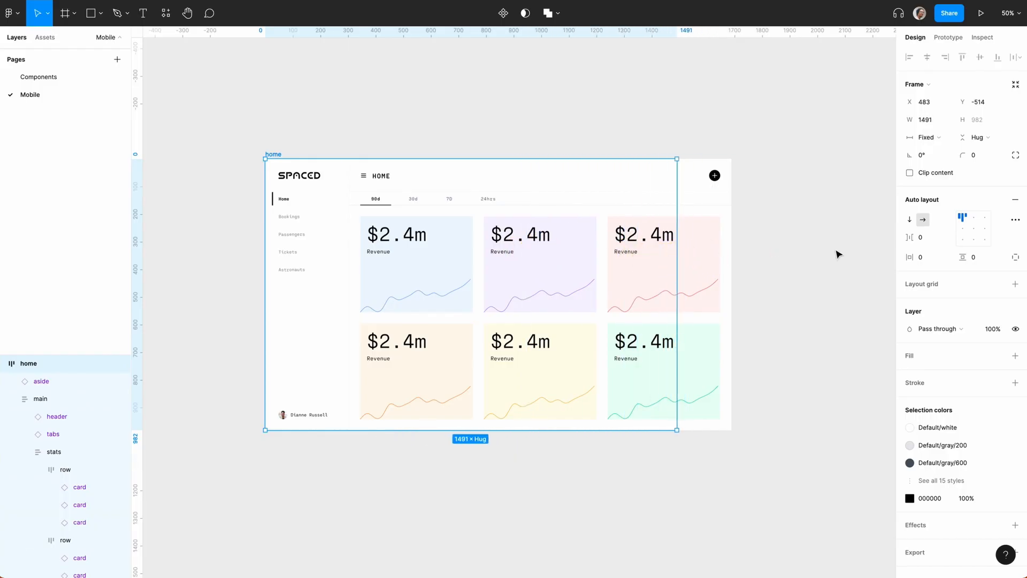
- Turn the last card green, fix home's width, and undo the overhanging resize
{"action": "key", "text": "cmd+z"}
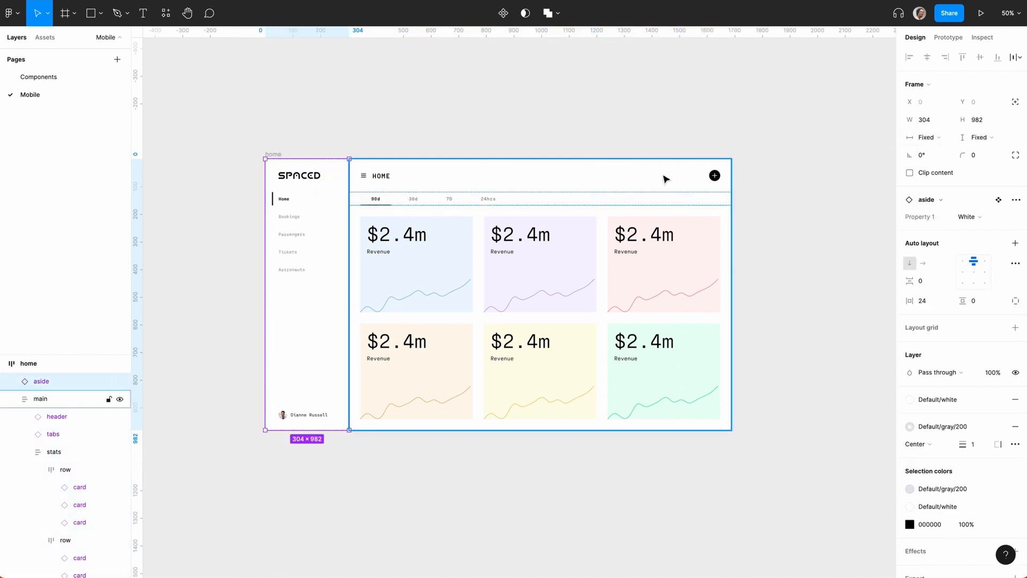
{"action": "left_click", "coordinate": [925, 137]}
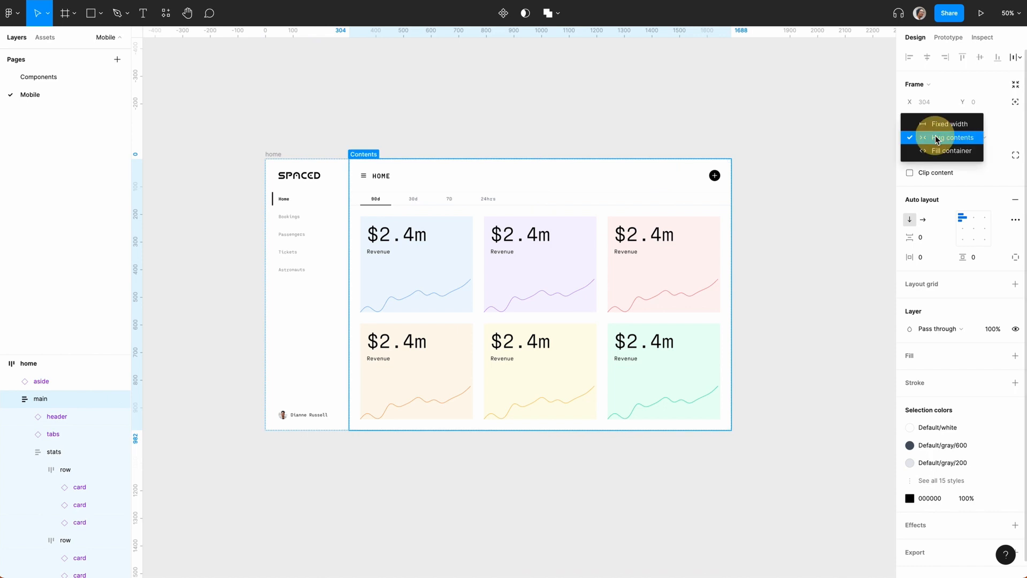
{"action": "left_click", "coordinate": [945, 124]}
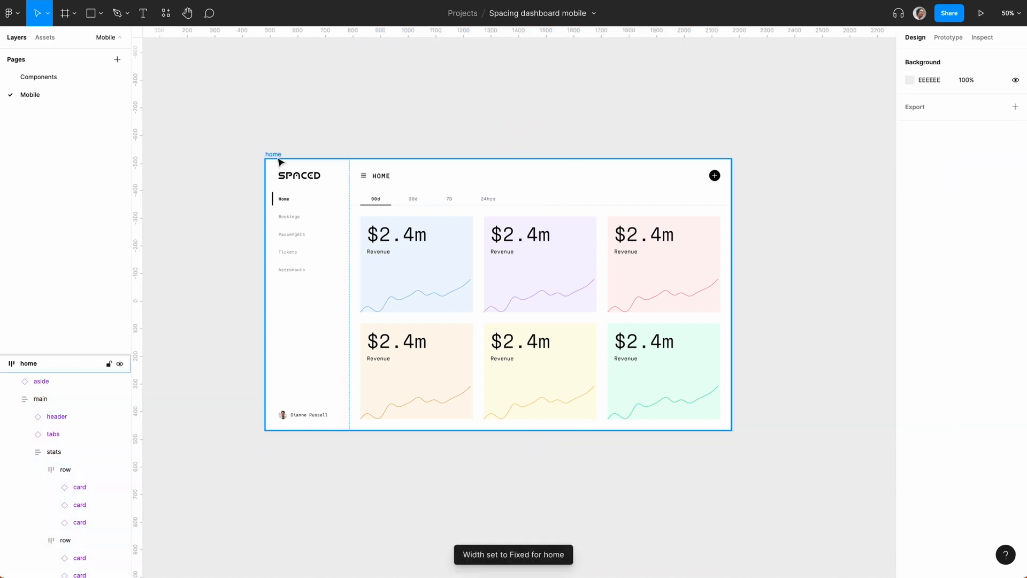
{"action": "left_click", "coordinate": [41, 398]}
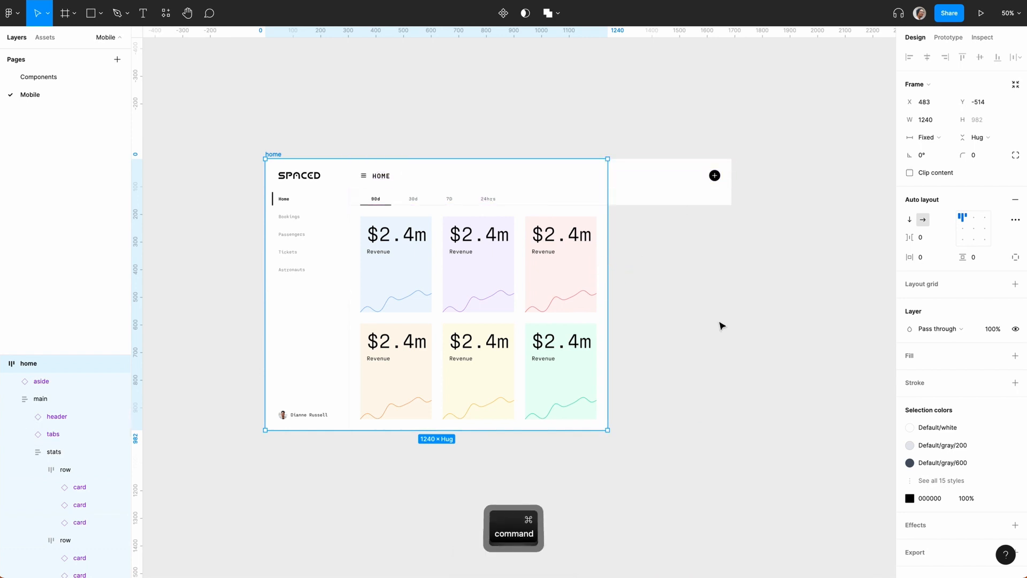
{"action": "key", "text": "cmd+z"}
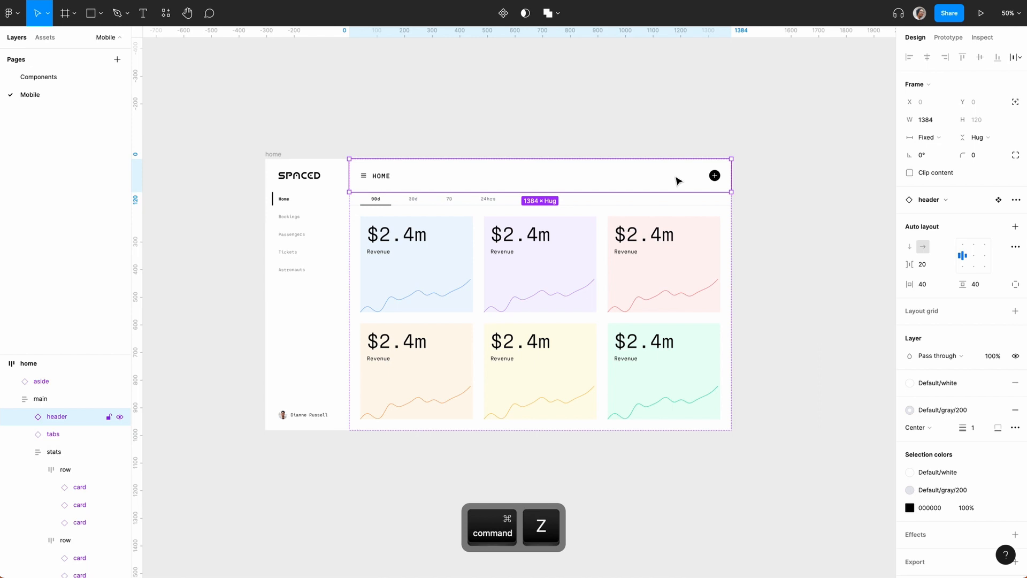
{"action": "left_click", "coordinate": [925, 137]}
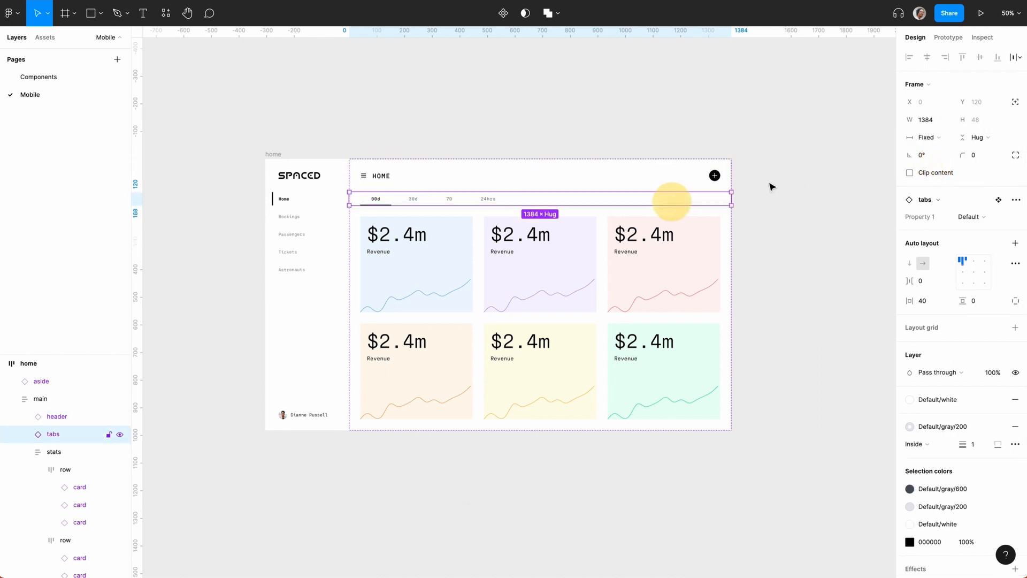
{"action": "left_click", "coordinate": [634, 110]}
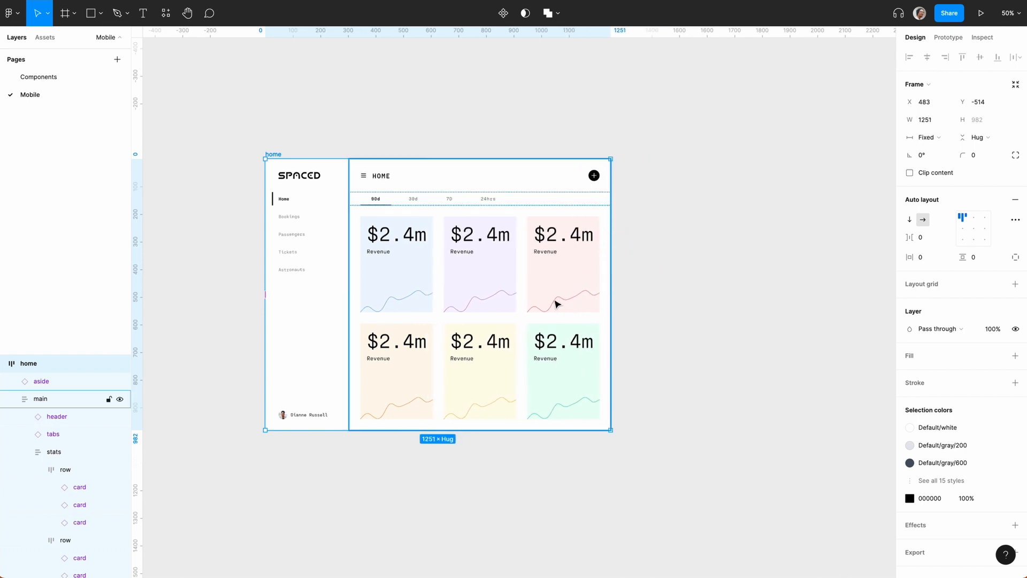
{"action": "mouse_move", "coordinate": [609, 294]}
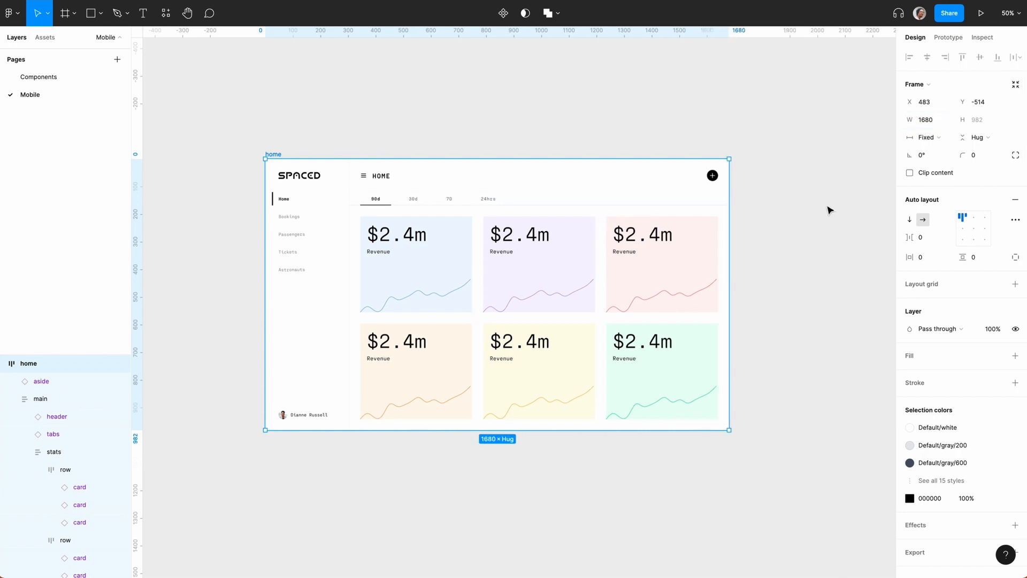
{"action": "mouse_move", "coordinate": [731, 215]}
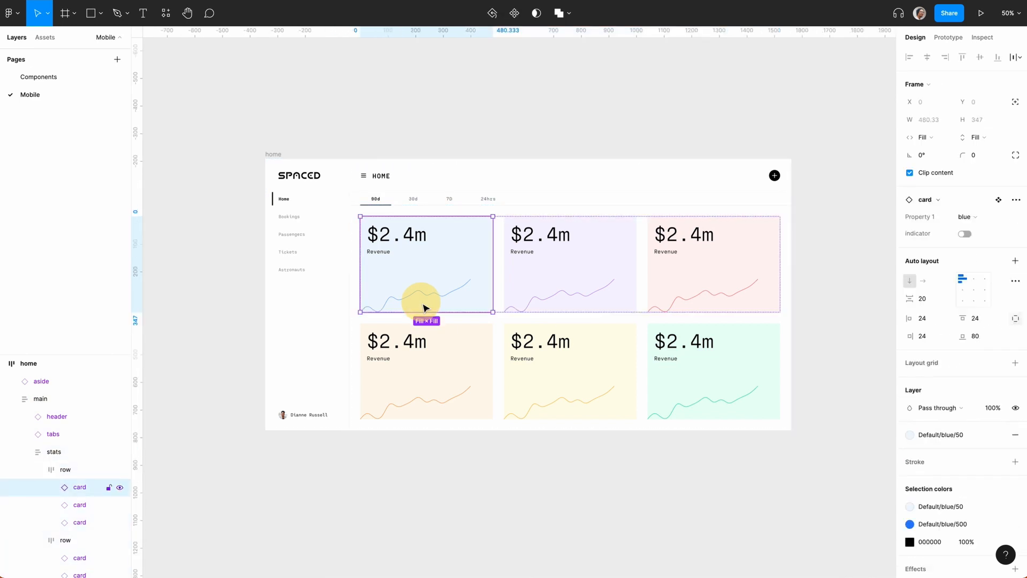
- Set constraints on the Default card's chart vector, then test on a widened instance
{"action": "right_click", "coordinate": [424, 307]}
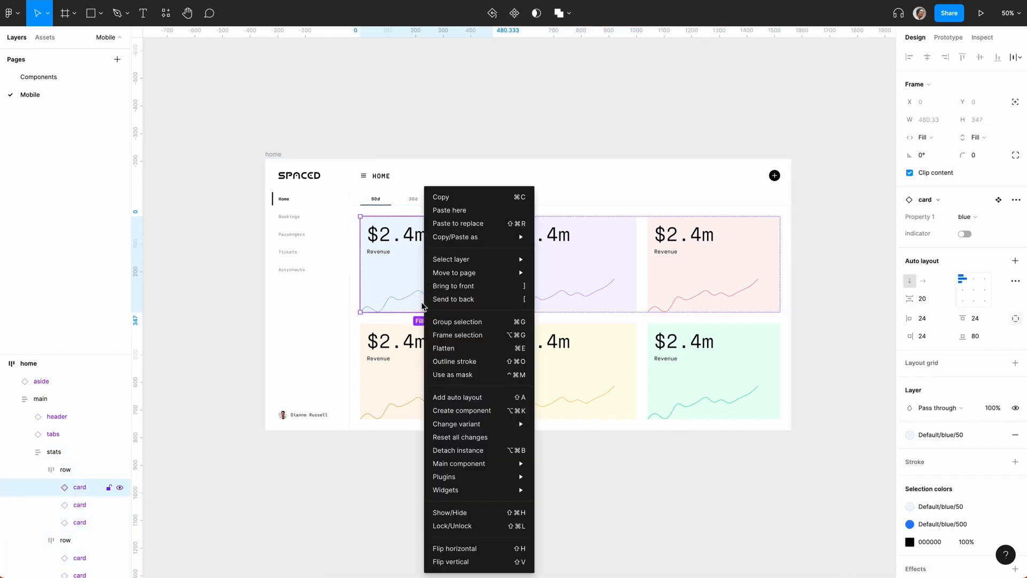
{"action": "left_click", "coordinate": [458, 463]}
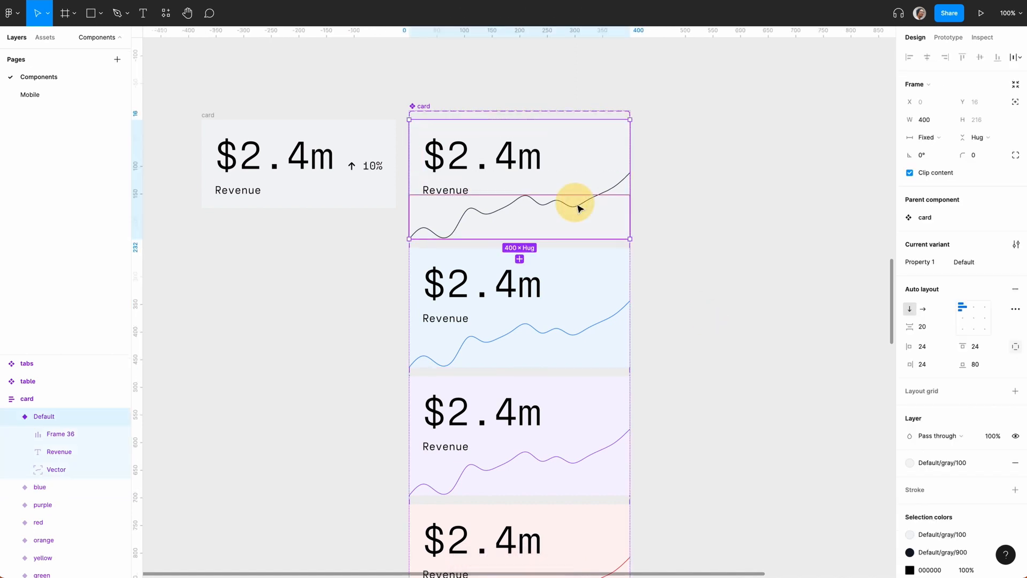
{"action": "left_click", "coordinate": [56, 470]}
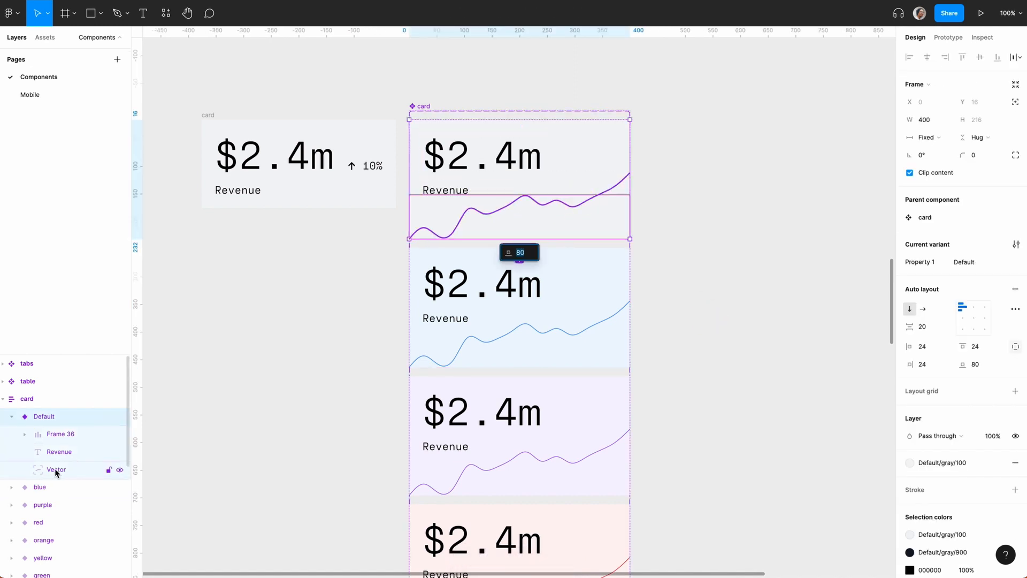
{"action": "left_click", "coordinate": [57, 469]}
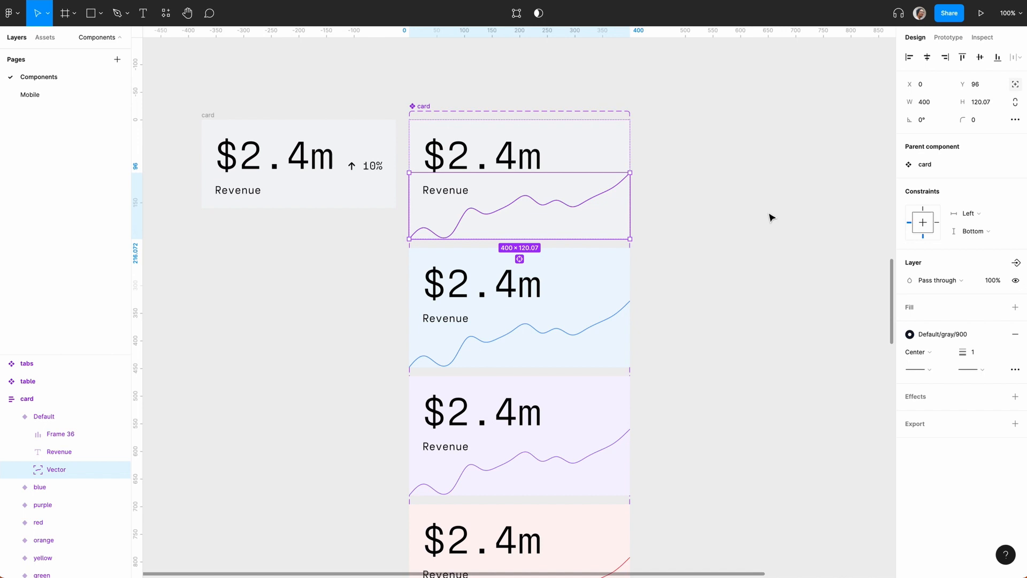
{"action": "mouse_move", "coordinate": [865, 221]}
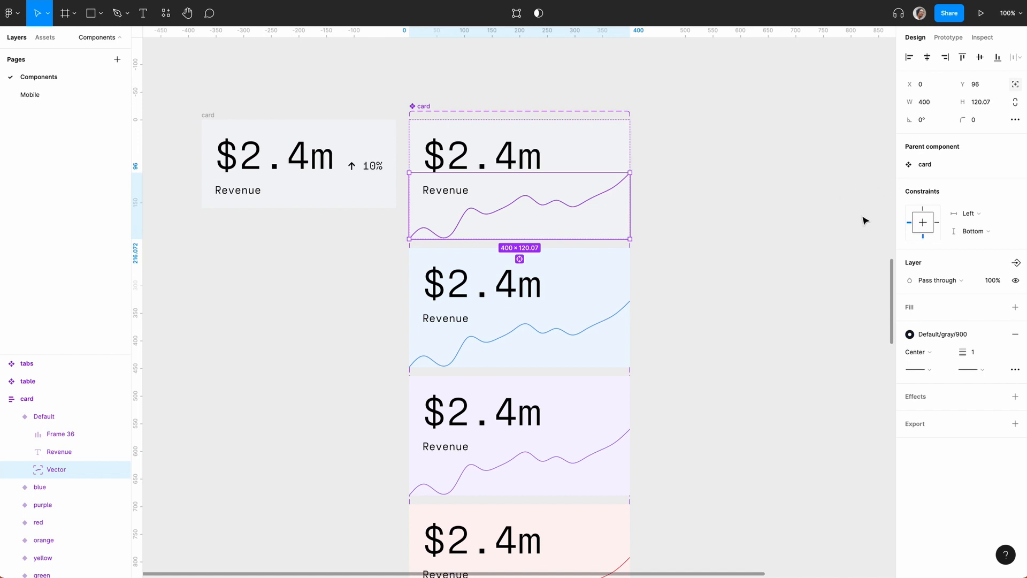
{"action": "key", "text": "shift"}
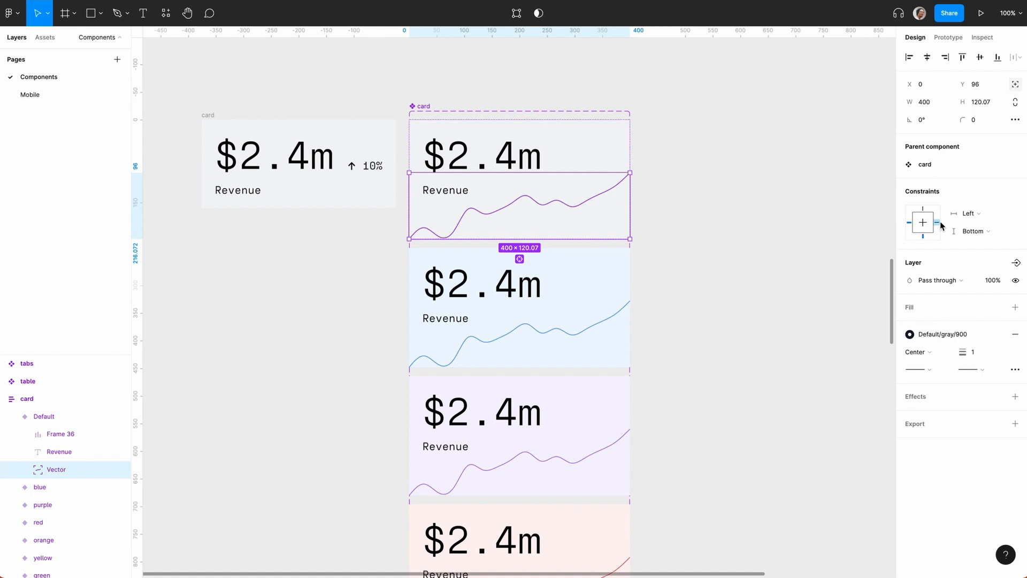
{"action": "left_click", "coordinate": [966, 213]}
{"action": "type", "text": "cardca"}
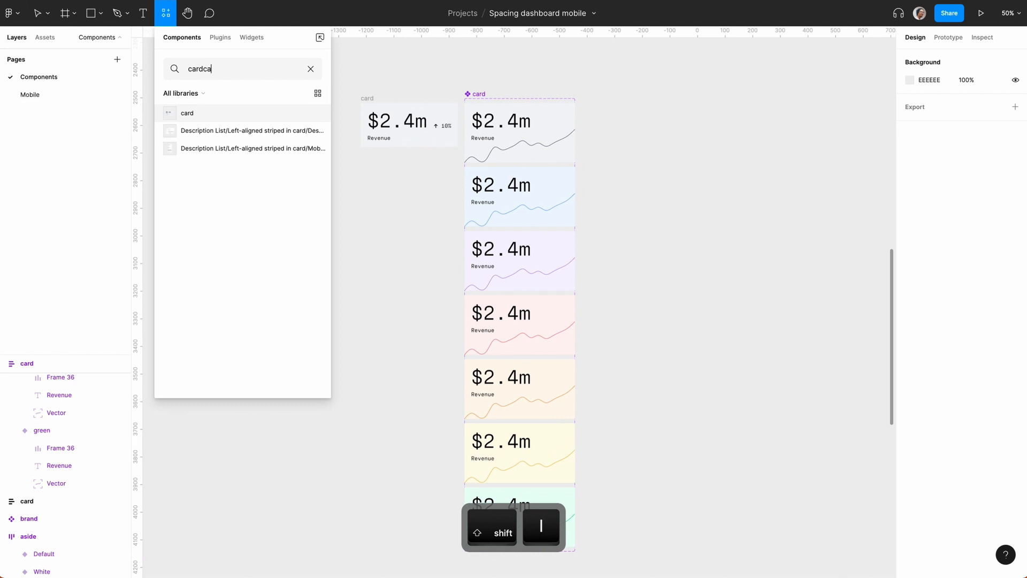
{"action": "key", "text": "BackSpace"}
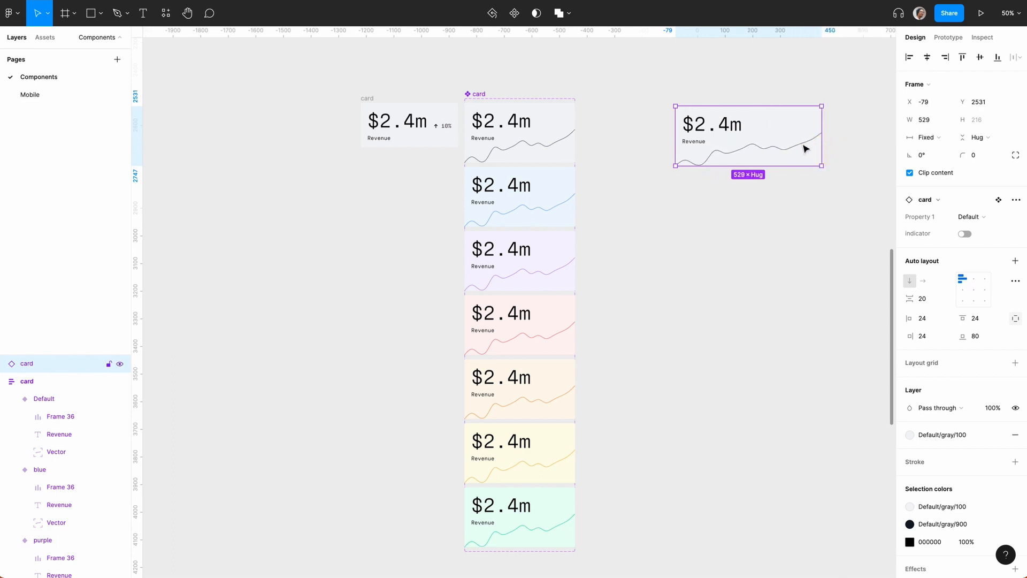
{"action": "mouse_move", "coordinate": [798, 163]}
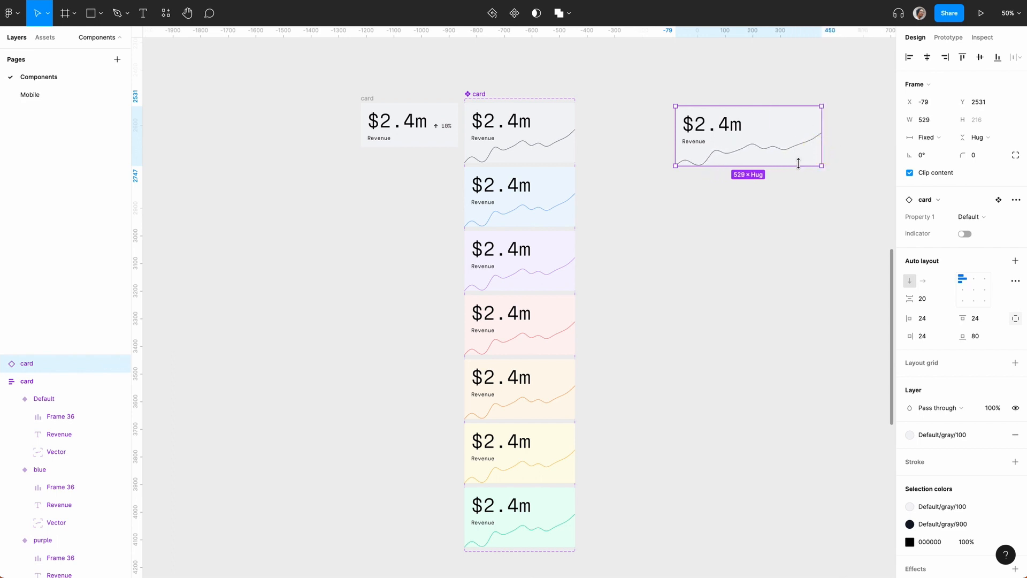
{"action": "left_click_drag", "start_coordinate": [747, 163], "coordinate": [747, 203]}
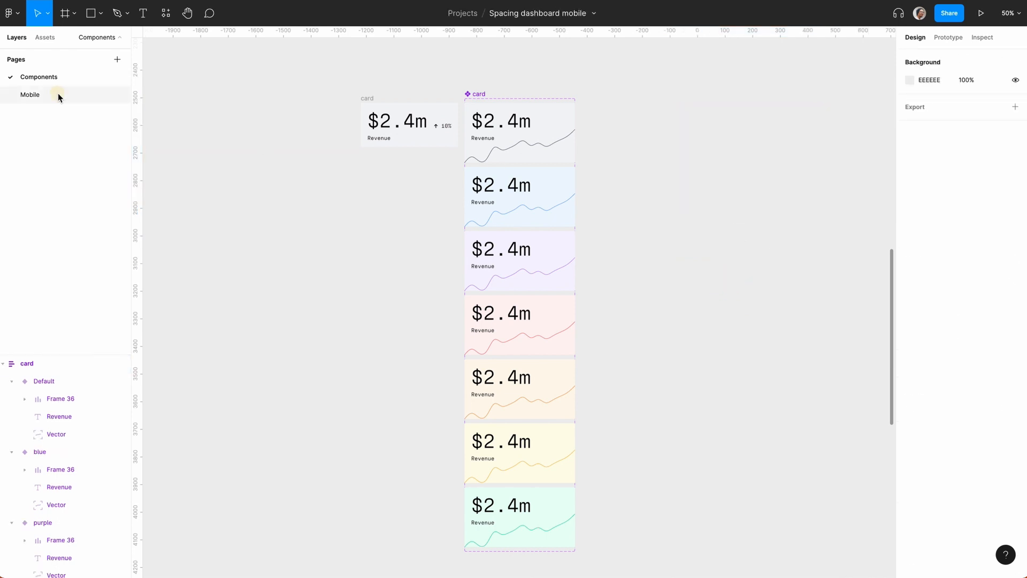
- On the Mobile page, set the home frame to a fixed 1680 × 1080
{"action": "left_click", "coordinate": [30, 94]}
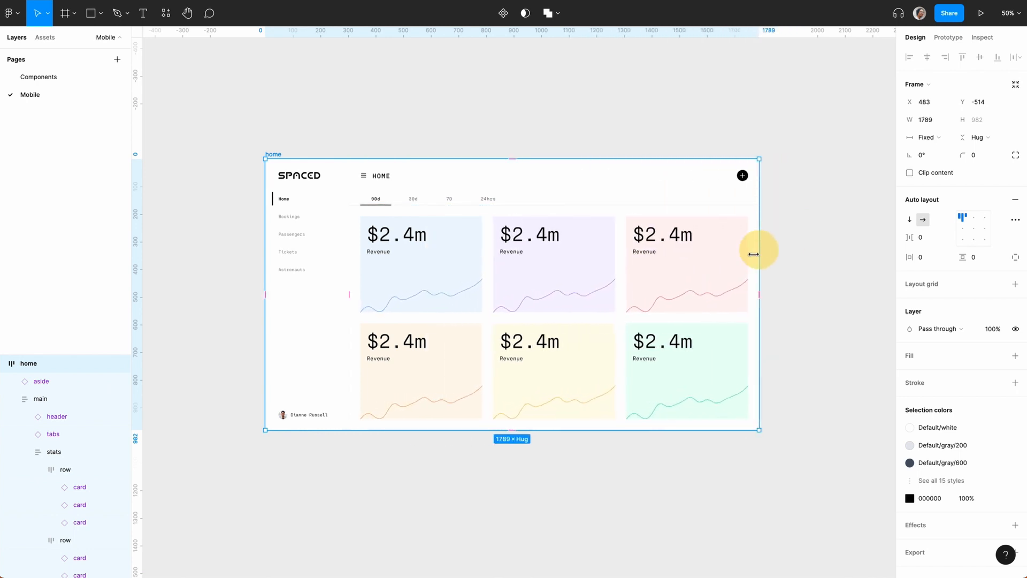
{"action": "mouse_move", "coordinate": [750, 321]}
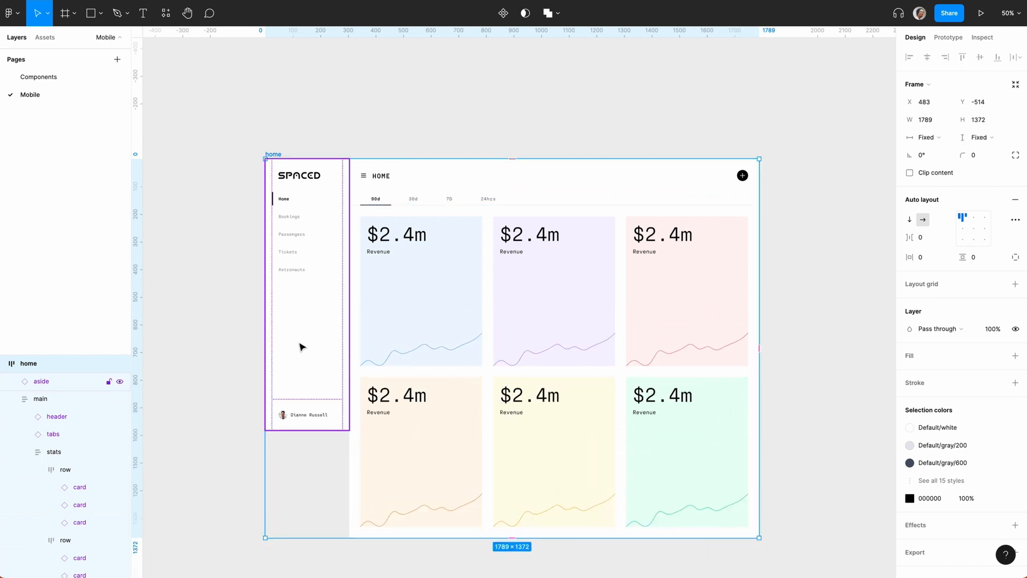
{"action": "left_click", "coordinate": [980, 137]}
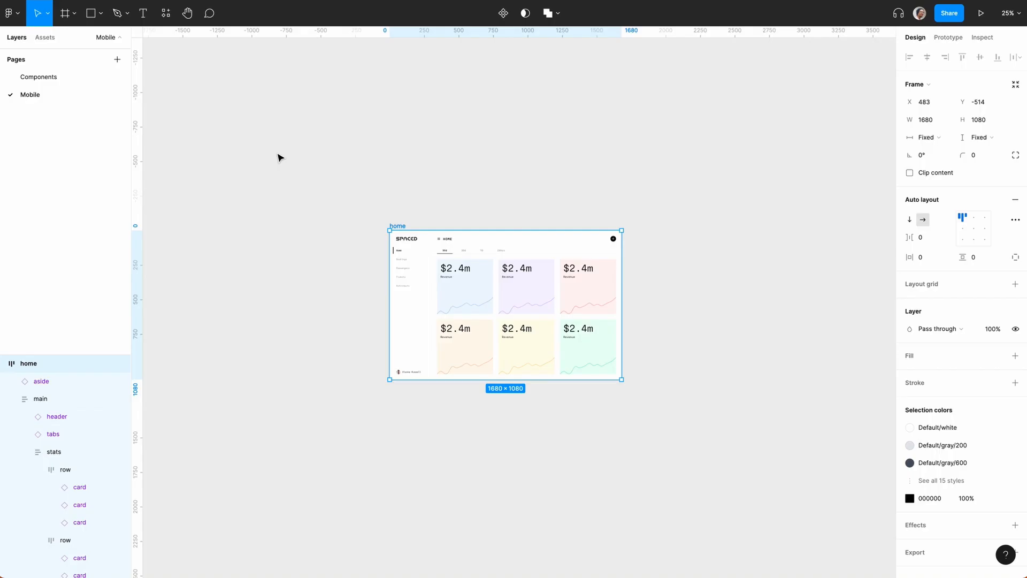
- Duplicate the home frame into a 1024 × 768 tablet copy with the aside hidden
{"action": "key", "text": "cmd+d"}
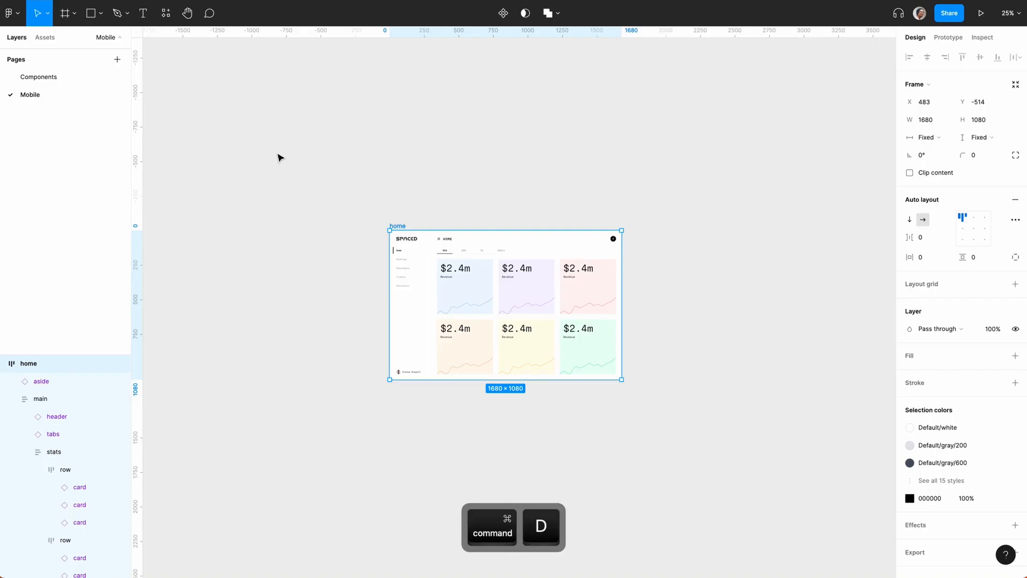
{"action": "key", "text": "cmd+d"}
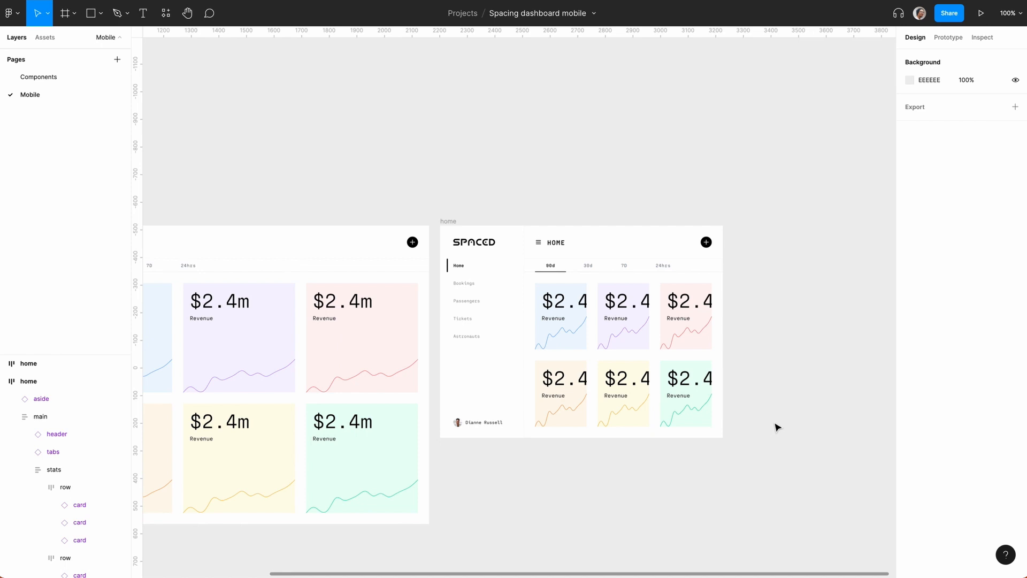
{"action": "left_click", "coordinate": [482, 379]}
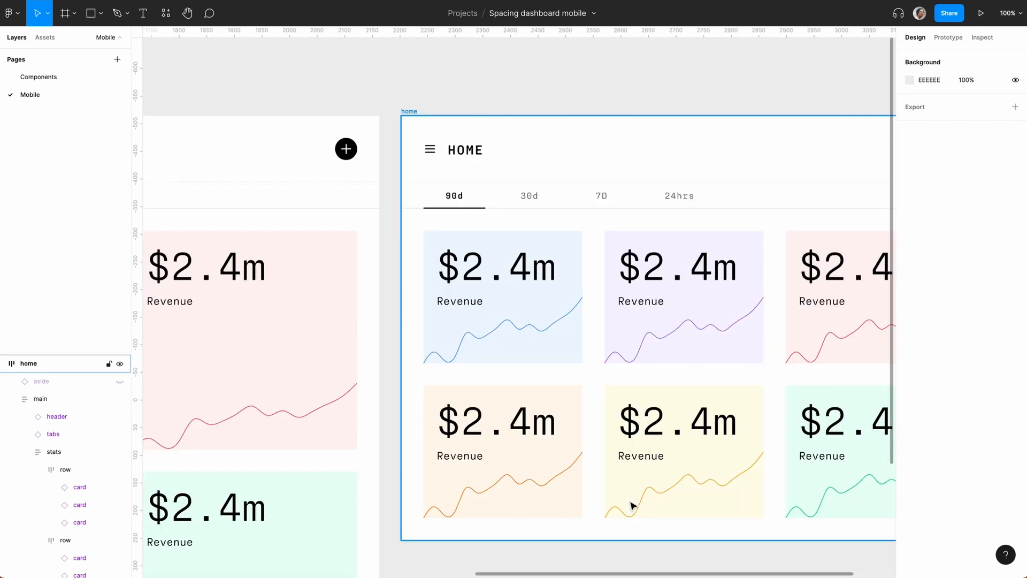
{"action": "mouse_move", "coordinate": [546, 354]}
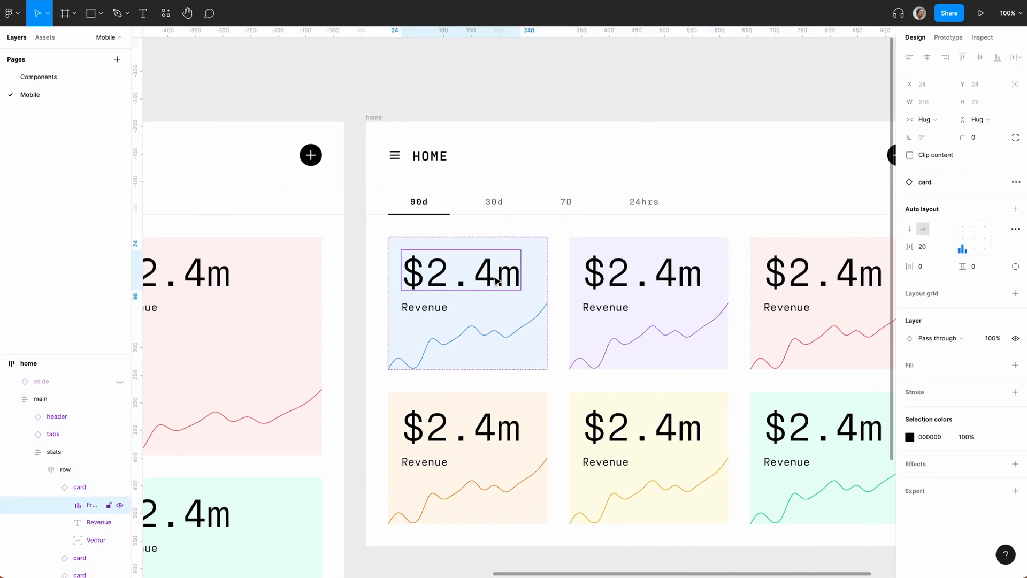
{"action": "left_click", "coordinate": [459, 270]}
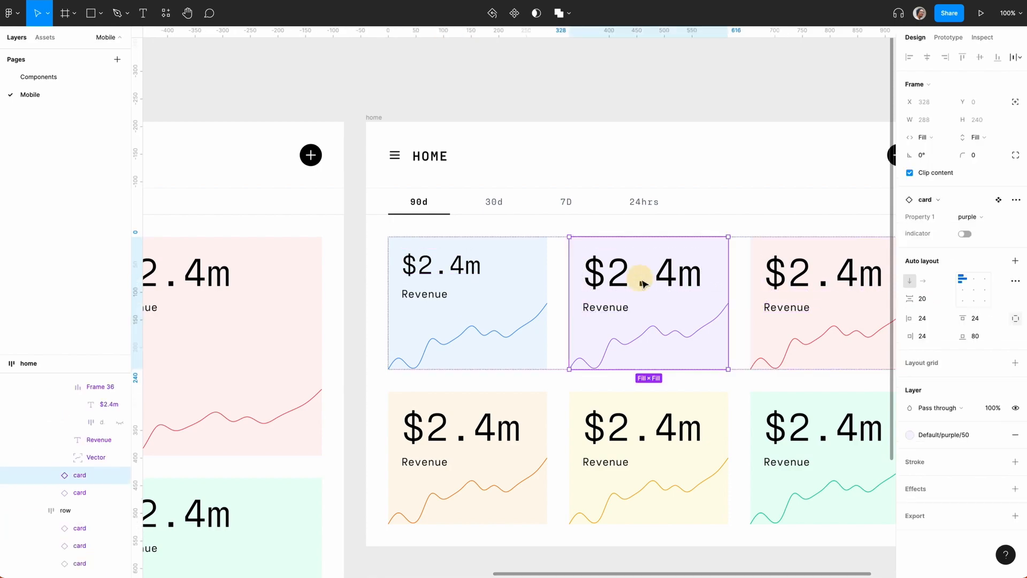
{"action": "key", "text": "cmd+d"}
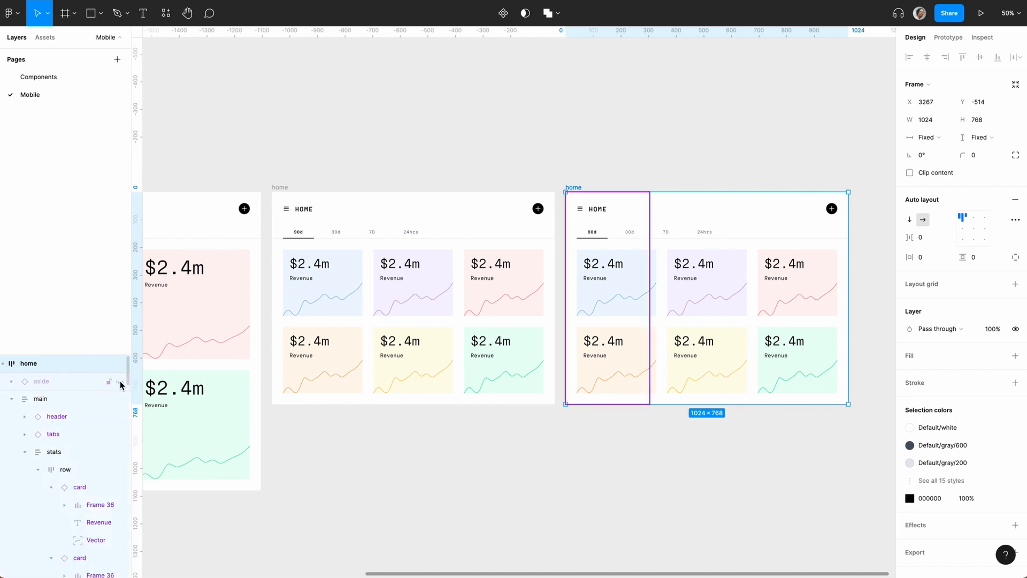
- Show the tablet frame's sidebar again and try stacking the first card row vertically, then undo
{"action": "left_click", "coordinate": [583, 449]}
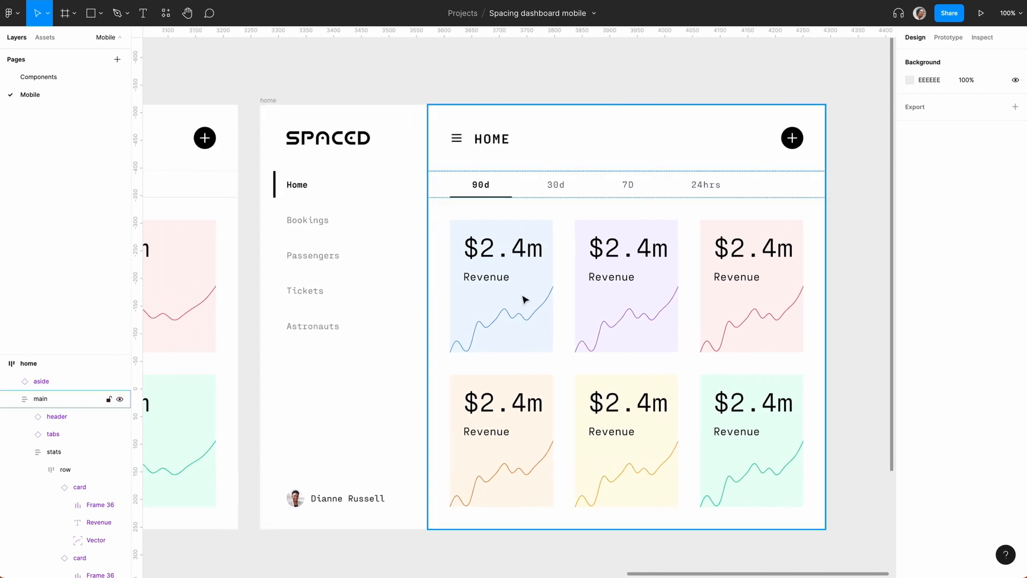
{"action": "left_click", "coordinate": [53, 452]}
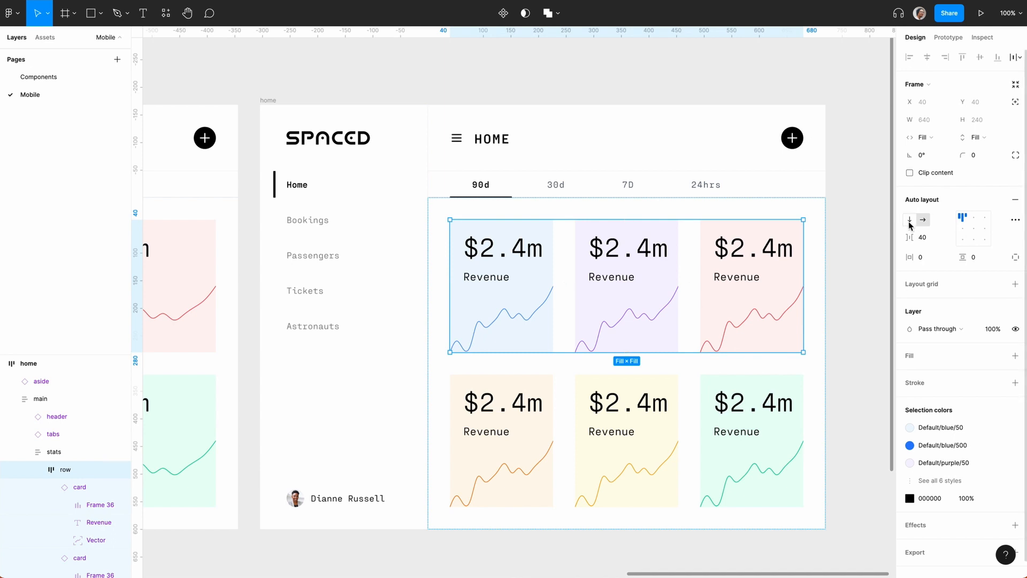
{"action": "left_click", "coordinate": [909, 219]}
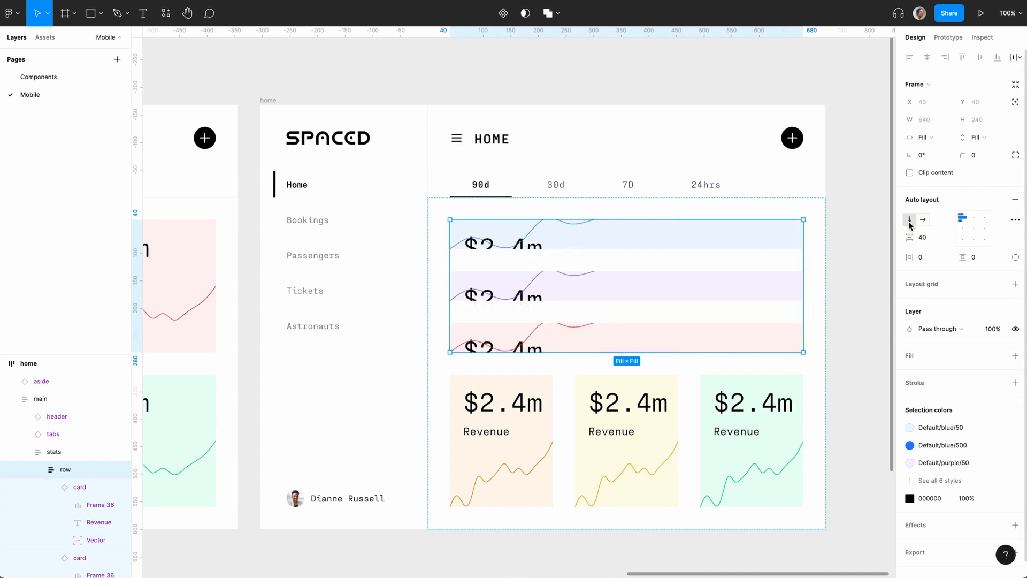
{"action": "key", "text": "cmd+z"}
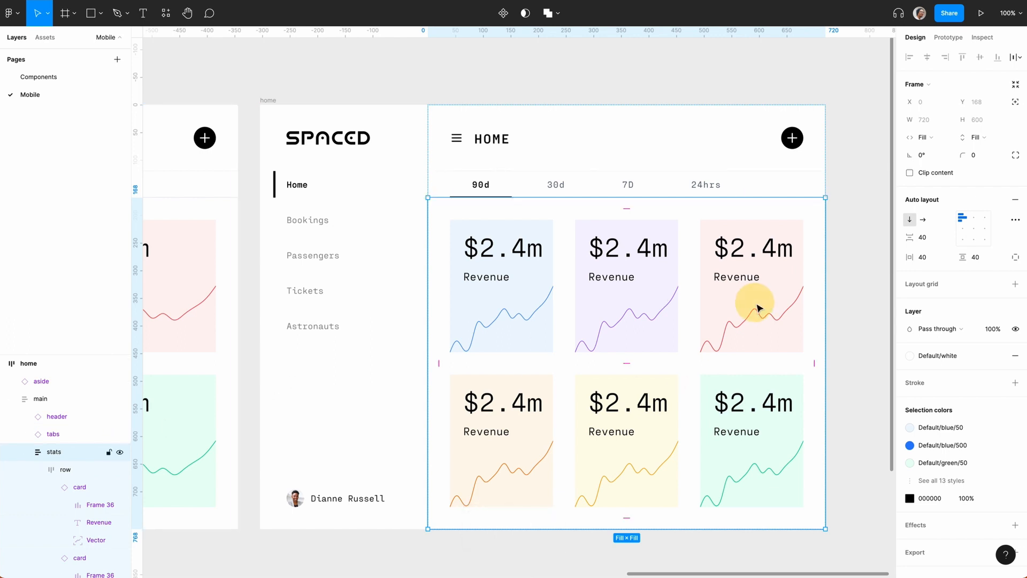
- Duplicate the first row of stat cards and switch the new cards to red and orange variants
{"action": "left_click", "coordinate": [752, 285]}
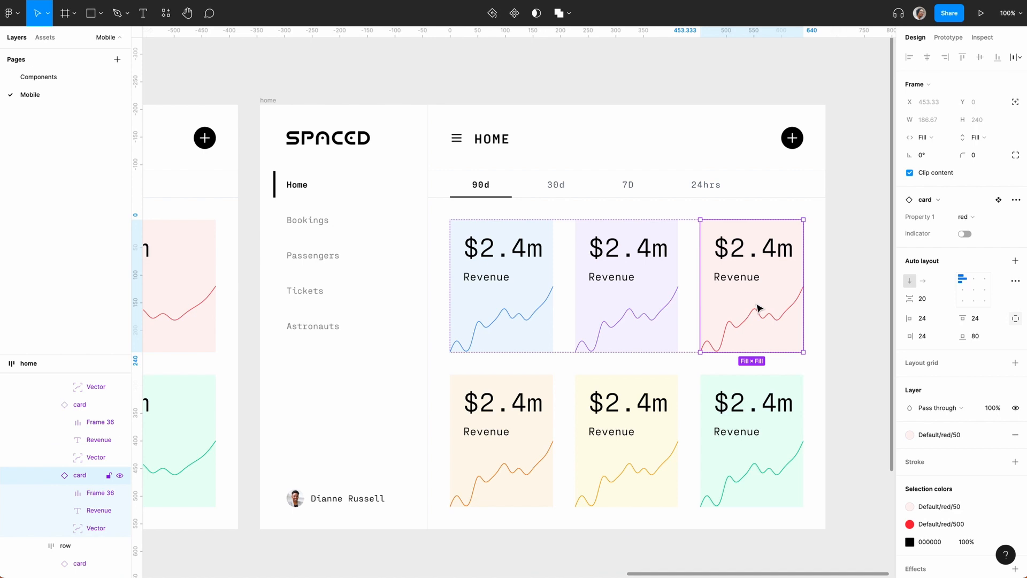
{"action": "key", "text": "cmd+d"}
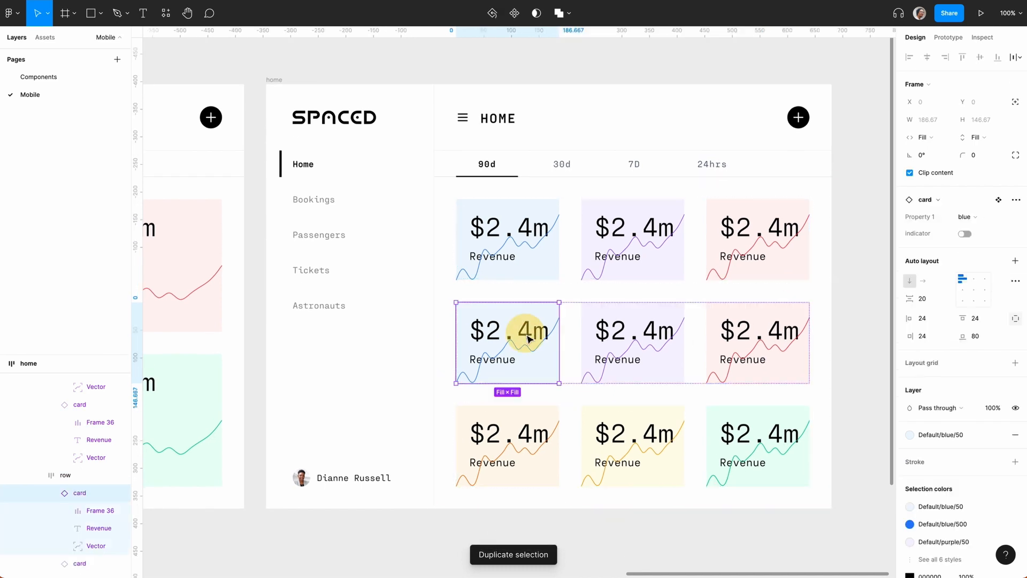
{"action": "left_click", "coordinate": [968, 217]}
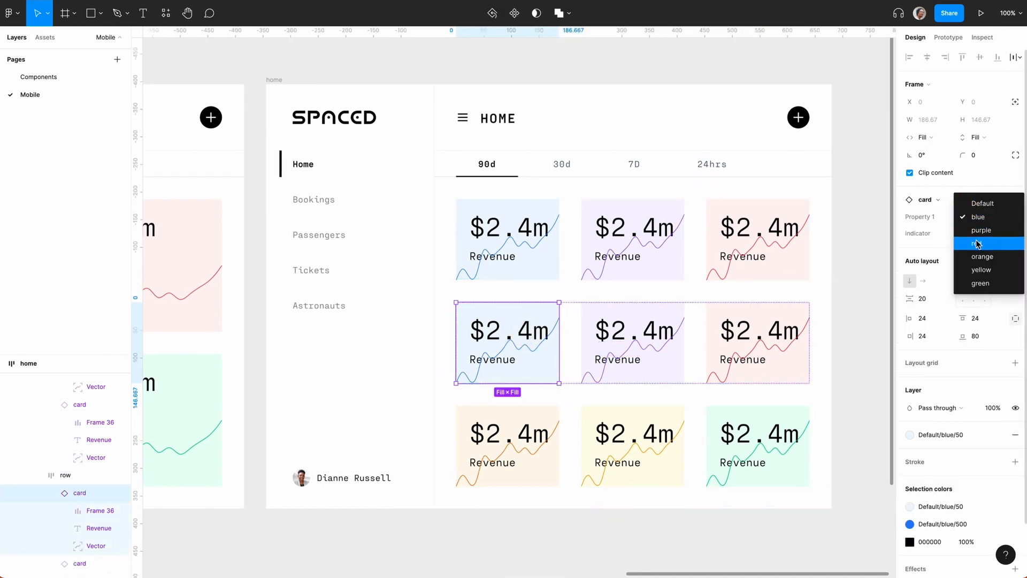
{"action": "left_click", "coordinate": [981, 230]}
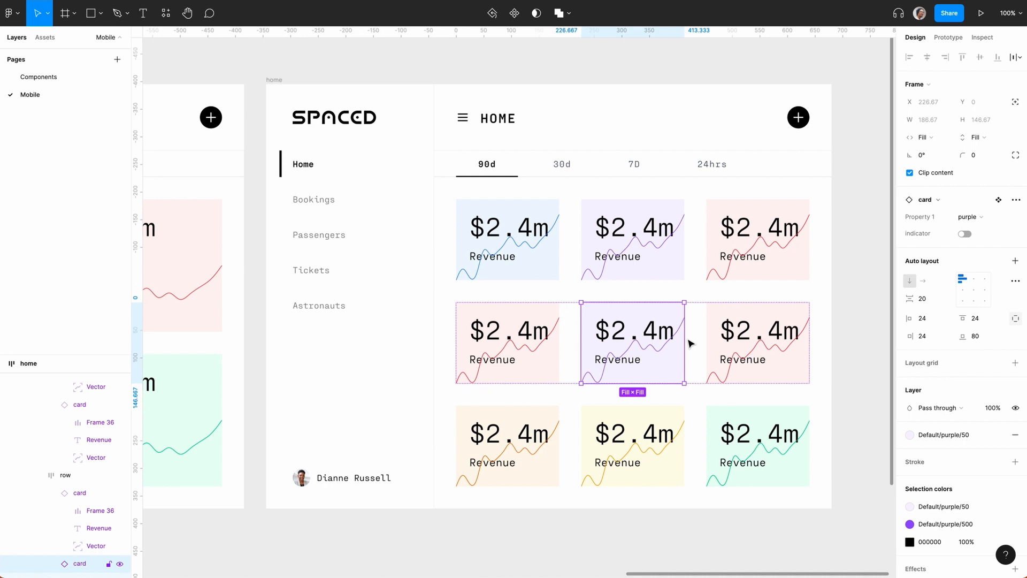
{"action": "left_click", "coordinate": [970, 217]}
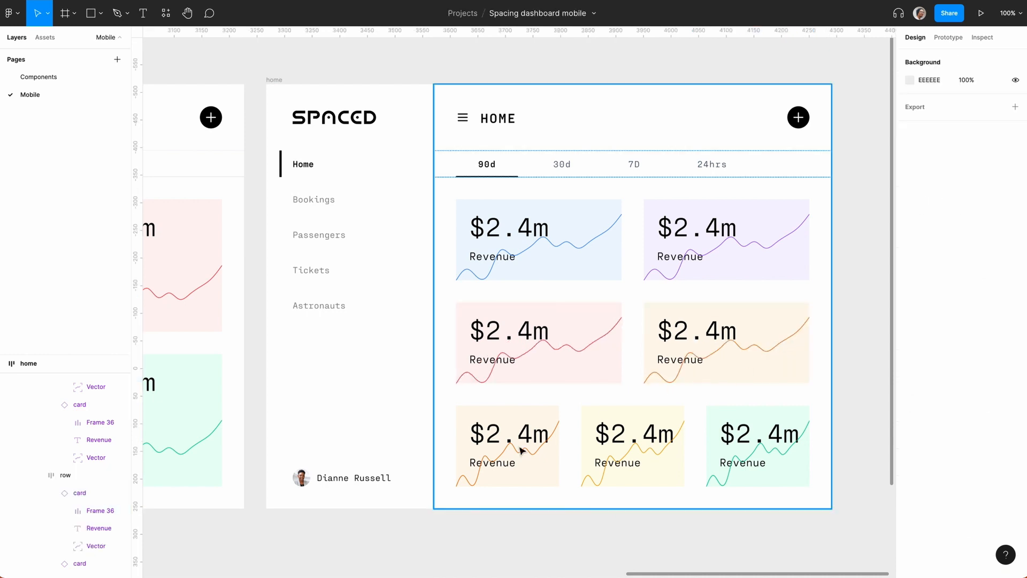
{"action": "left_click", "coordinate": [507, 446]}
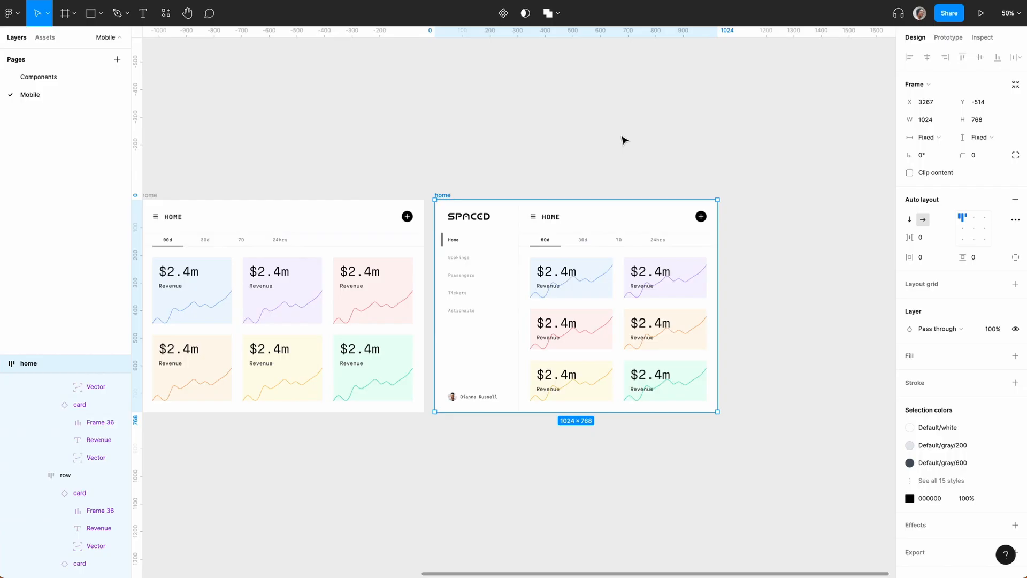
- Duplicate the tablet home frame as a narrow mobile copy with the aside hidden
{"action": "key", "text": "cmd+d"}
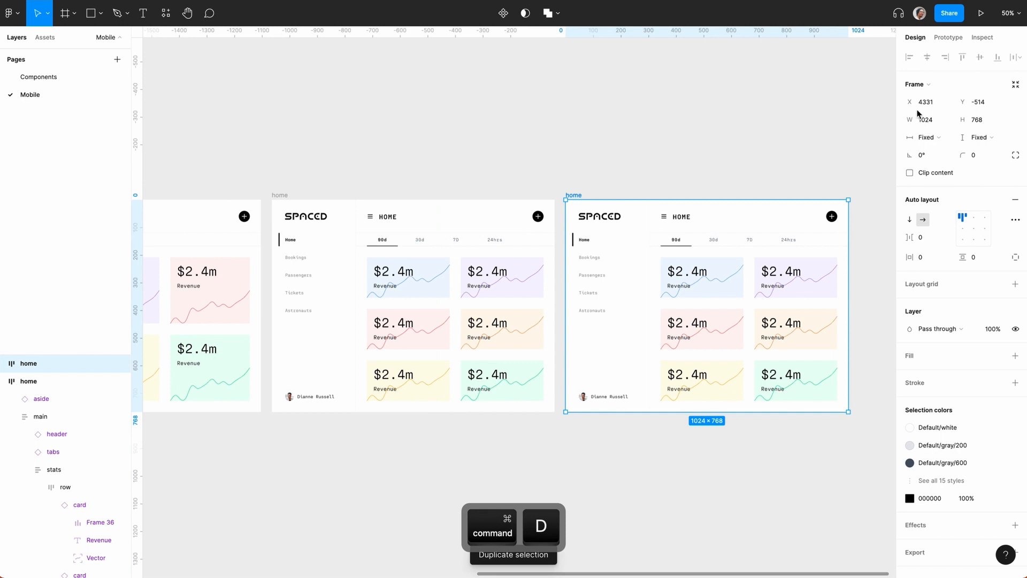
{"action": "left_click", "coordinate": [919, 84]}
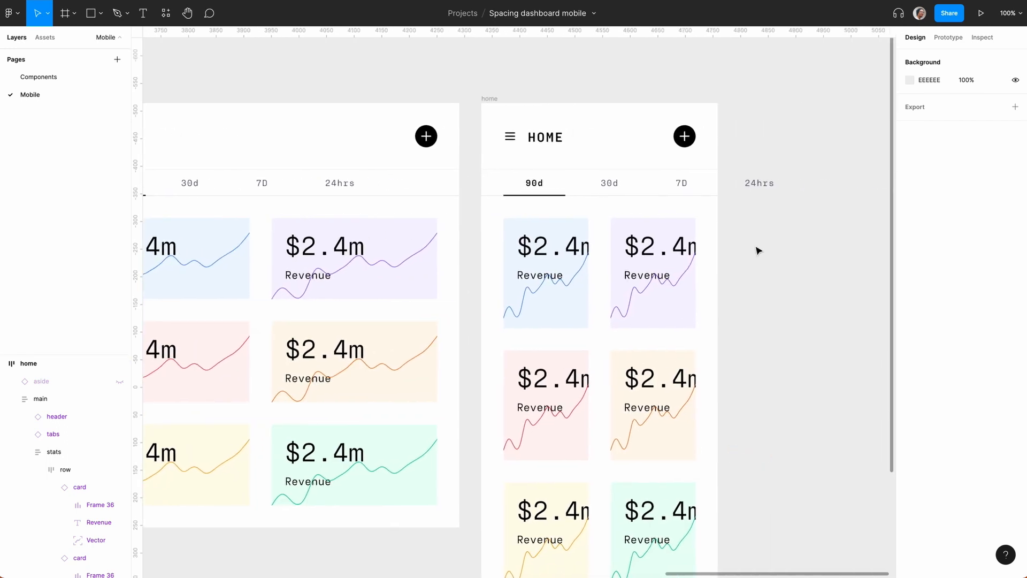
{"action": "mouse_move", "coordinate": [708, 203]}
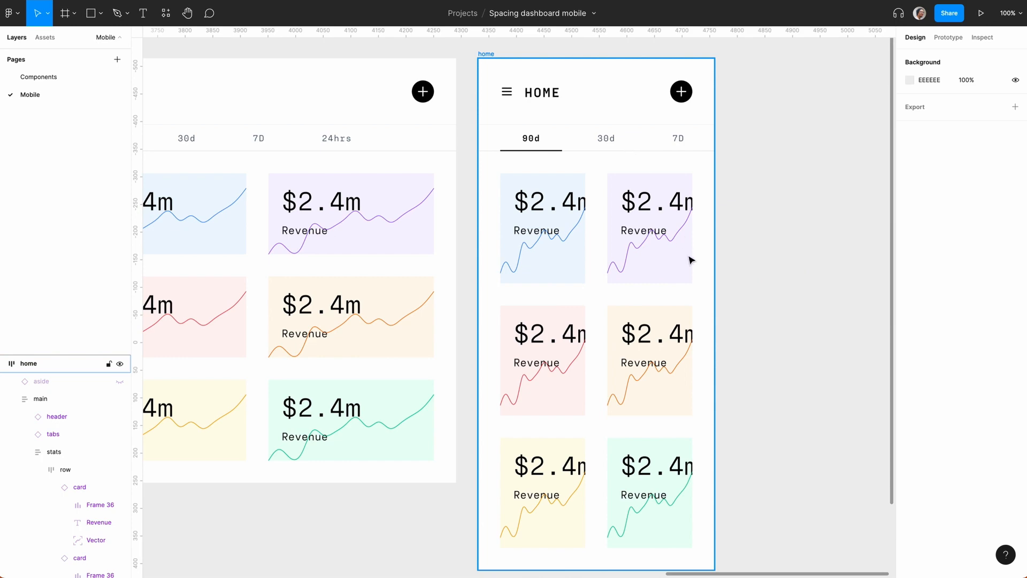
{"action": "mouse_move", "coordinate": [604, 195]}
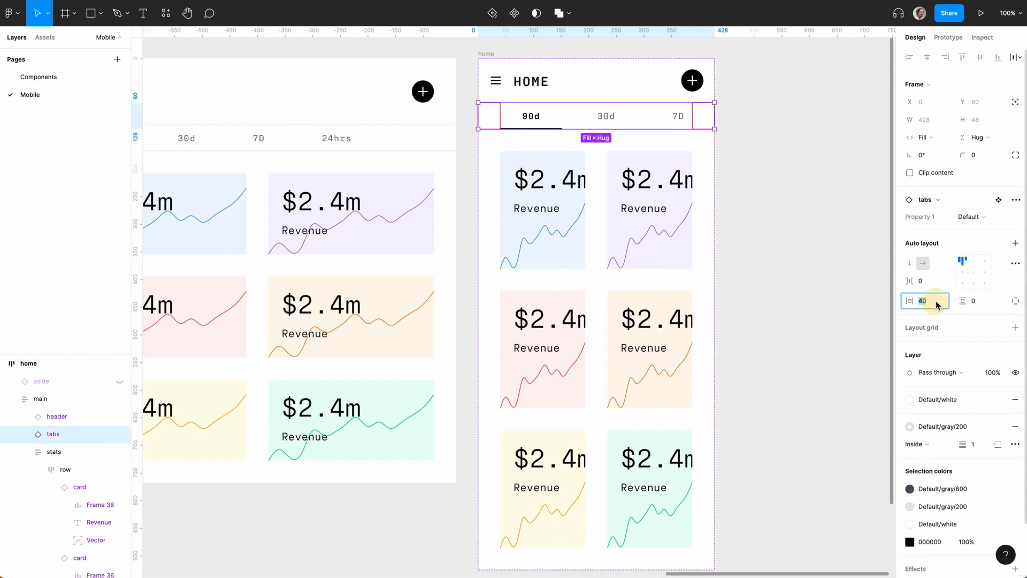
- Set the tabs and stat rows auto layout gaps to 20 and the $2.4m text to size 32
{"action": "type", "text": "20"}
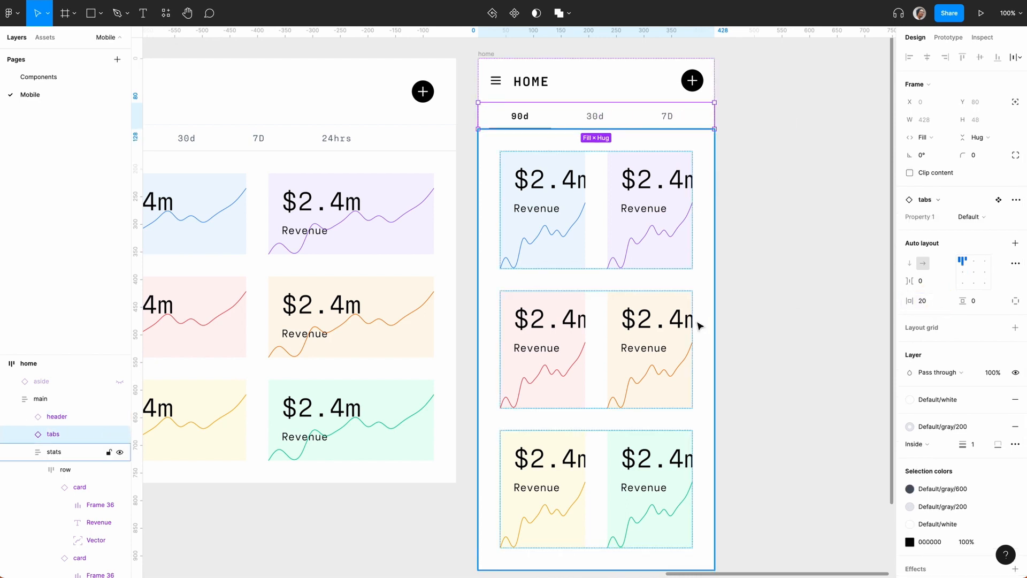
{"action": "left_click", "coordinate": [53, 452]}
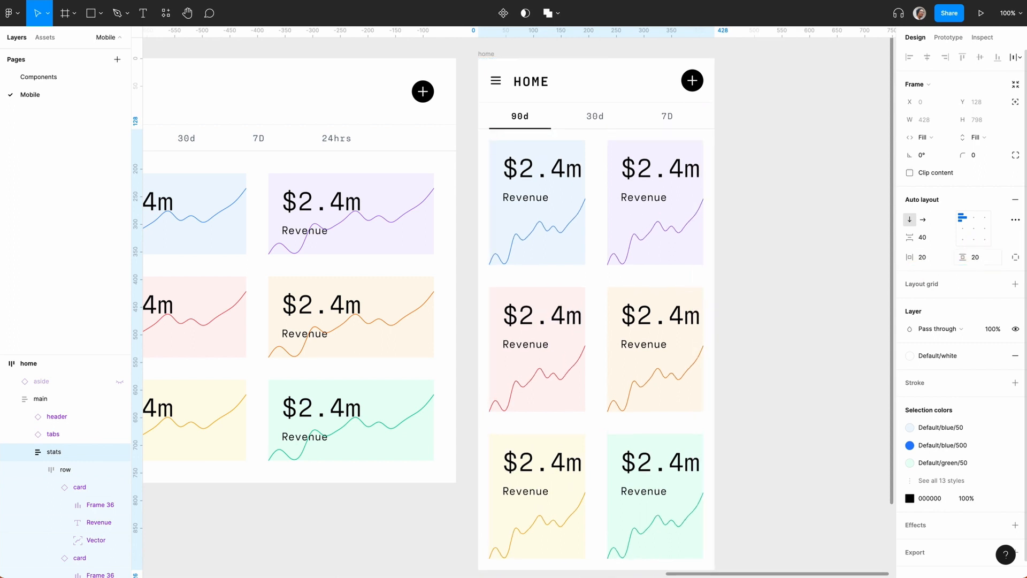
{"action": "triple_click", "coordinate": [922, 237]}
{"action": "type", "text": "20"}
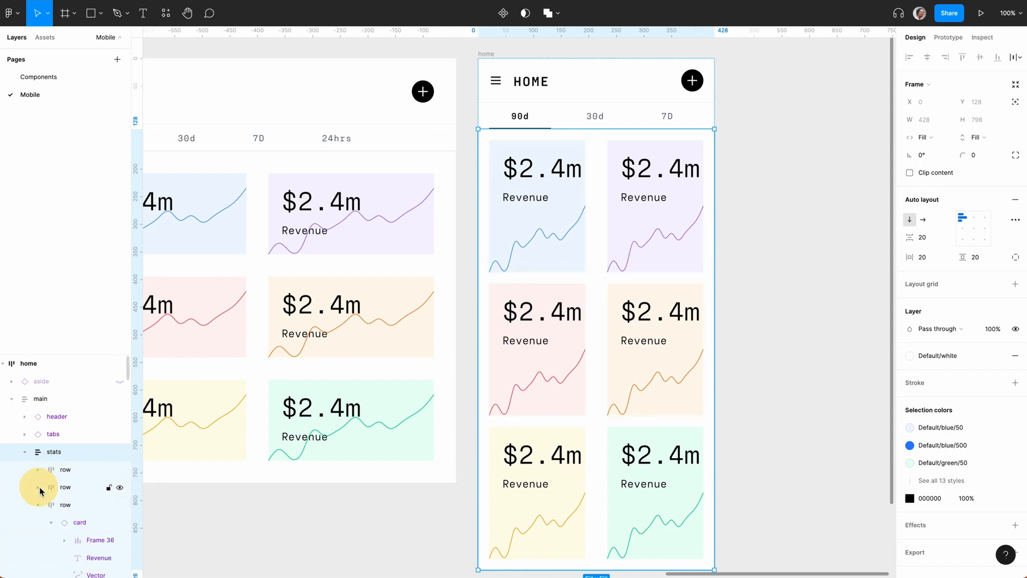
{"action": "left_click", "coordinate": [25, 452]}
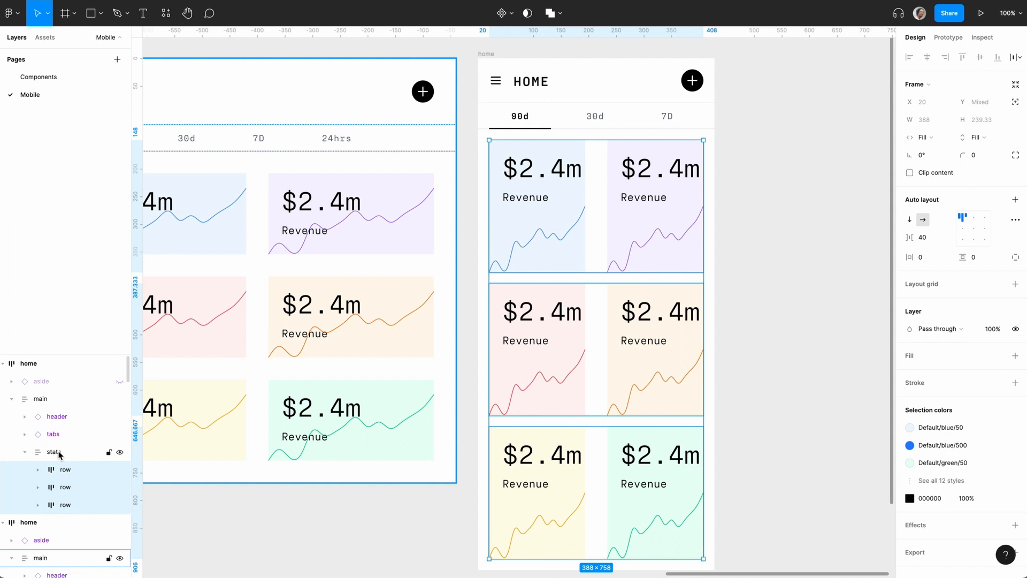
{"action": "left_click", "coordinate": [924, 237]}
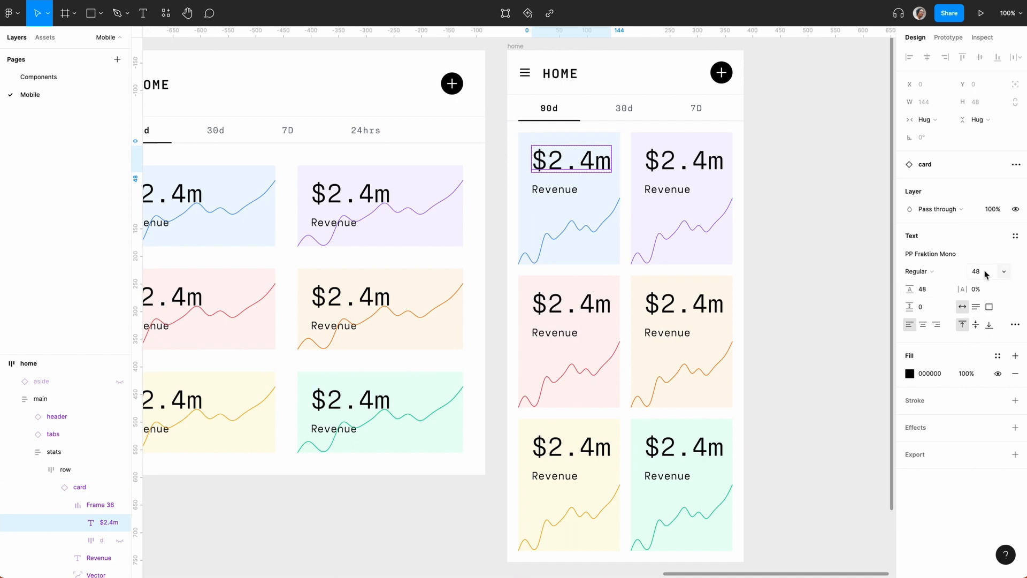
{"action": "type", "text": "32"}
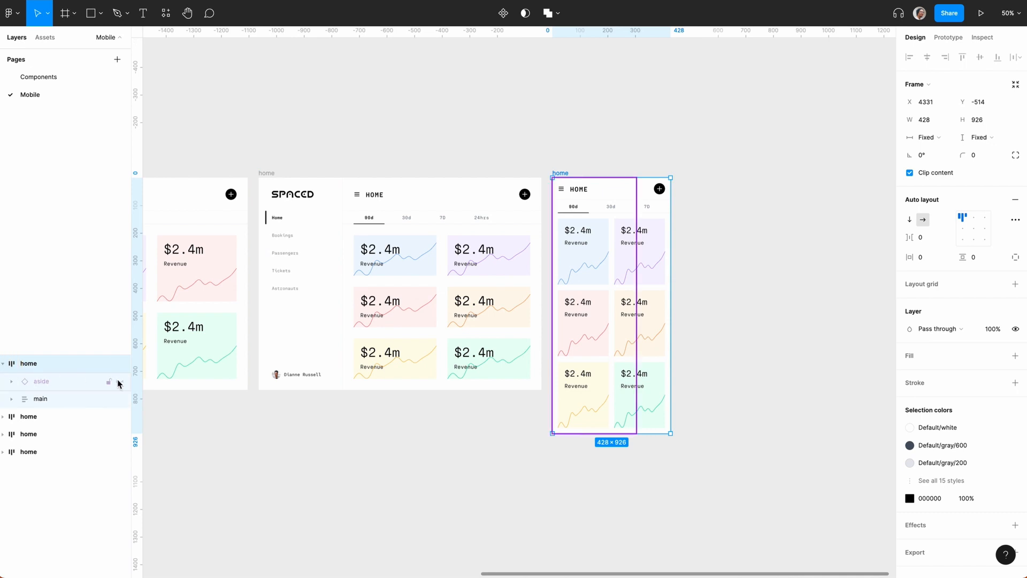
- Duplicate the mobile home frame and show its sidebar absolutely positioned over the main content
{"action": "left_click", "coordinate": [109, 381]}
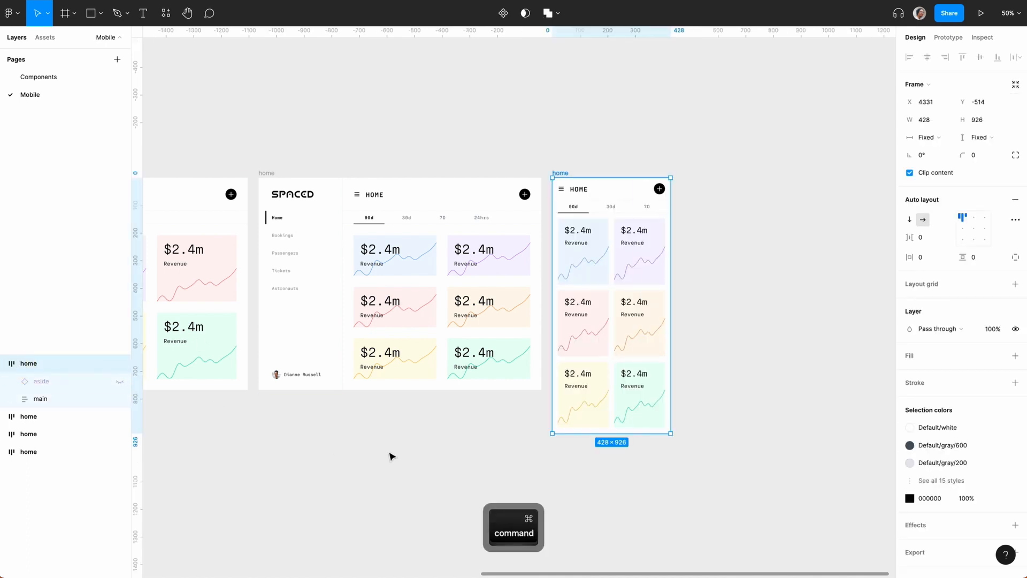
{"action": "key", "text": "cmd+d"}
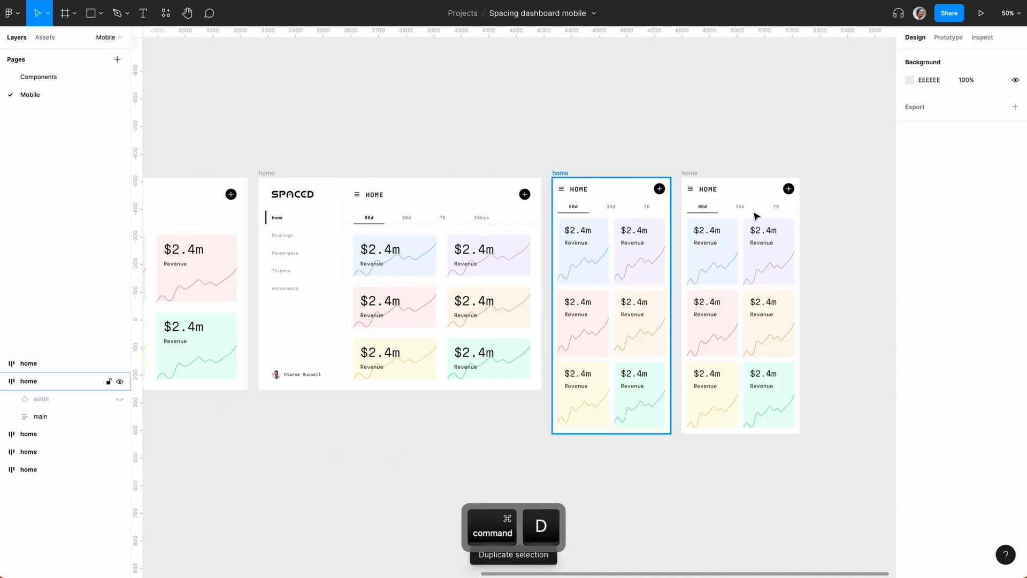
{"action": "key", "text": "cmd+d"}
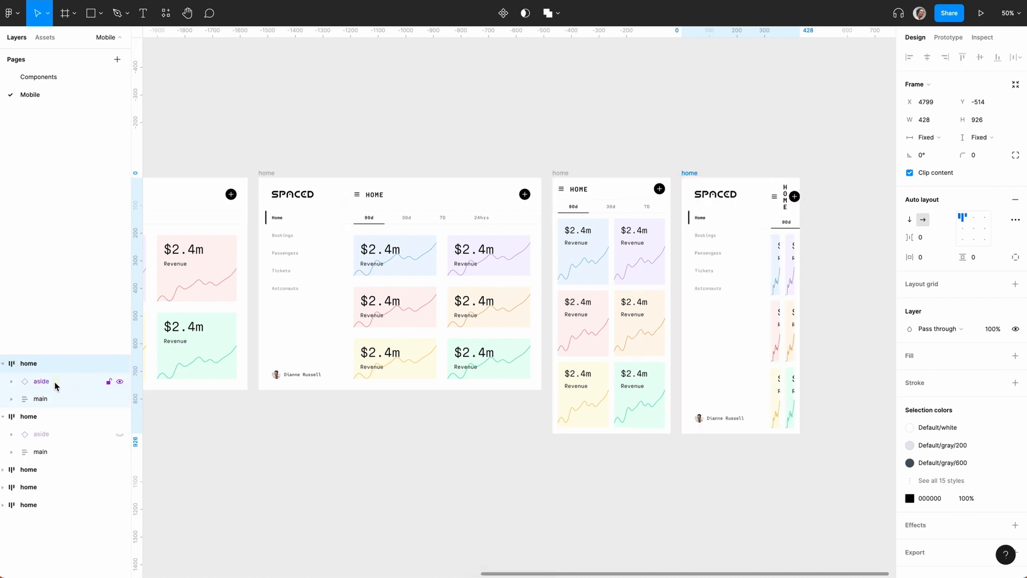
{"action": "left_click", "coordinate": [40, 381]}
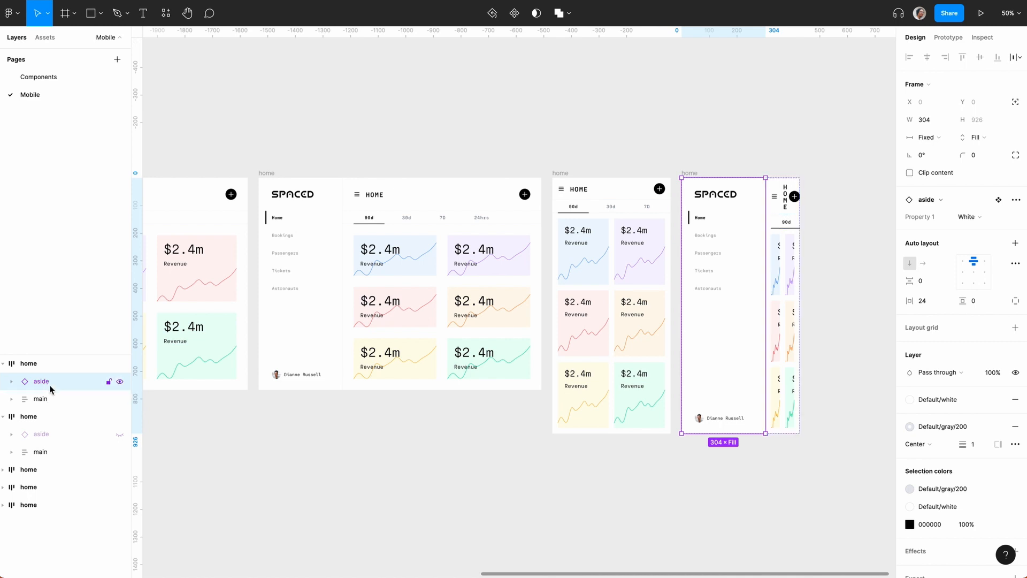
{"action": "mouse_move", "coordinate": [1016, 114]}
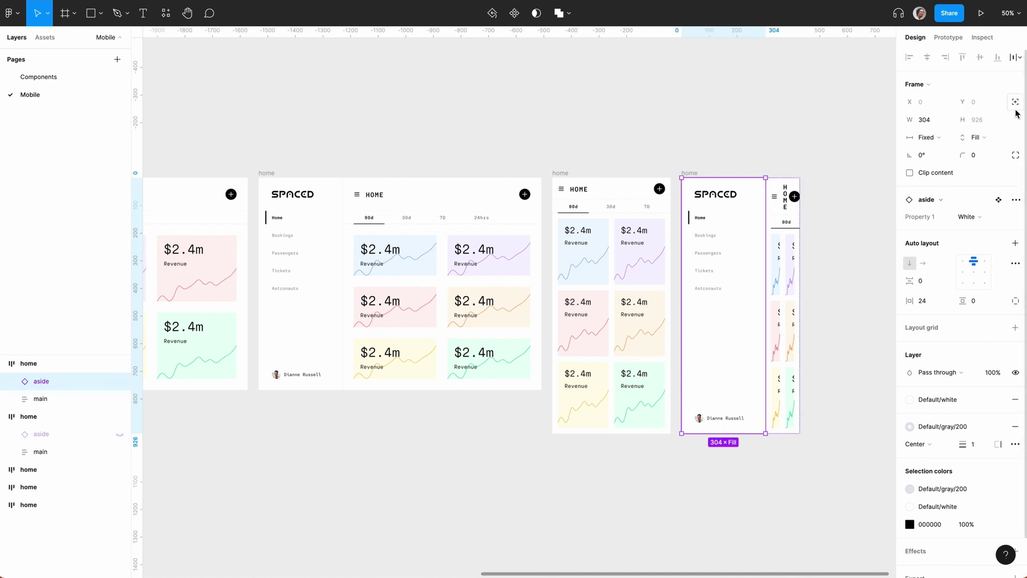
{"action": "left_click", "coordinate": [978, 137]}
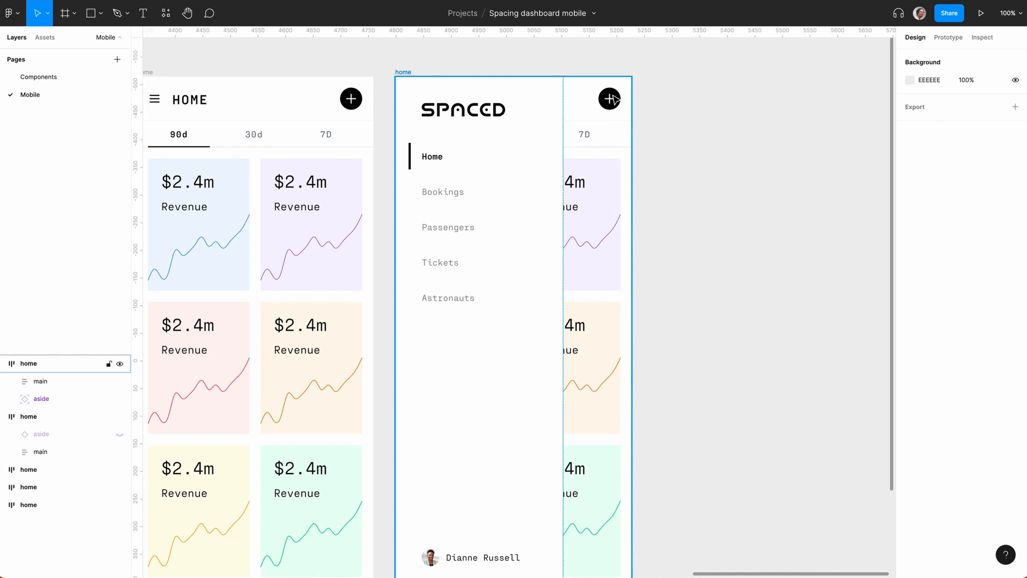
{"action": "left_click", "coordinate": [693, 199]}
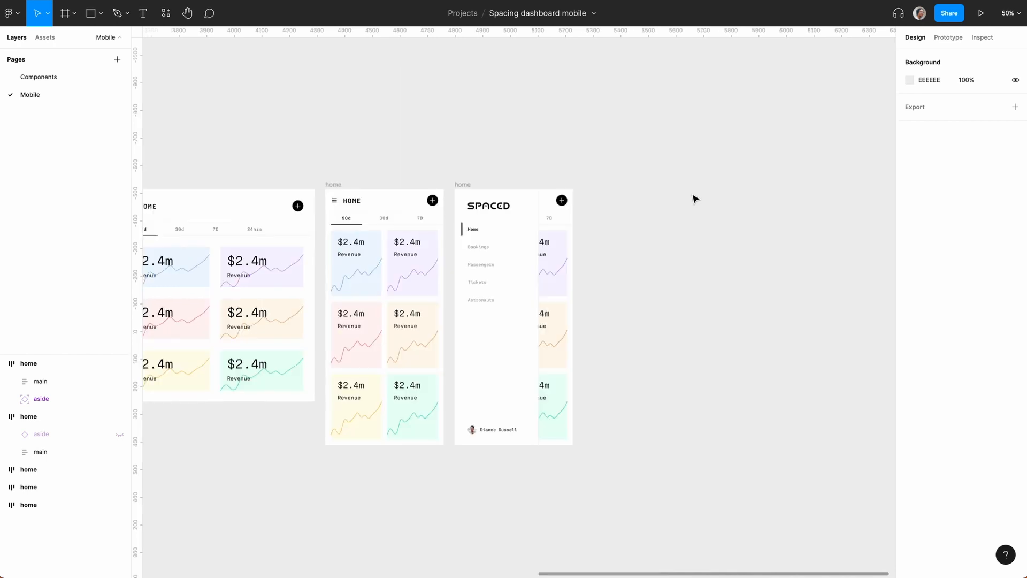
{"action": "left_click", "coordinate": [513, 315]}
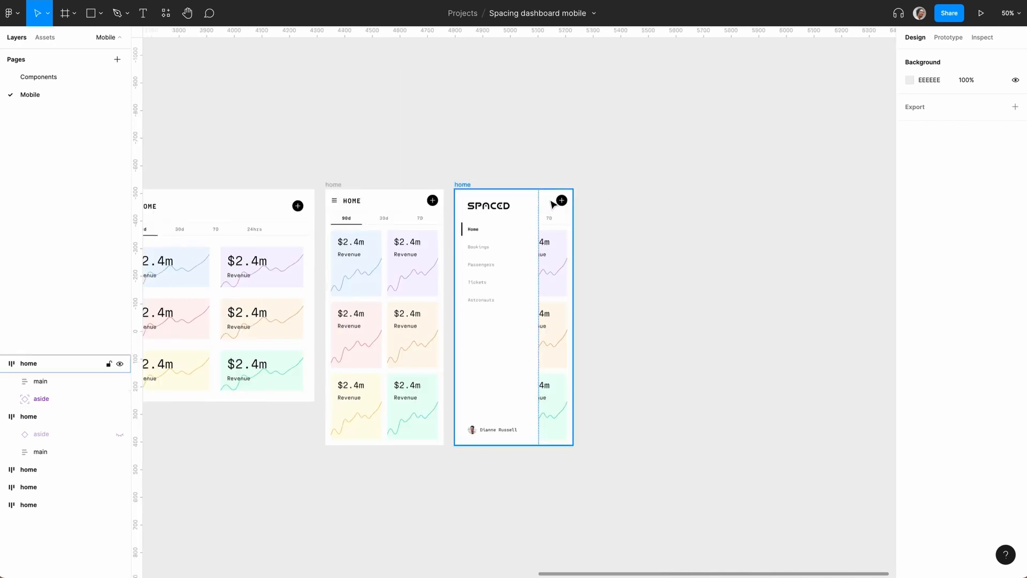
{"action": "left_click", "coordinate": [606, 254]}
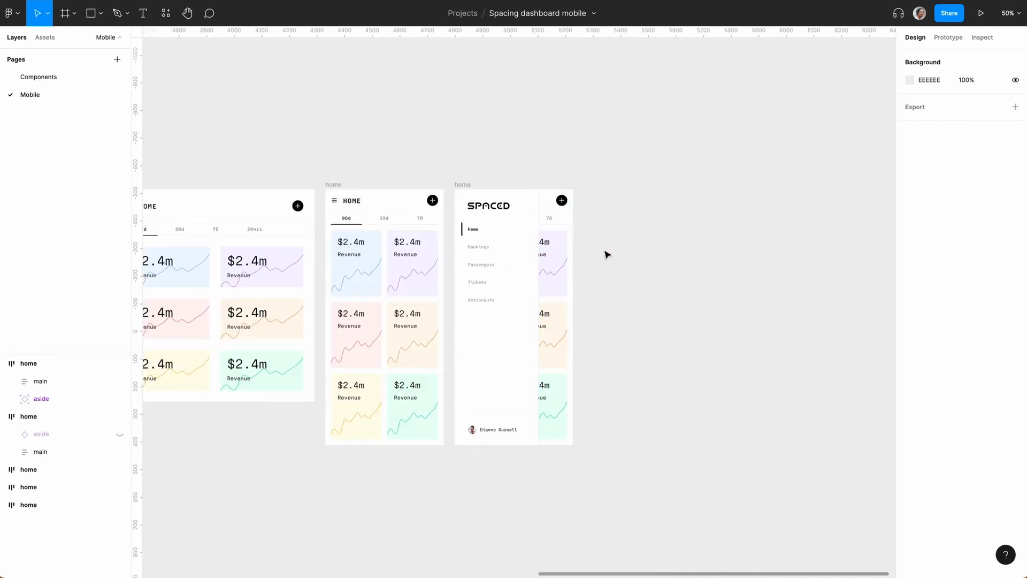
- Duplicate the menu-open mobile frame and give its sidebar a fixed 428 width
{"action": "left_click", "coordinate": [513, 315]}
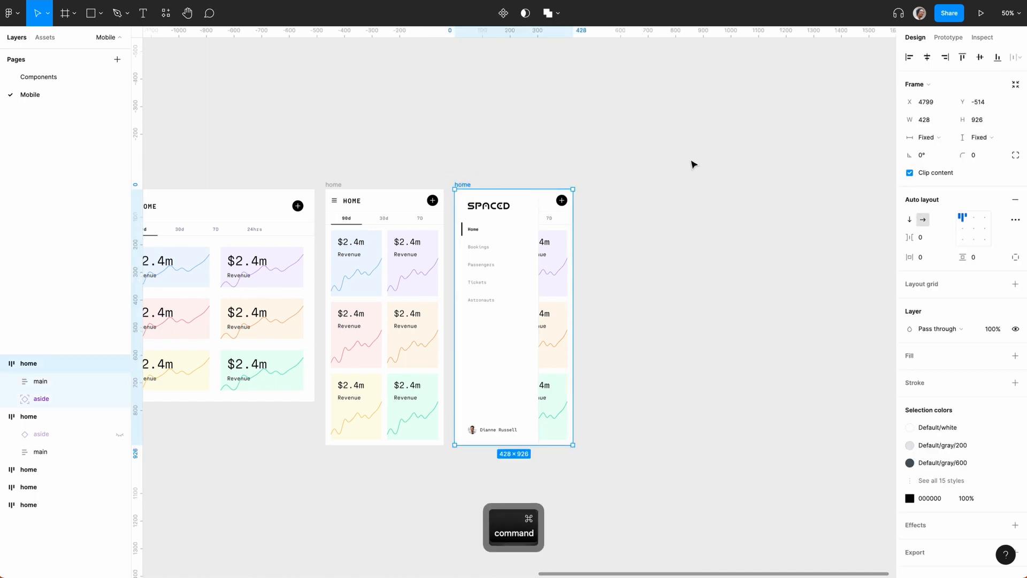
{"action": "key", "text": "cmd+d"}
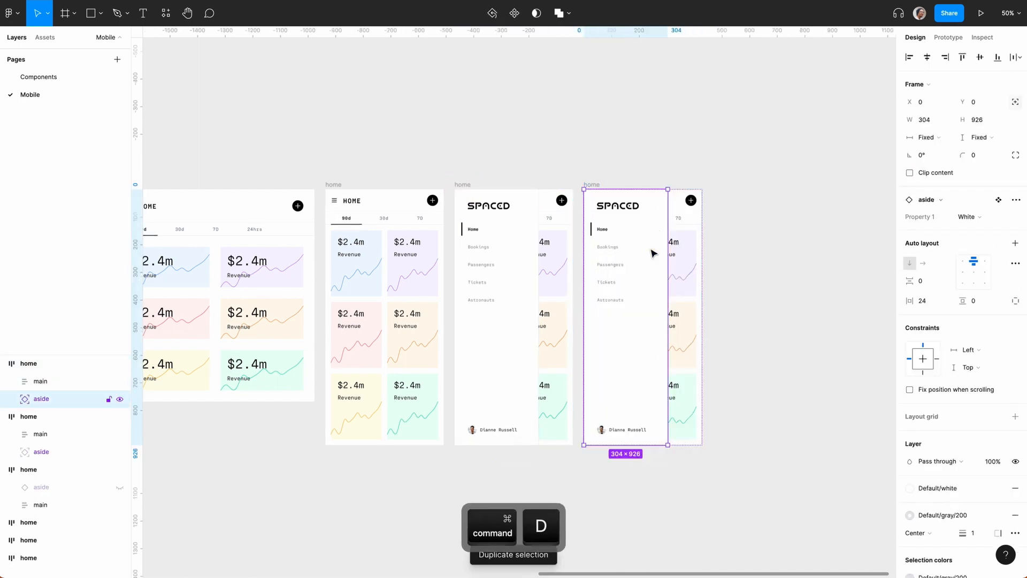
{"action": "left_click", "coordinate": [925, 137]}
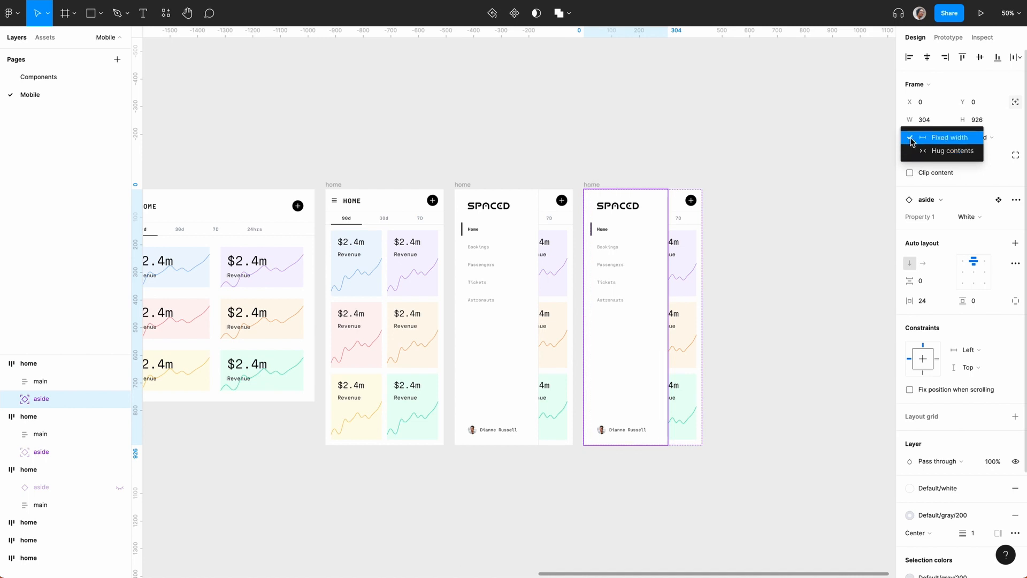
{"action": "left_click", "coordinate": [949, 137]}
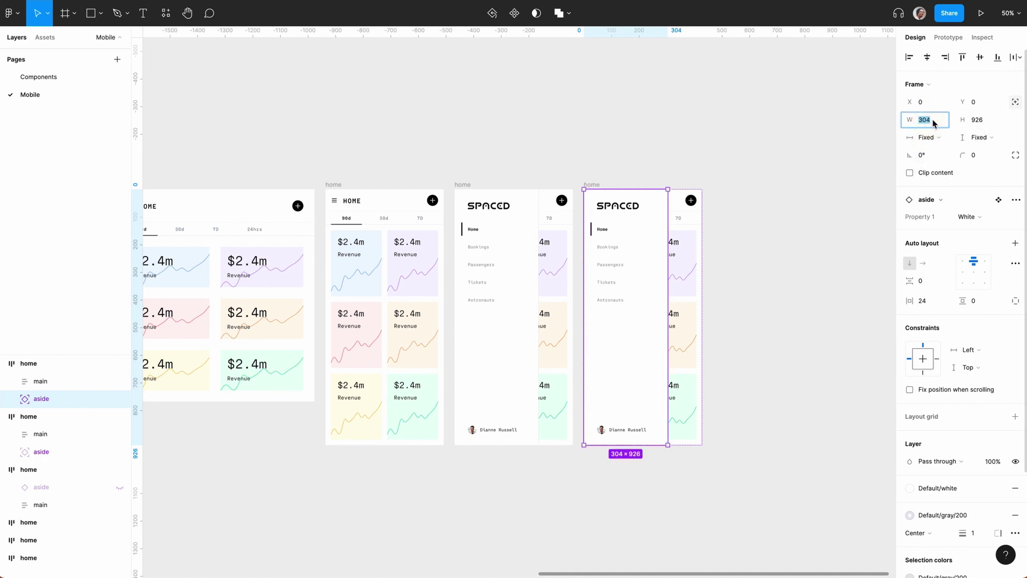
{"action": "type", "text": "428"}
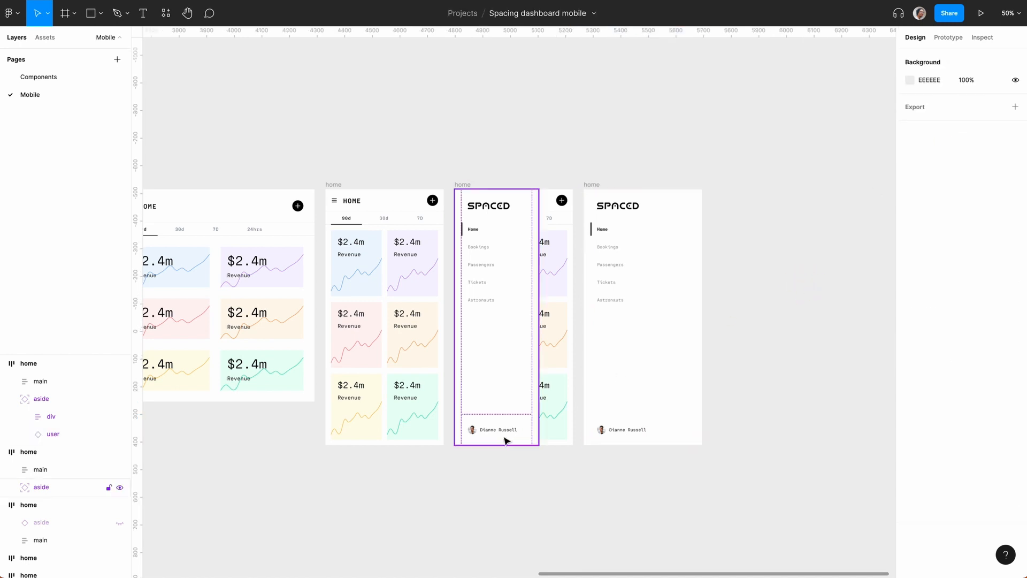
{"action": "left_click", "coordinate": [496, 429]}
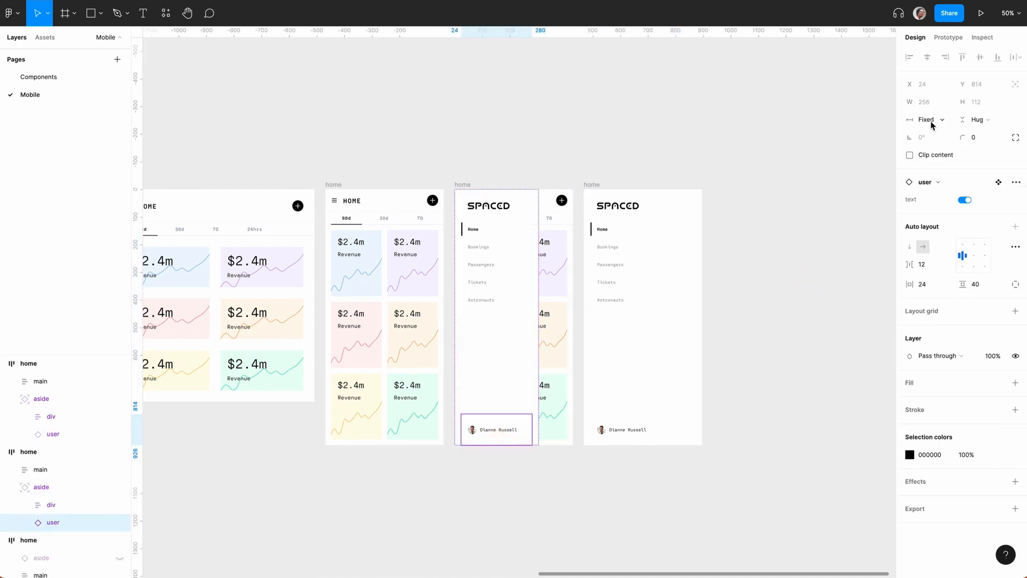
{"action": "left_click", "coordinate": [816, 278]}
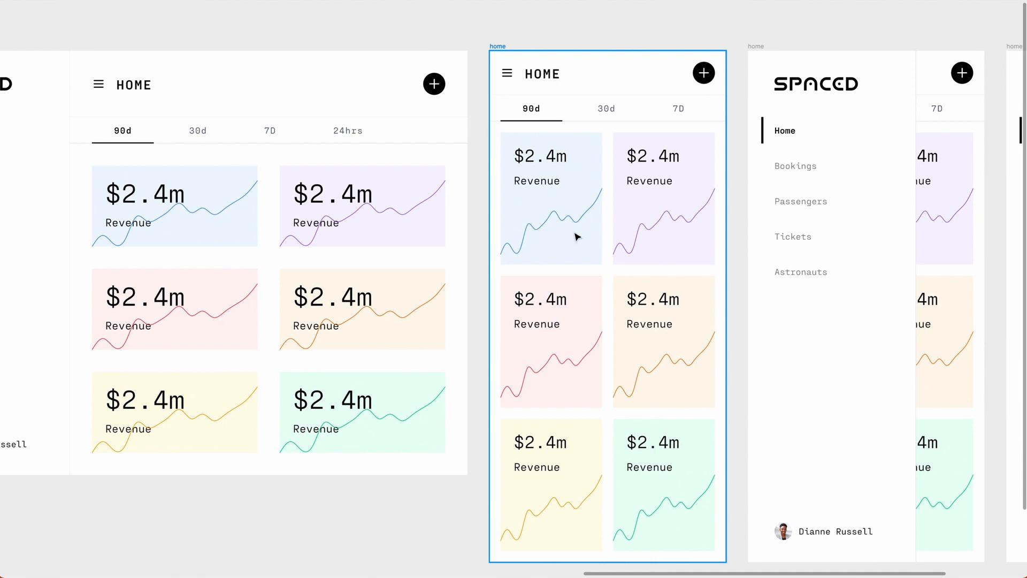
- Lower the overlay sidebar's horizontal padding and zoom out to view all frames
{"action": "scroll", "scroll_direction": "left", "scroll_amount": 3}
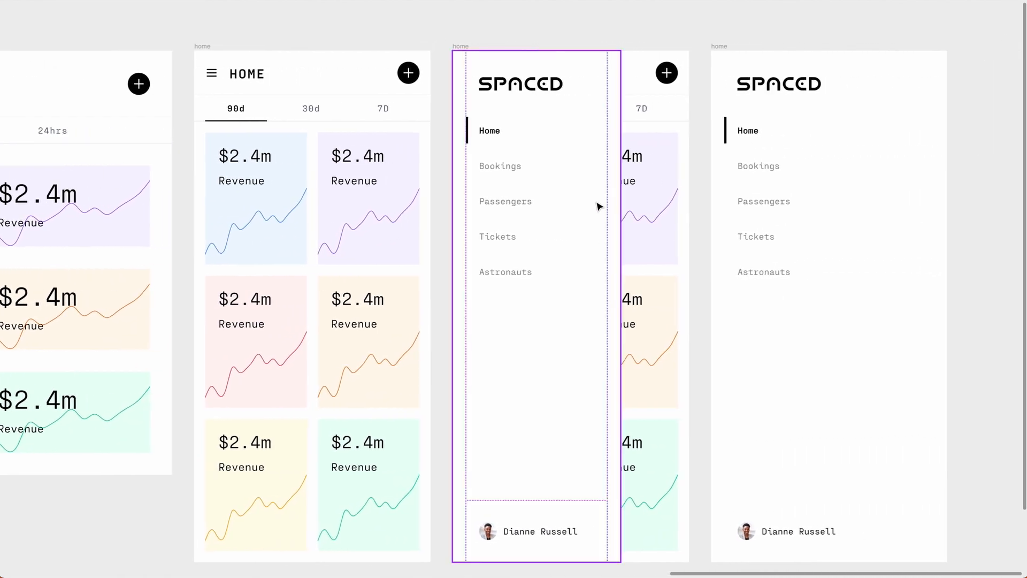
{"action": "mouse_move", "coordinate": [586, 156]}
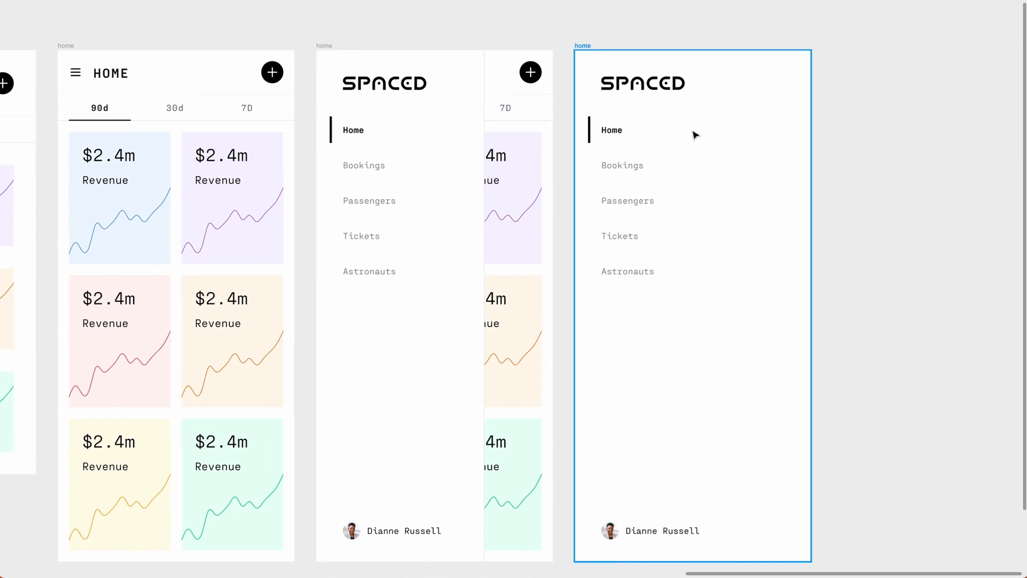
{"action": "mouse_move", "coordinate": [669, 141]}
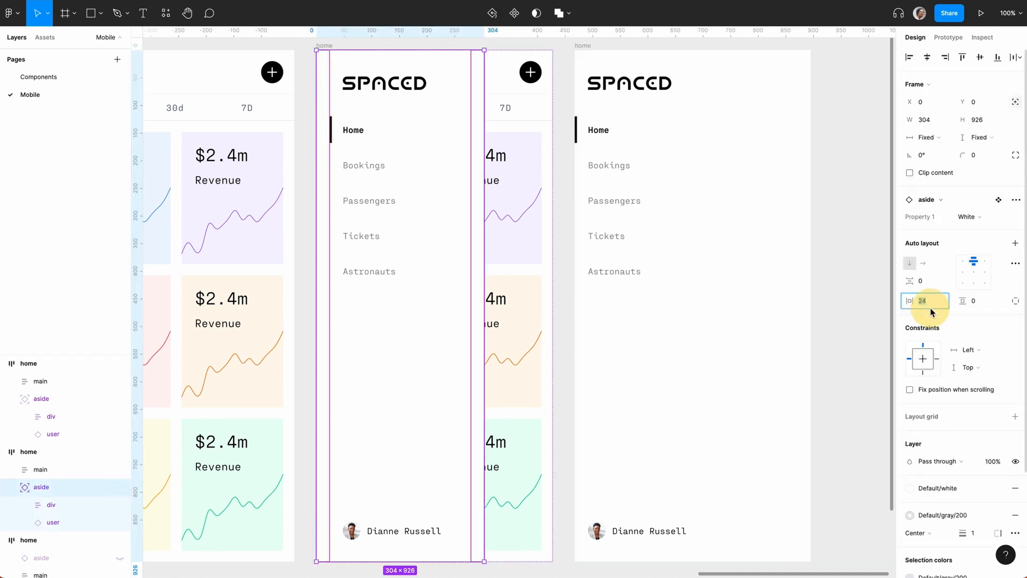
{"action": "left_click", "coordinate": [832, 308]}
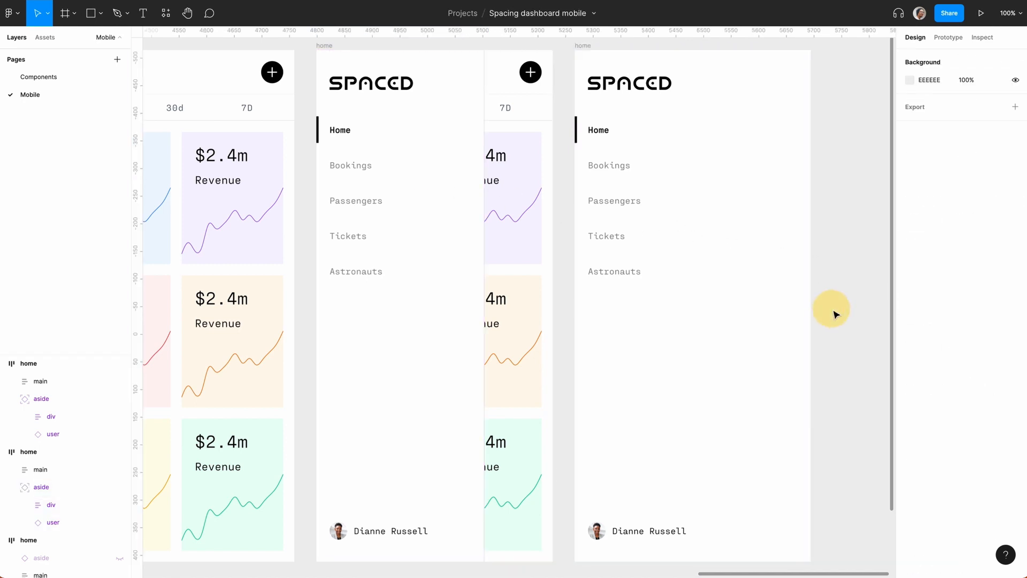
{"action": "key", "text": "ctrl+minus"}
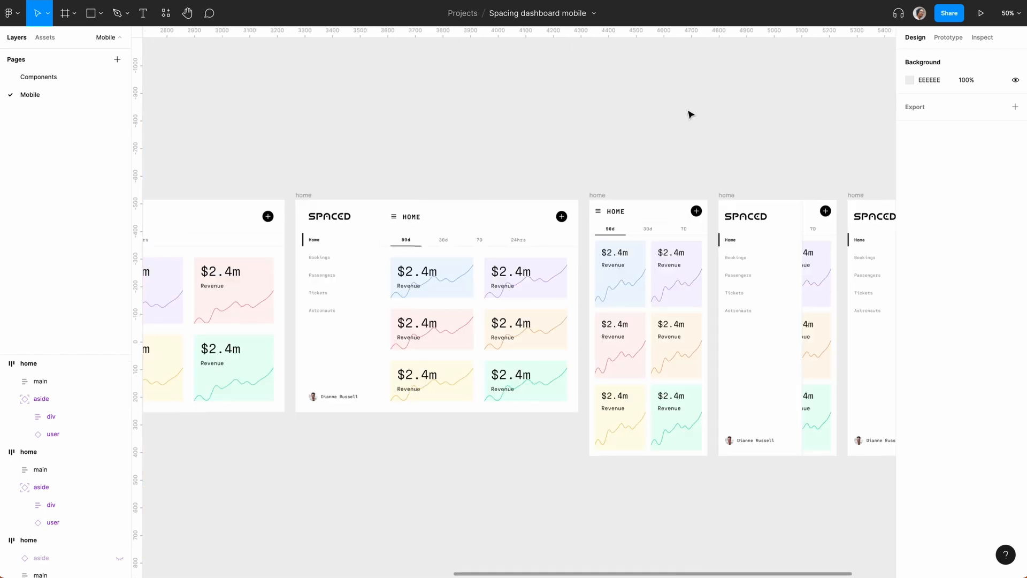